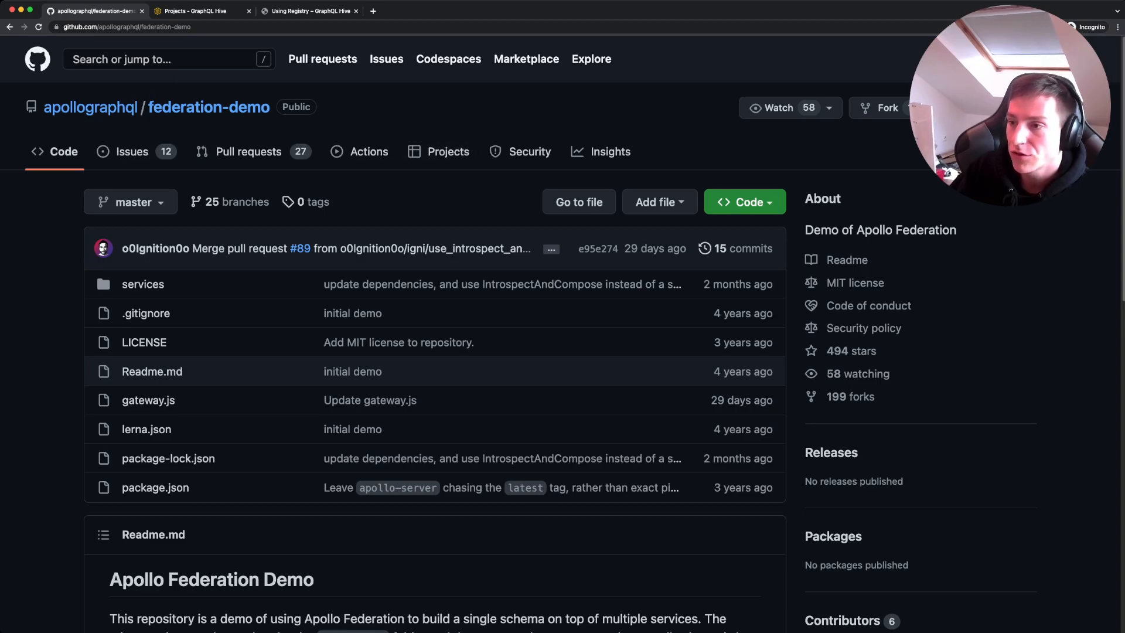
left_click(753, 342)
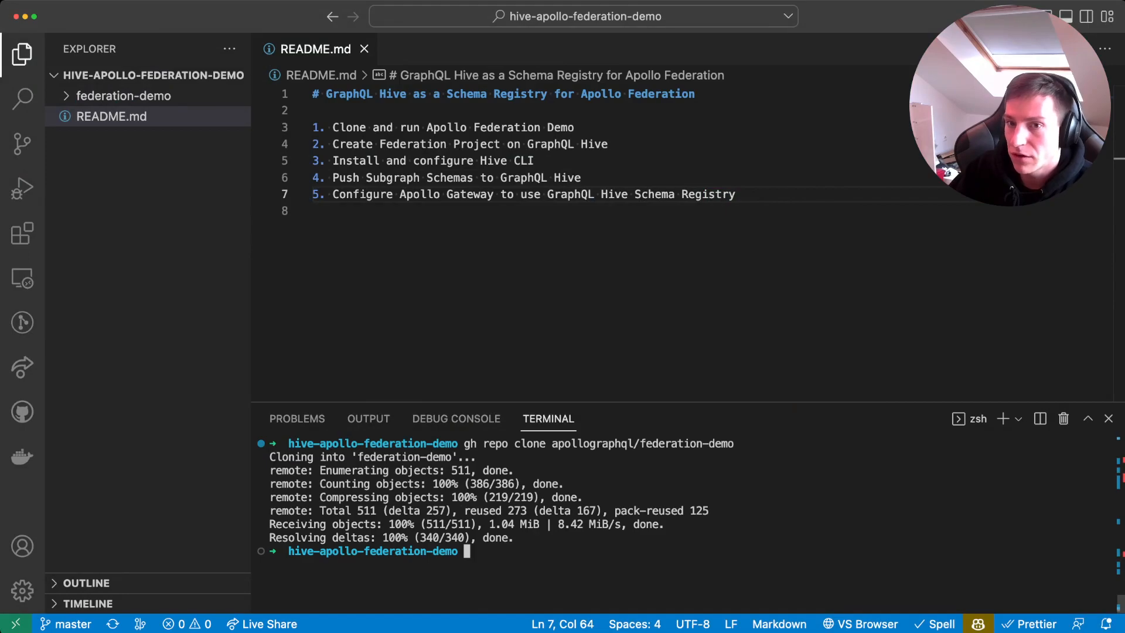
type("cd federation-demo")
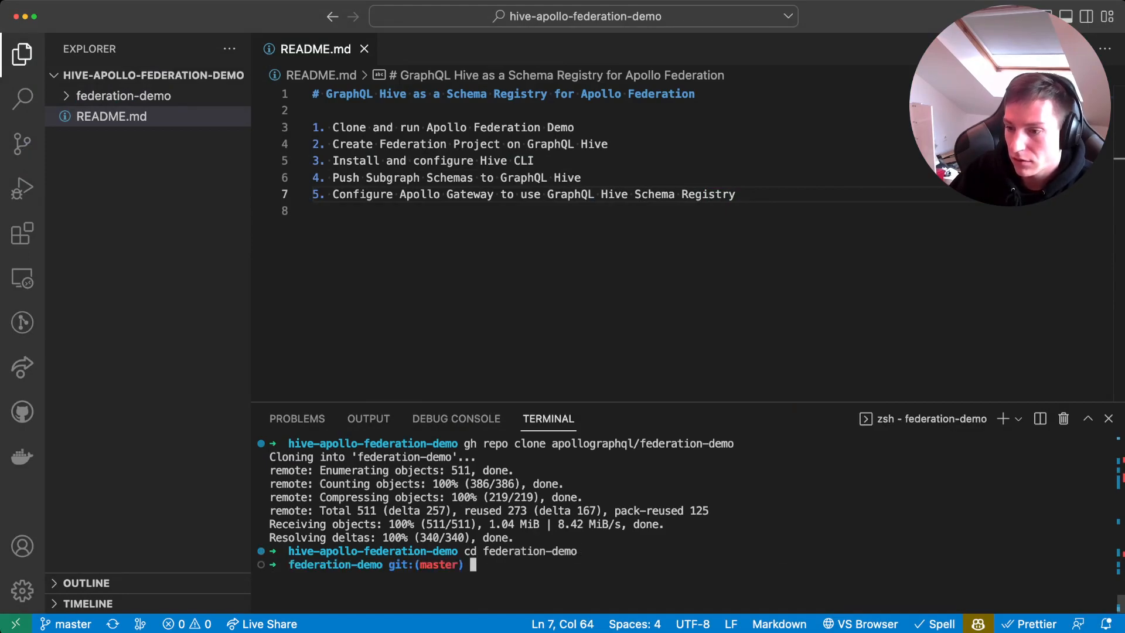
left_click(123, 95)
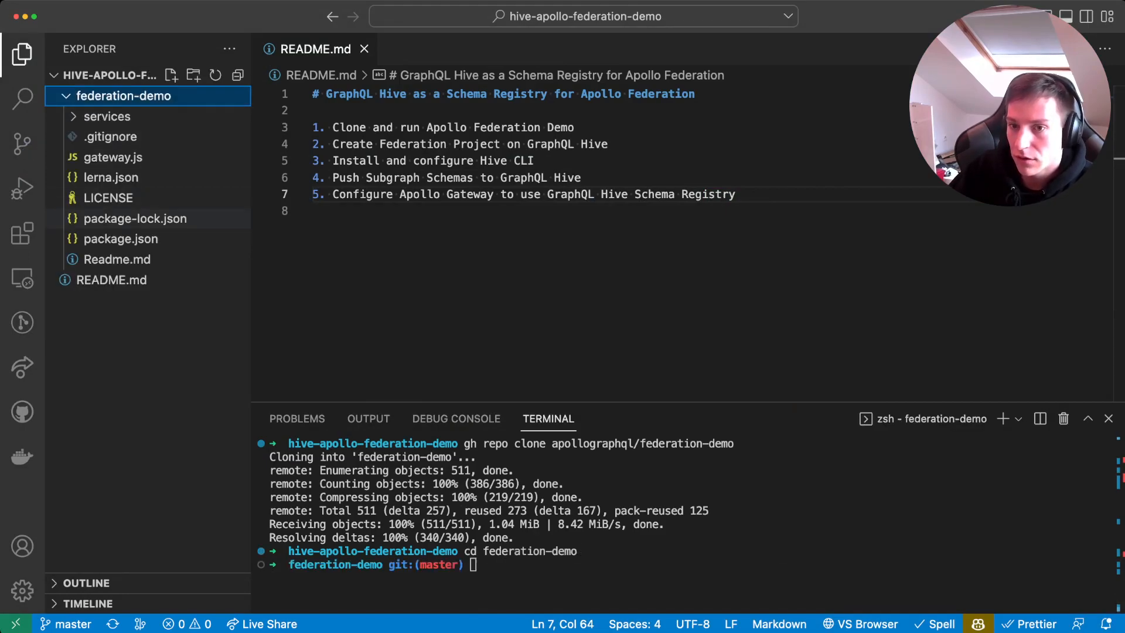
type("npm install @graphql-hive/client")
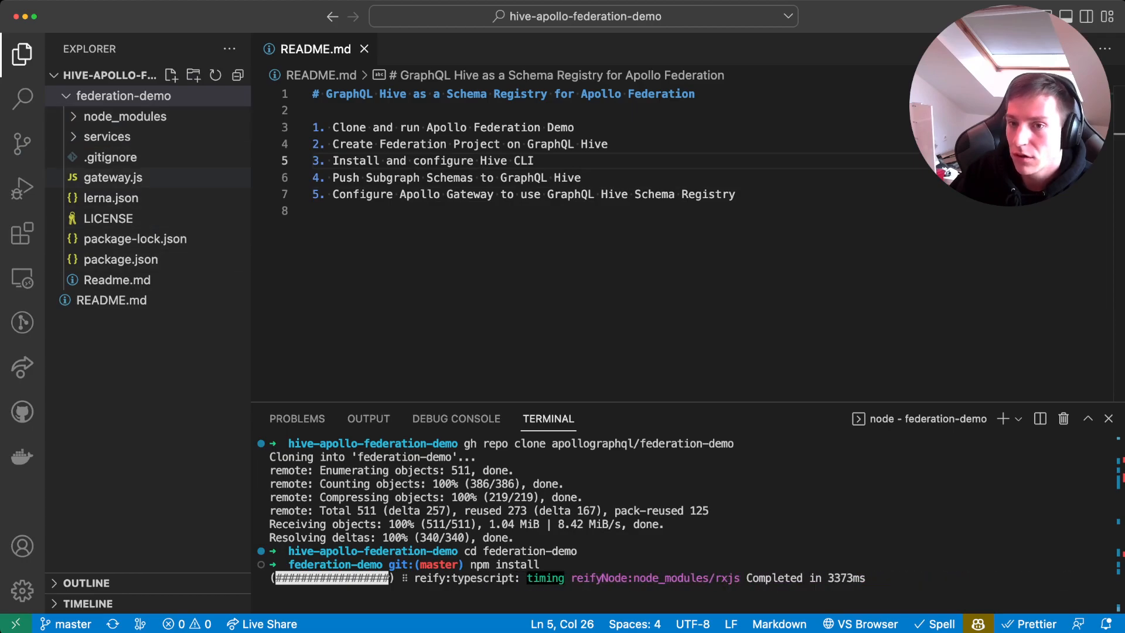
Review gateway.js, highlighting the supergraphSdl passed to the gateway.
left_click(112, 177)
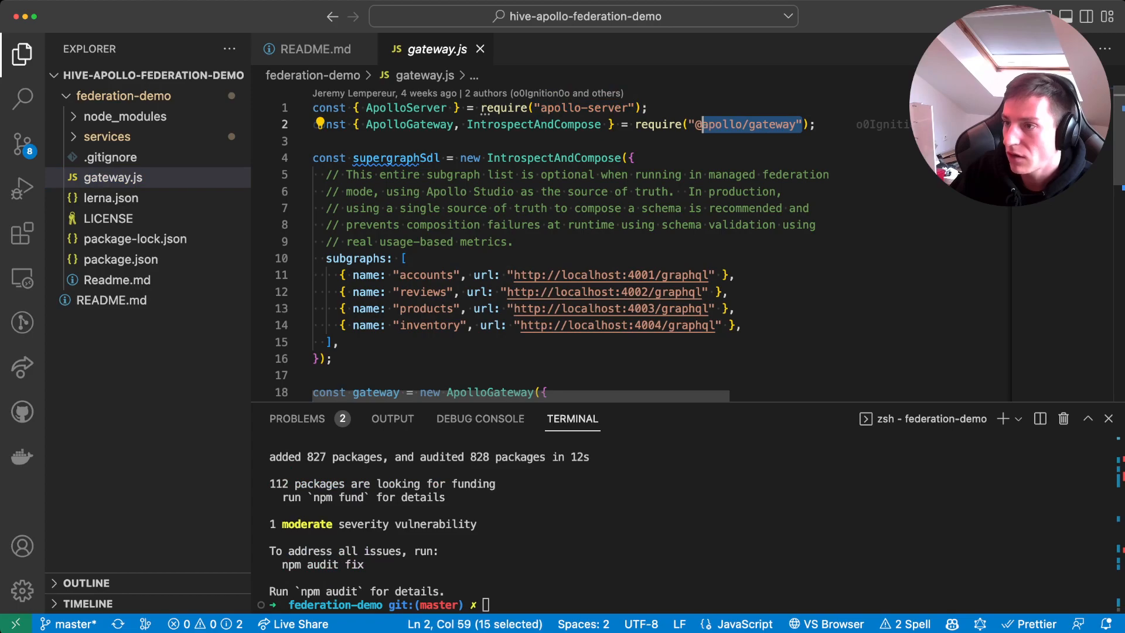
scroll("down", 3)
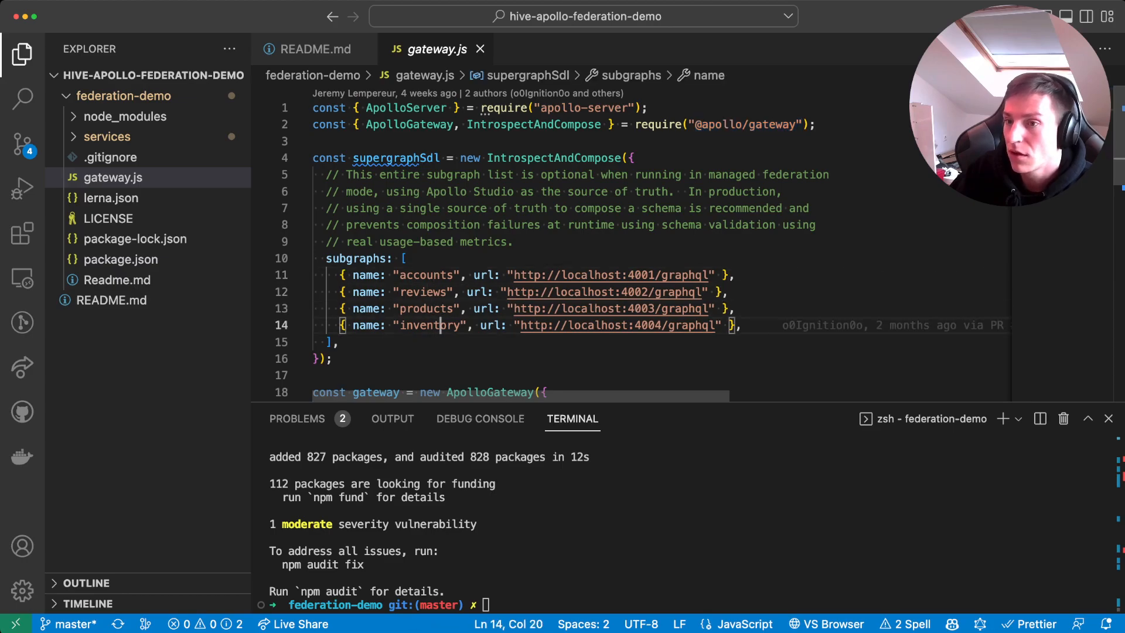
double_click(395, 157)
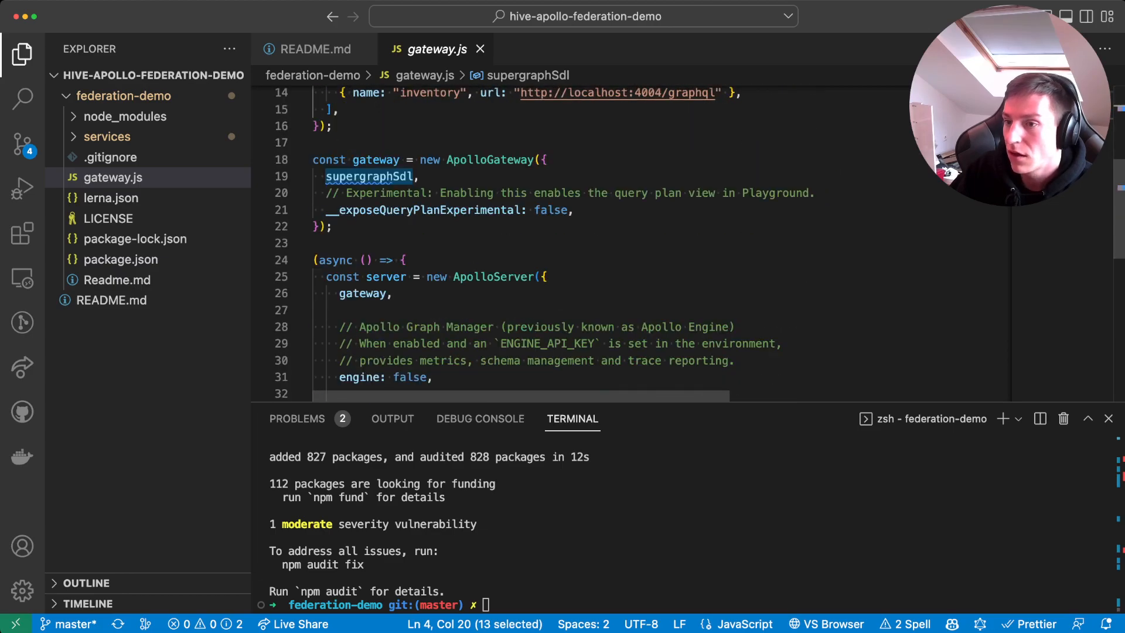
scroll("down", 3)
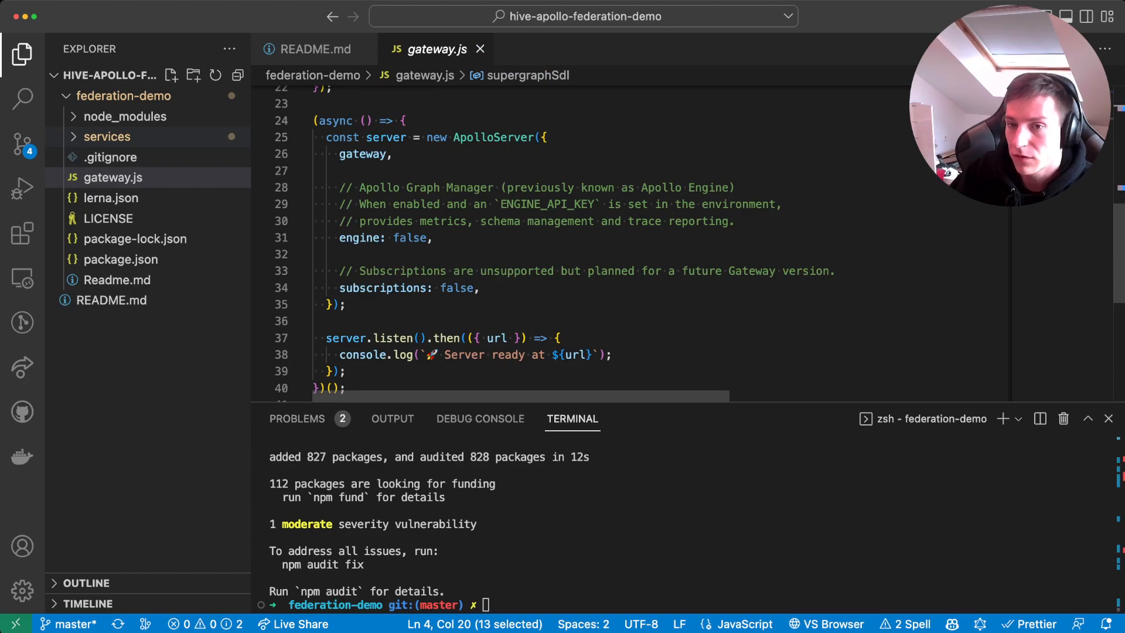
Expand services > inventory in Explorer to reach its index.js.
left_click(106, 136)
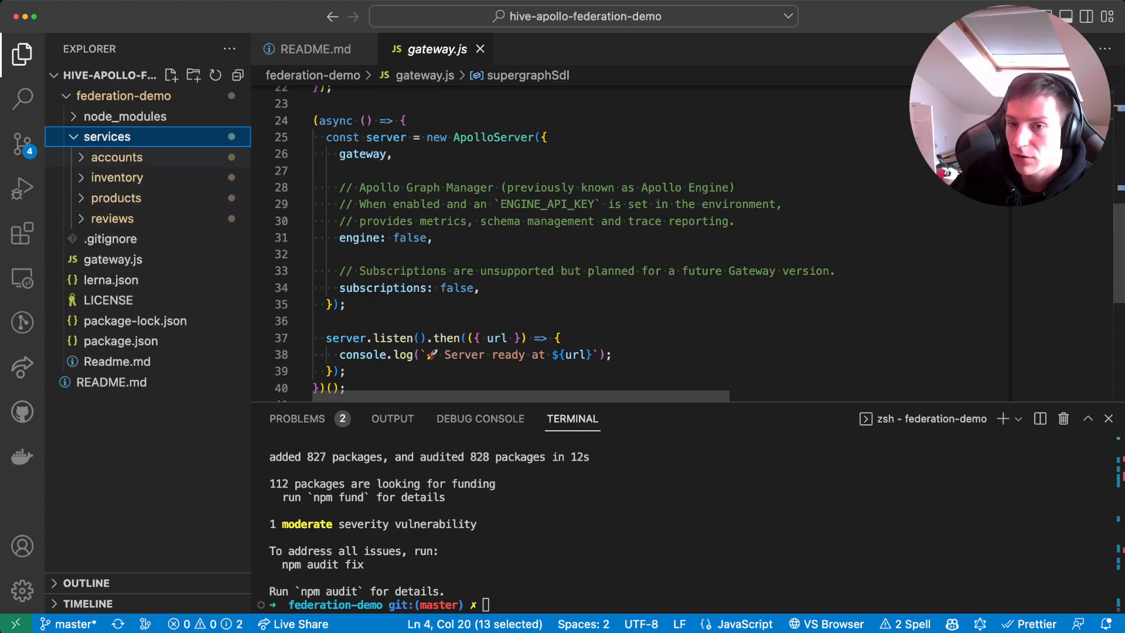
left_click(117, 157)
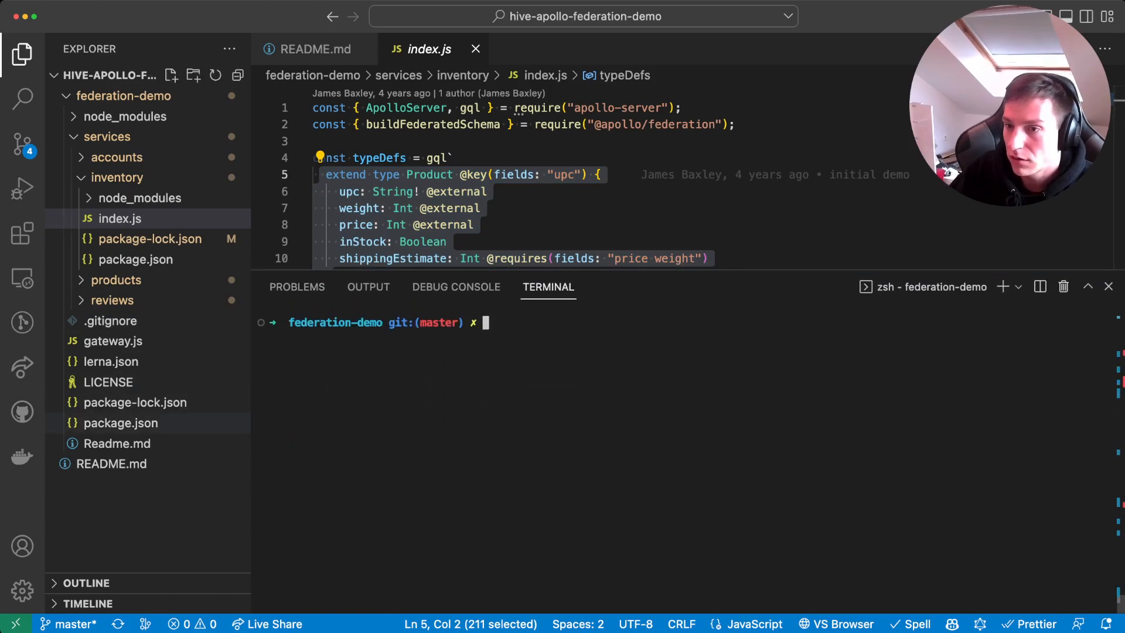
Review package.json start scripts and run npm install in a cleared terminal.
left_click(121, 424)
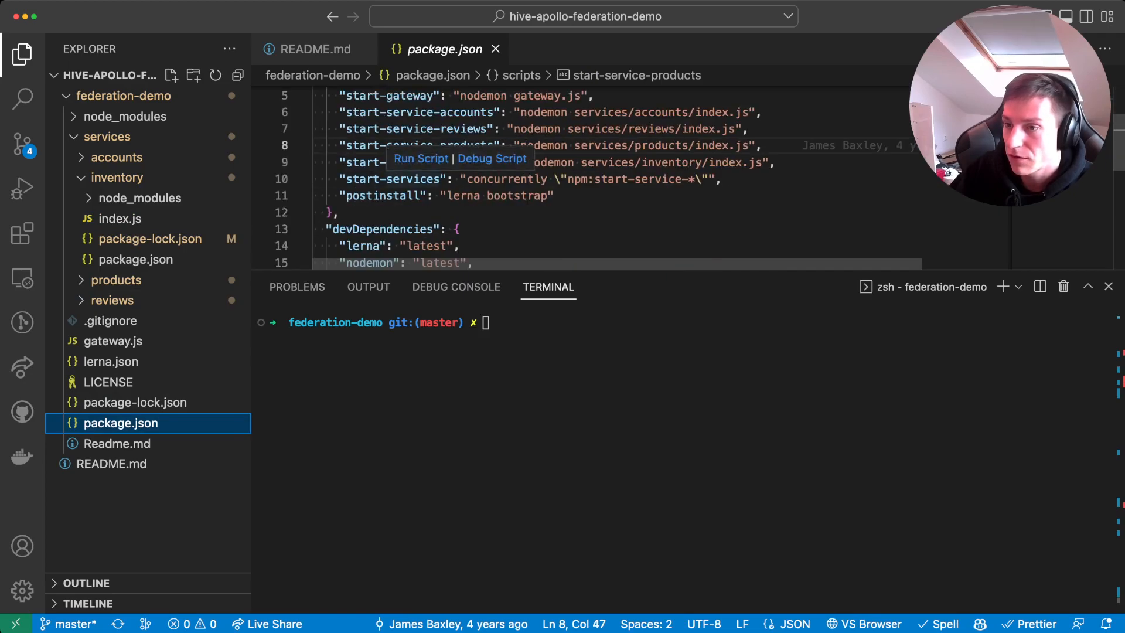
type("clear")
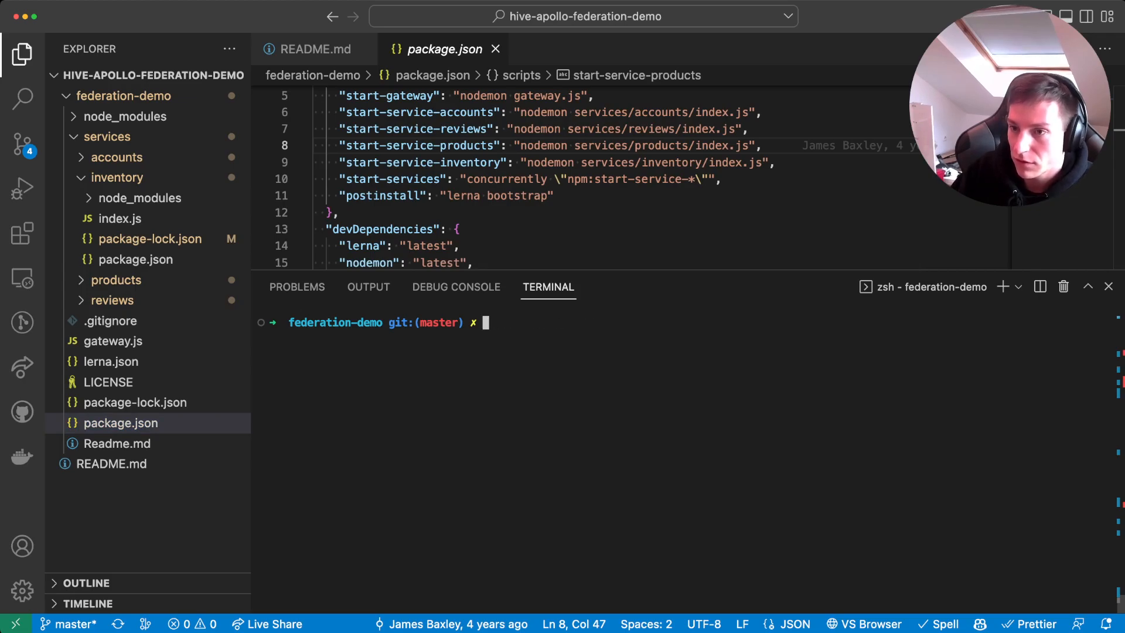
type("npm install")
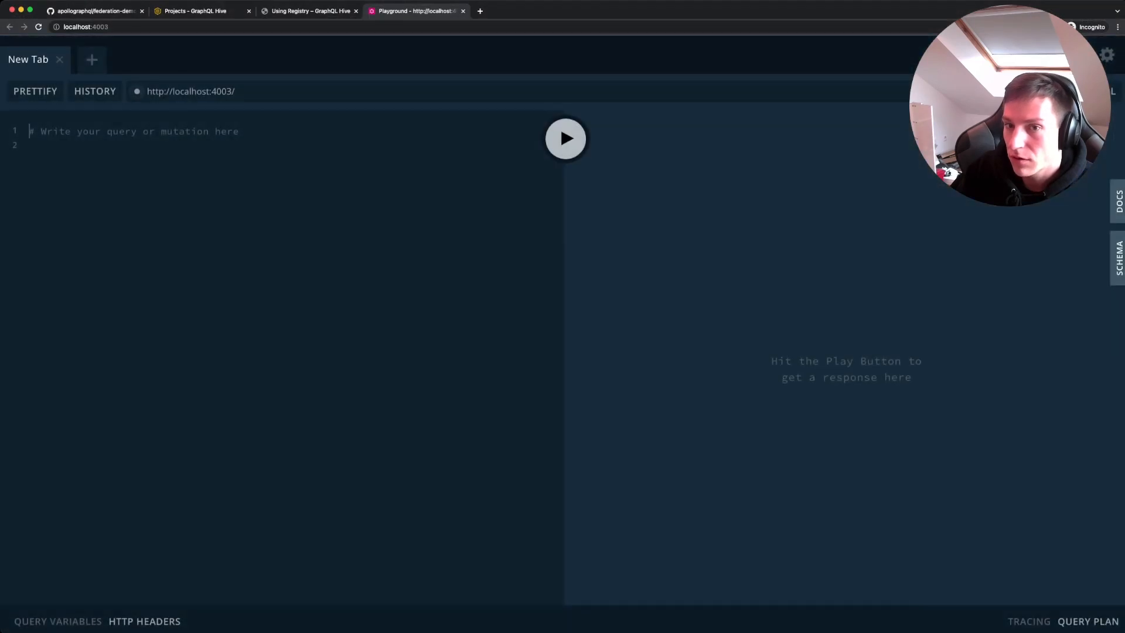
Draft the query { topProducts { name } } against localhost:4003 using autocomplete.
type("{")
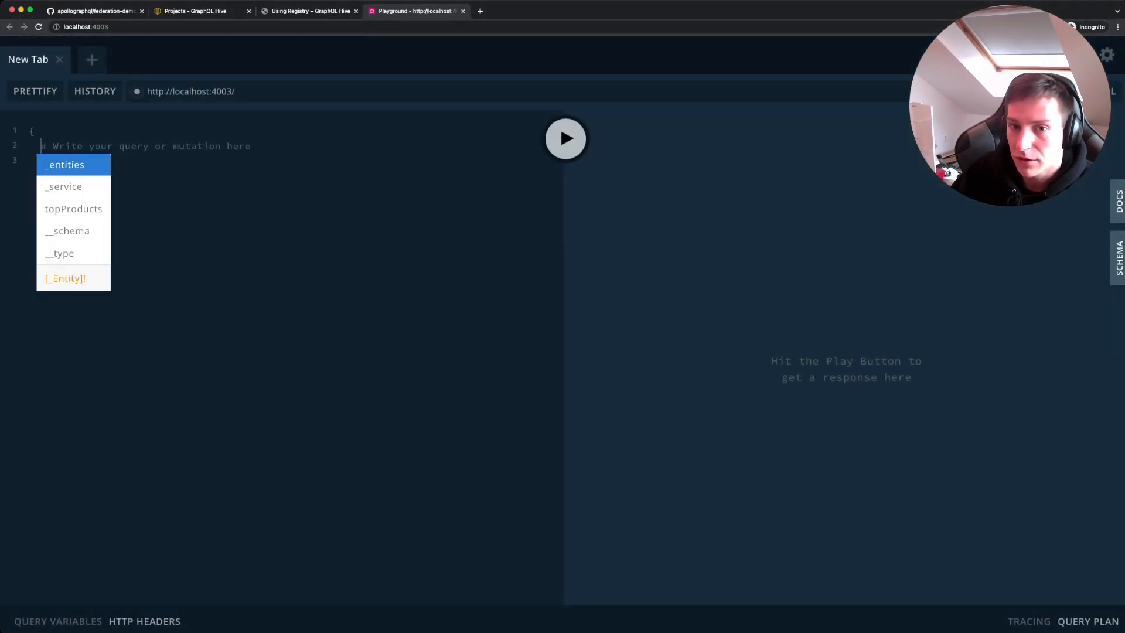
left_click(72, 209)
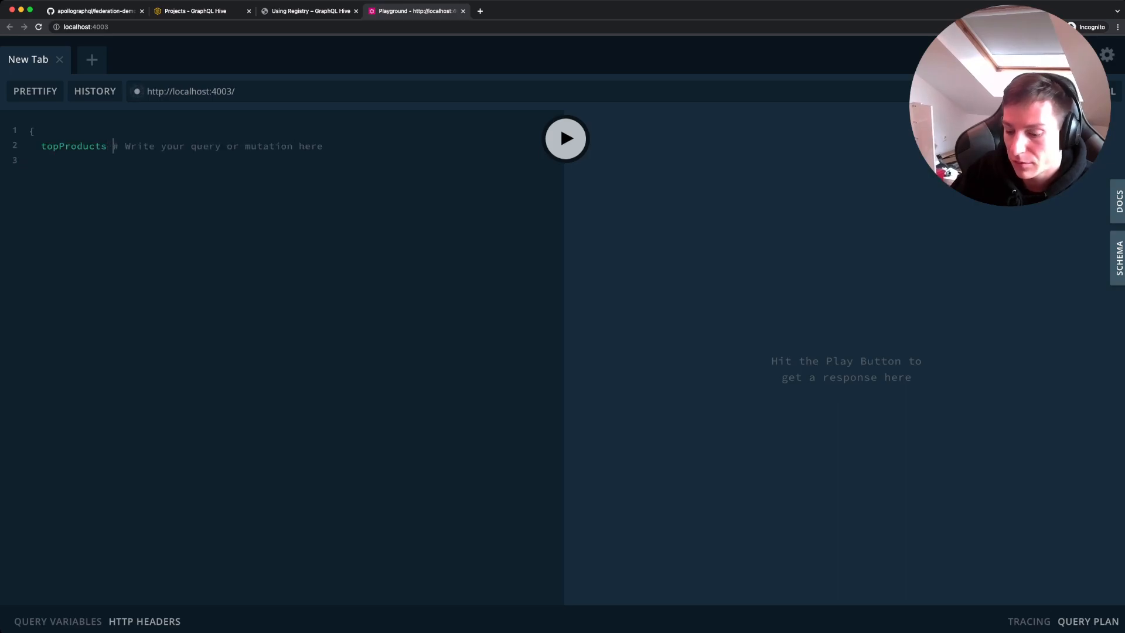
type("{")
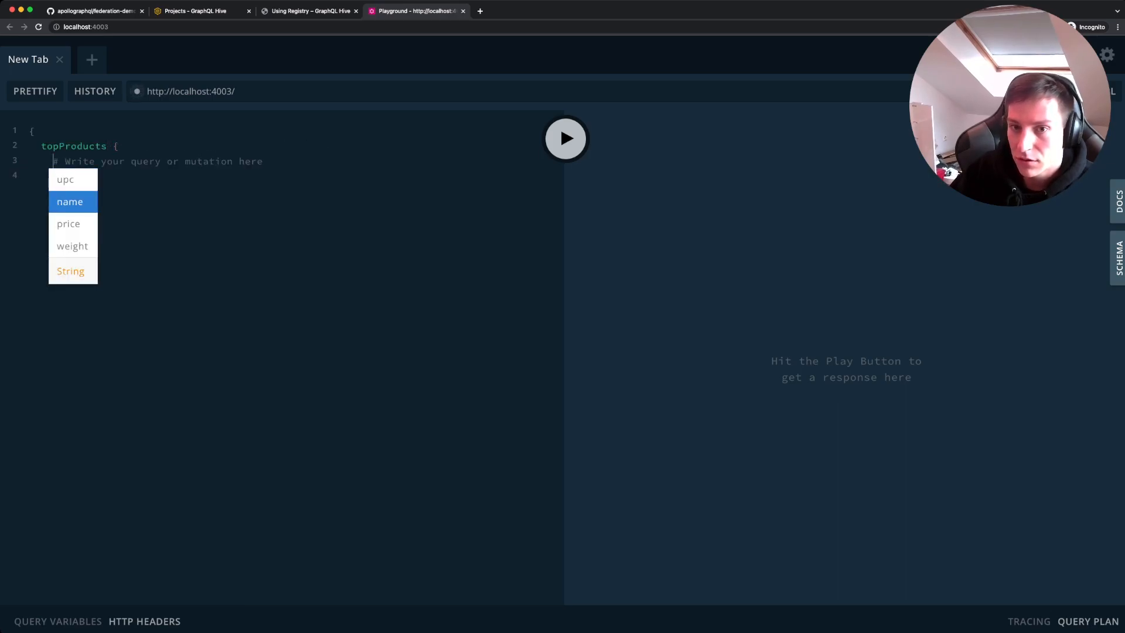
left_click(69, 202)
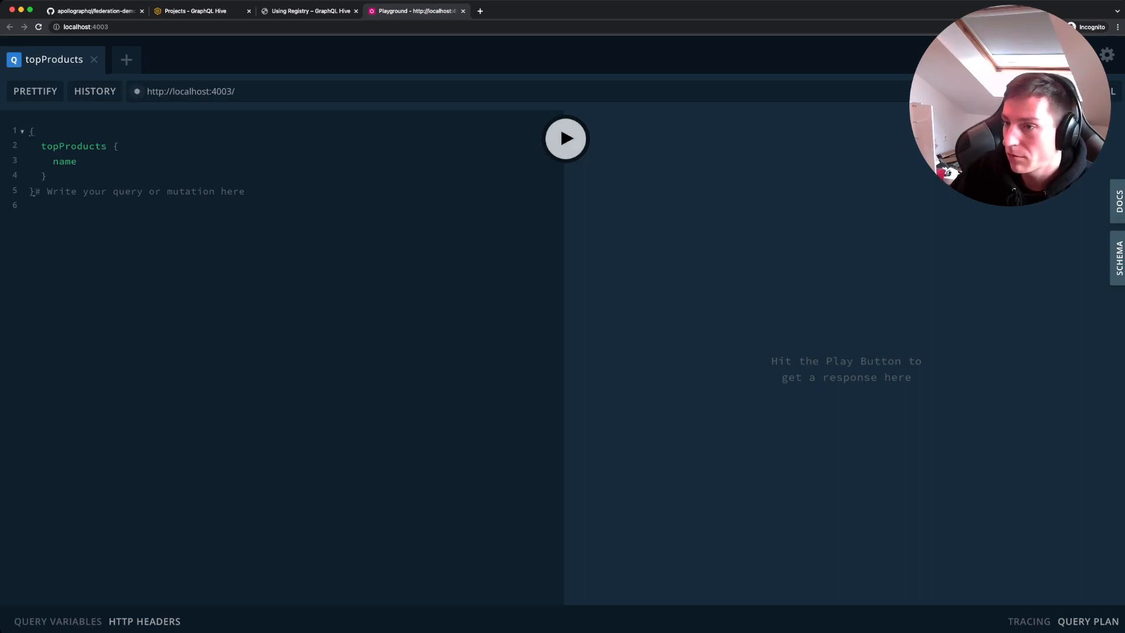
left_click(565, 138)
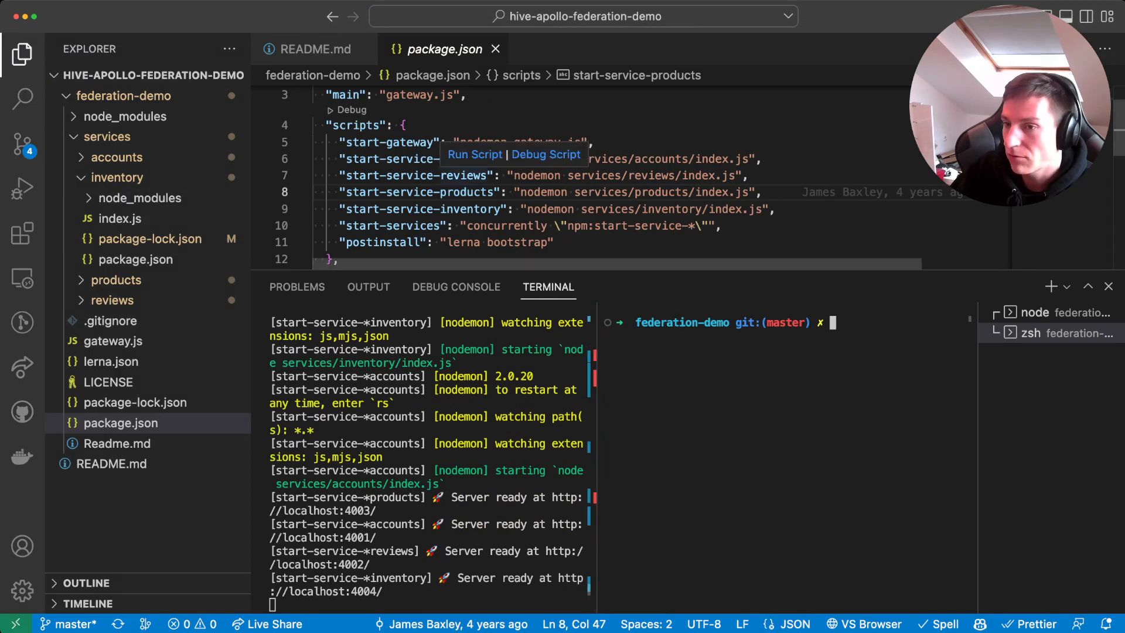
Run npm run start-services in the terminal and visit the gateway at localhost:4000.
double_click(389, 142)
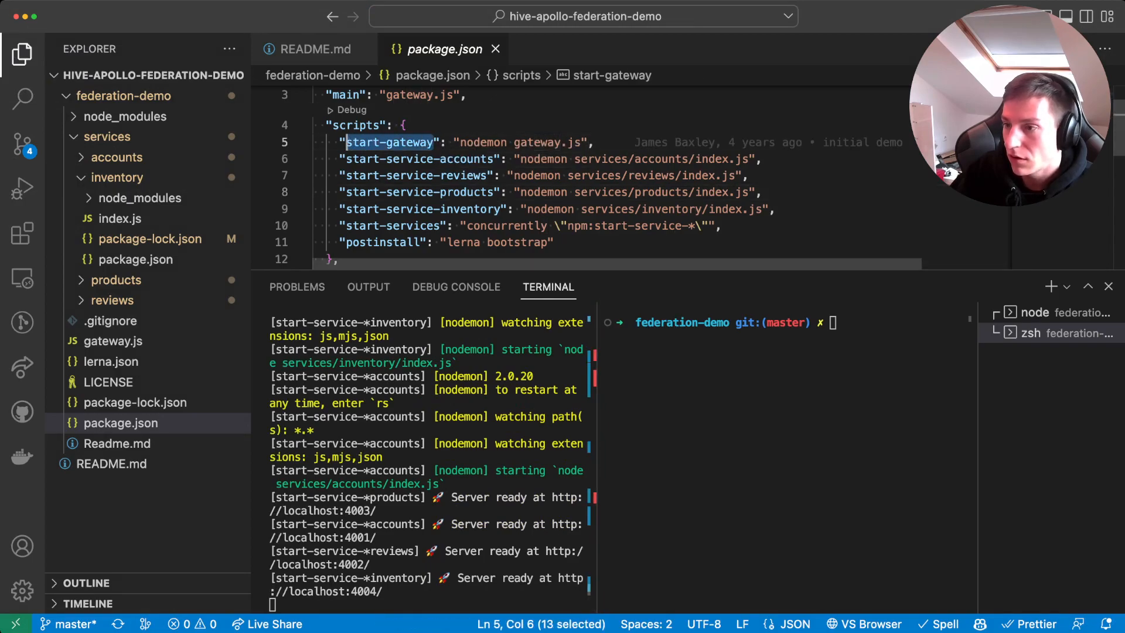
type("npm run start-services")
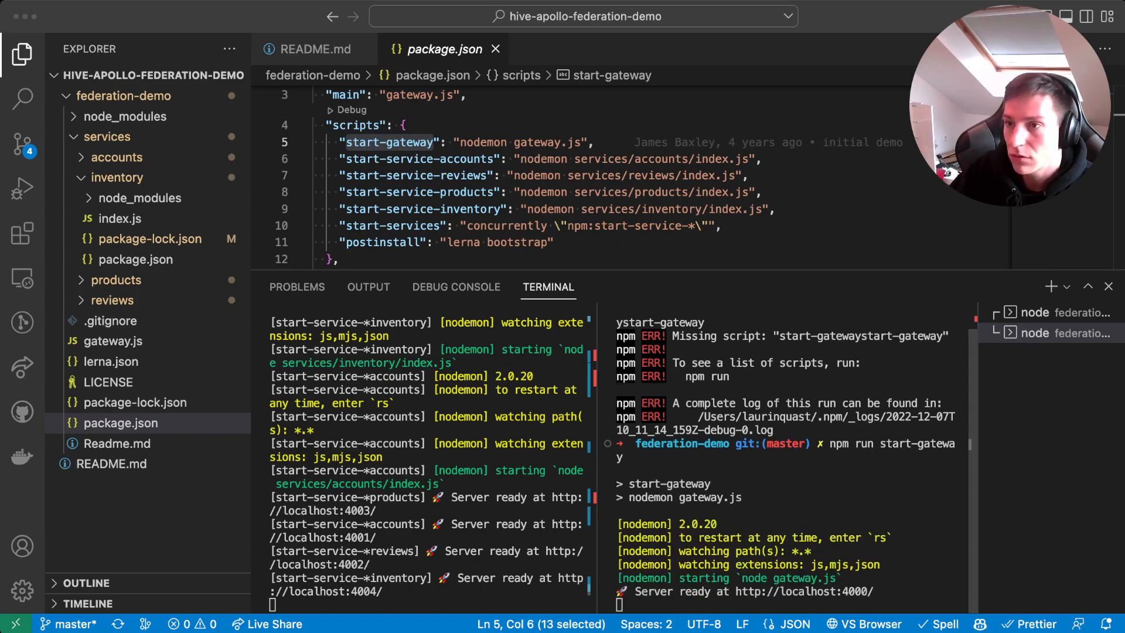
left_click(503, 10)
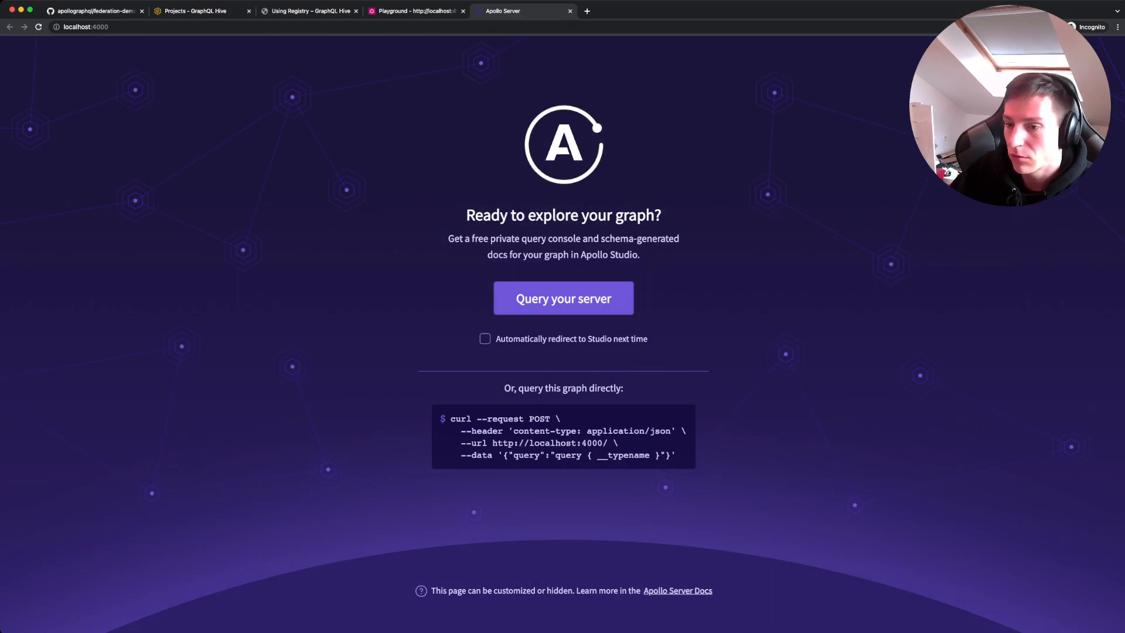
Run the copied topProducts query through the gateway in Apollo Sandbox.
left_click(564, 299)
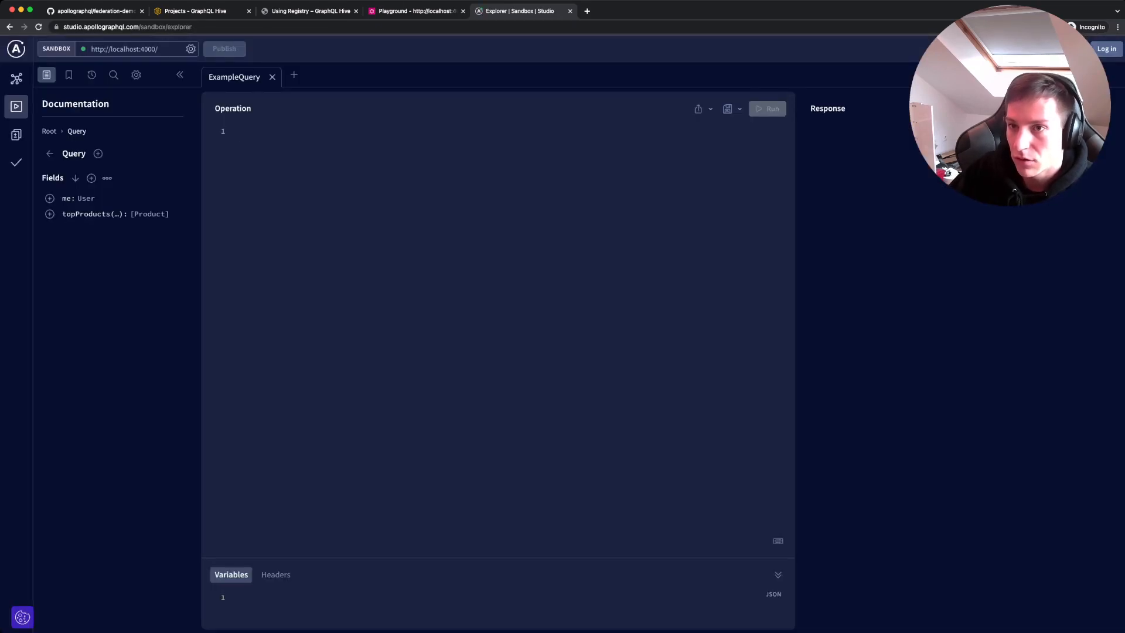
left_click(415, 11)
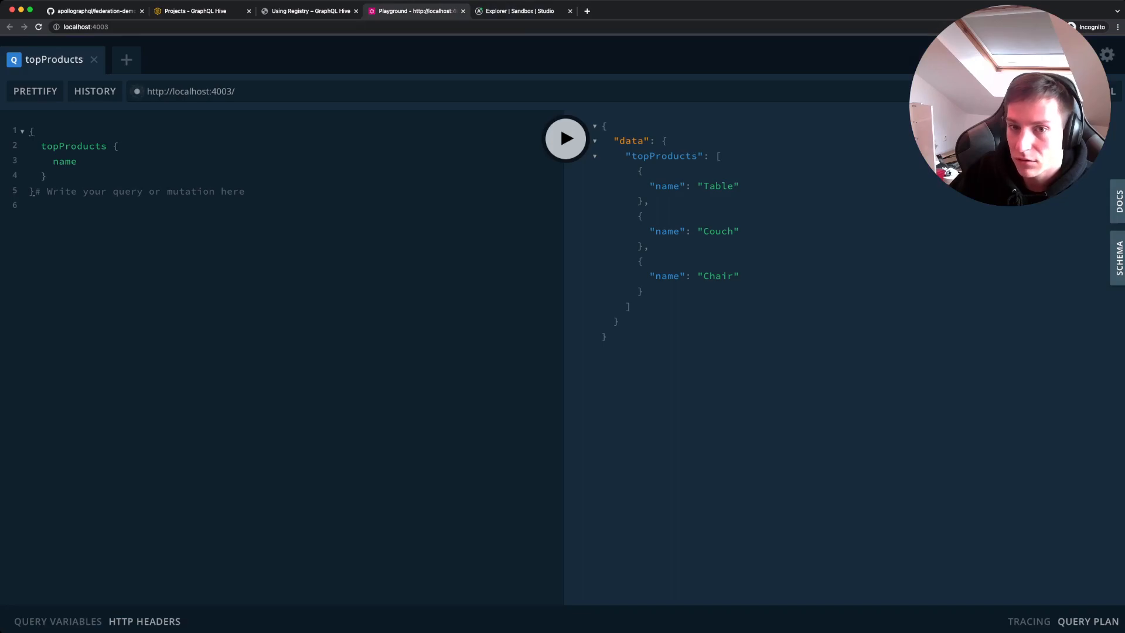
left_click(520, 11)
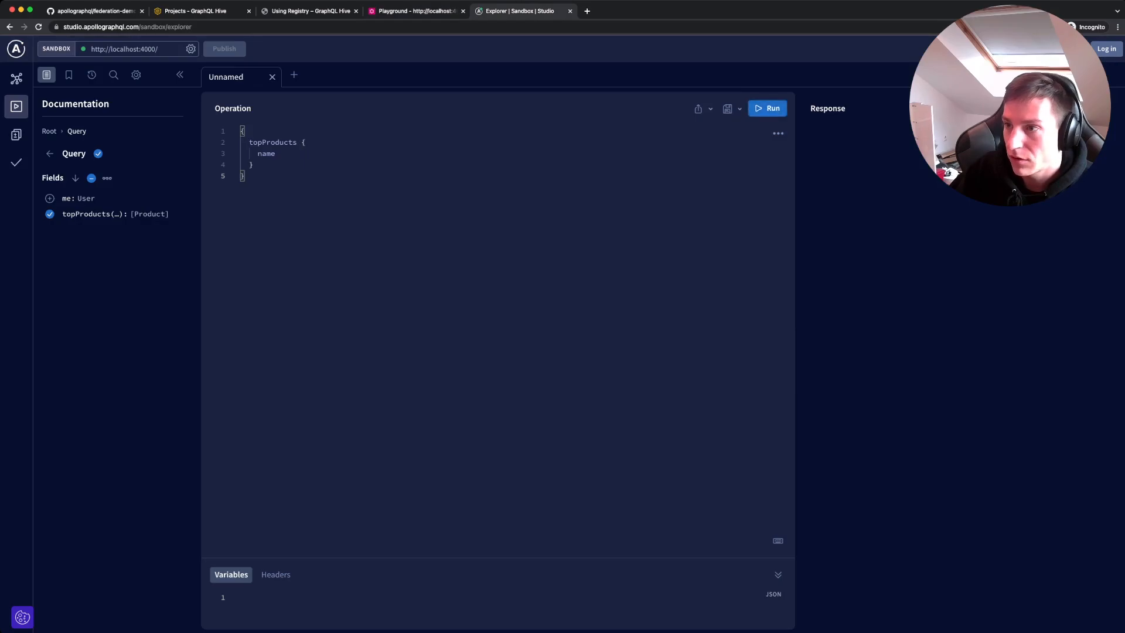
left_click(767, 107)
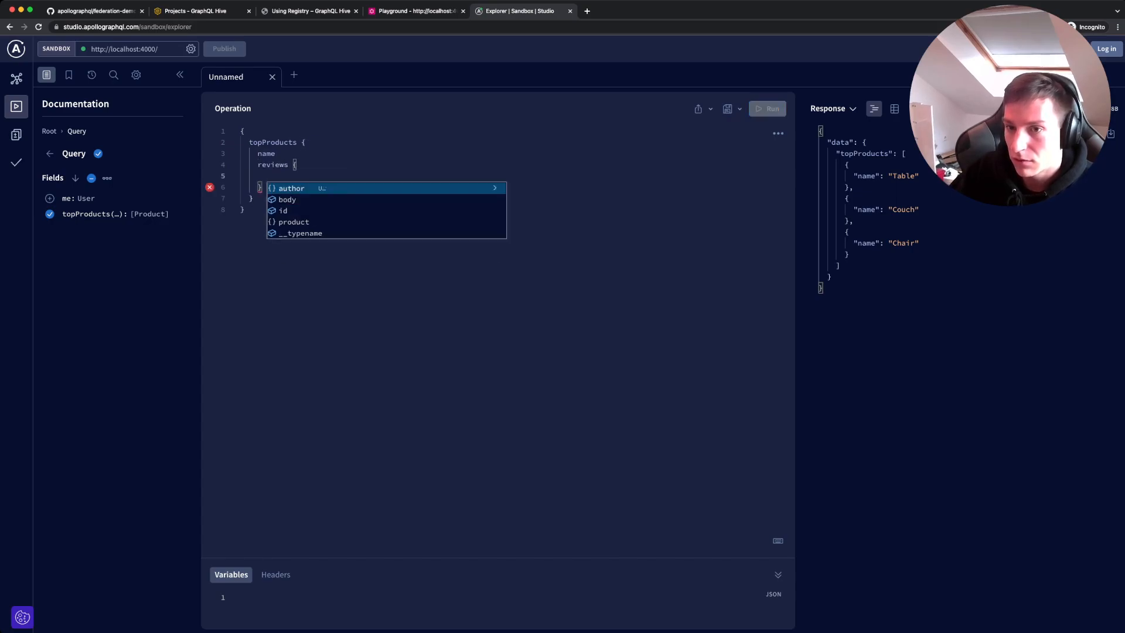
Extend the query with reviews { author { name } } and run it again.
left_click(292, 187)
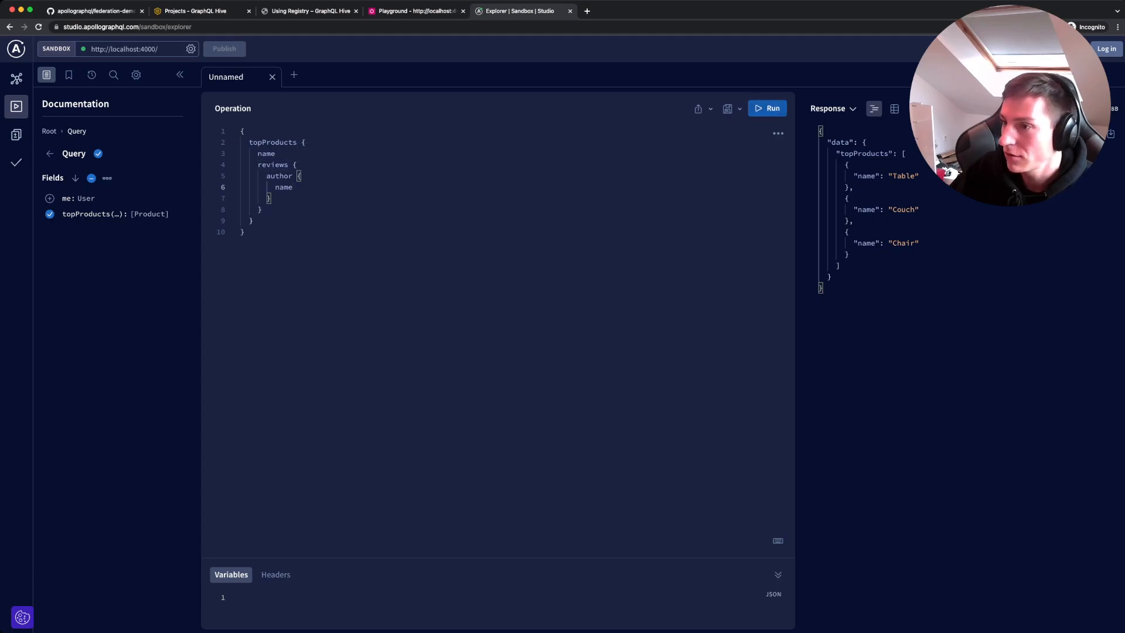
left_click(768, 107)
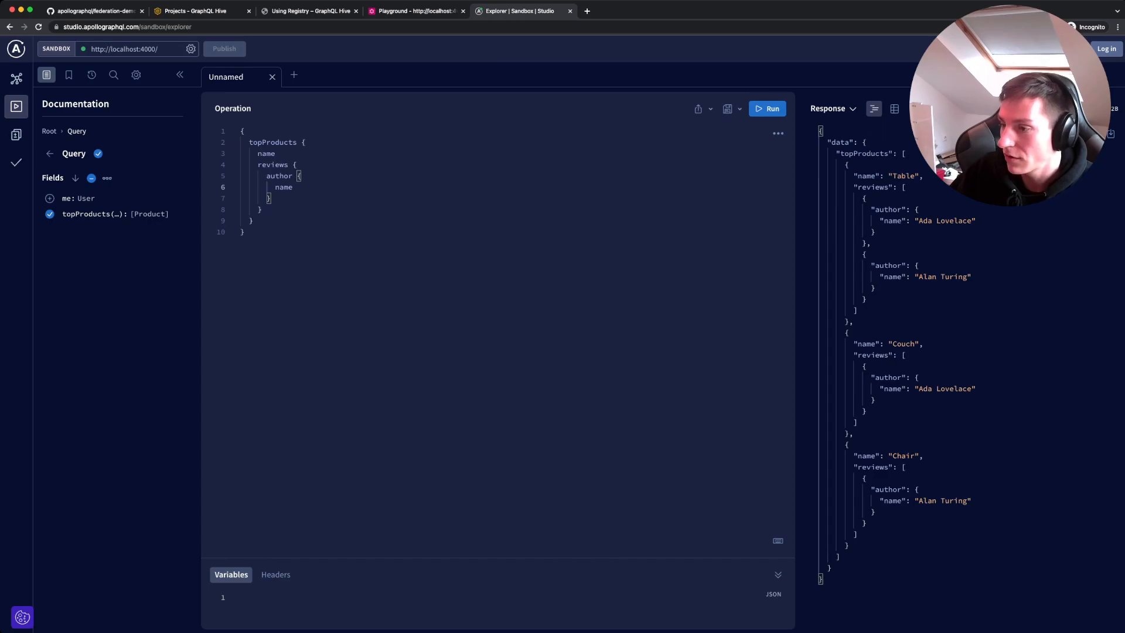
left_click(415, 11)
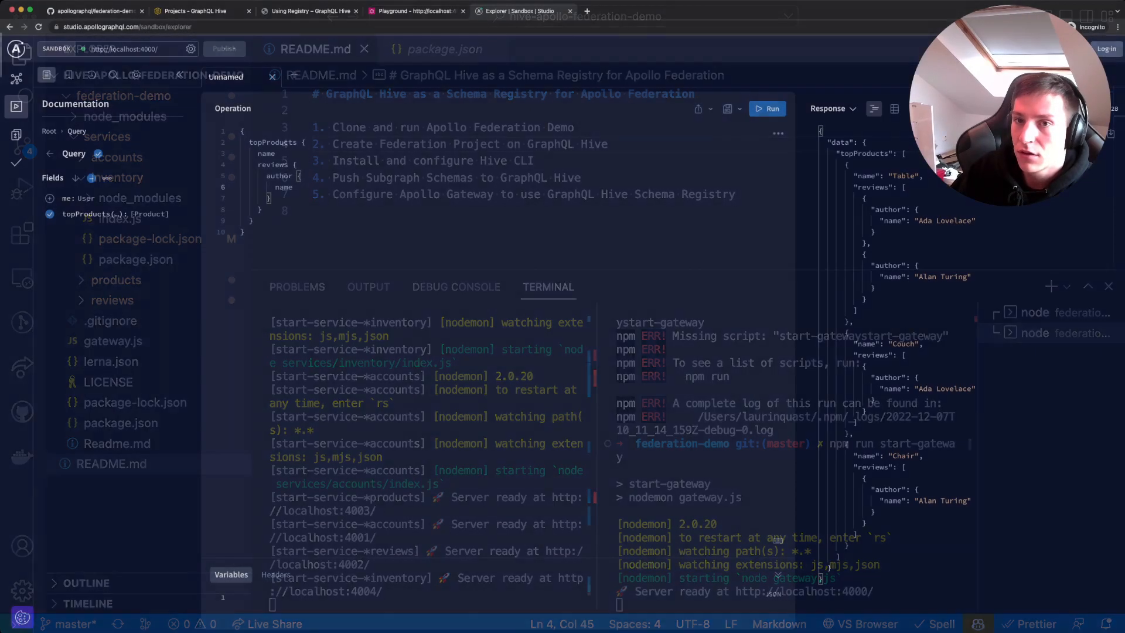
Create the 'Federation Demo' Federation project in Hive and enter its development target.
left_click(201, 11)
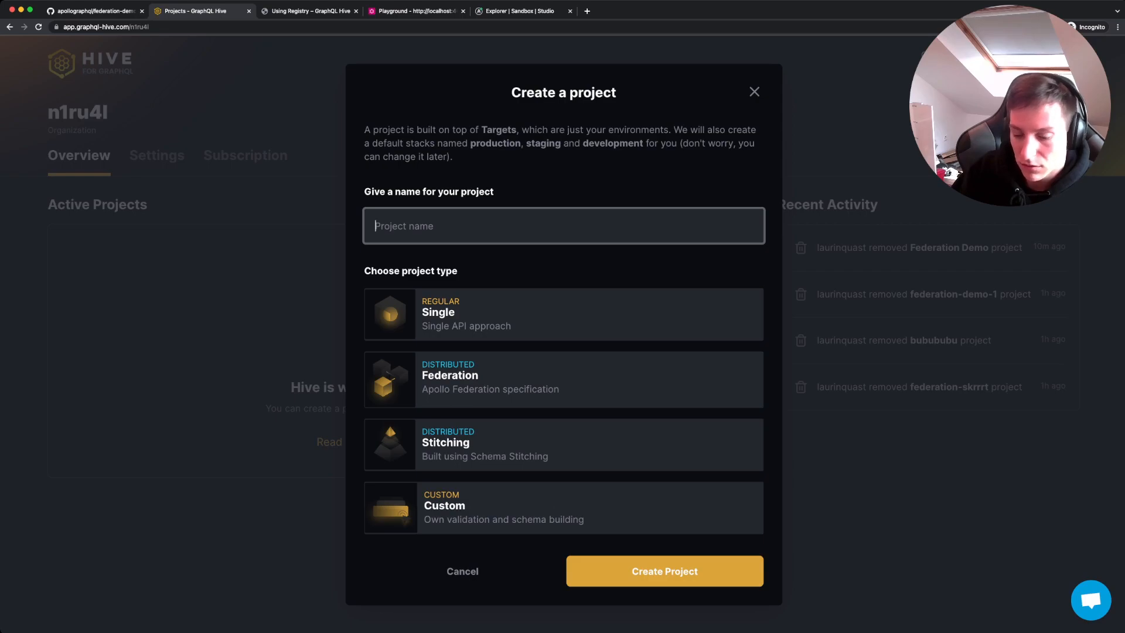
type("Federation")
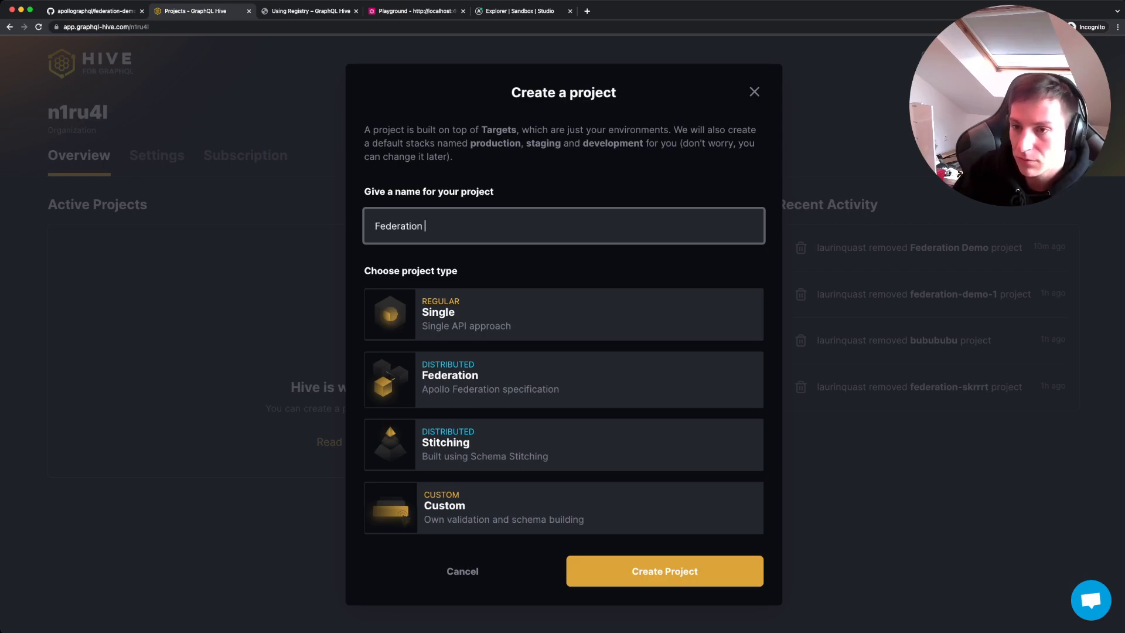
type("Demo")
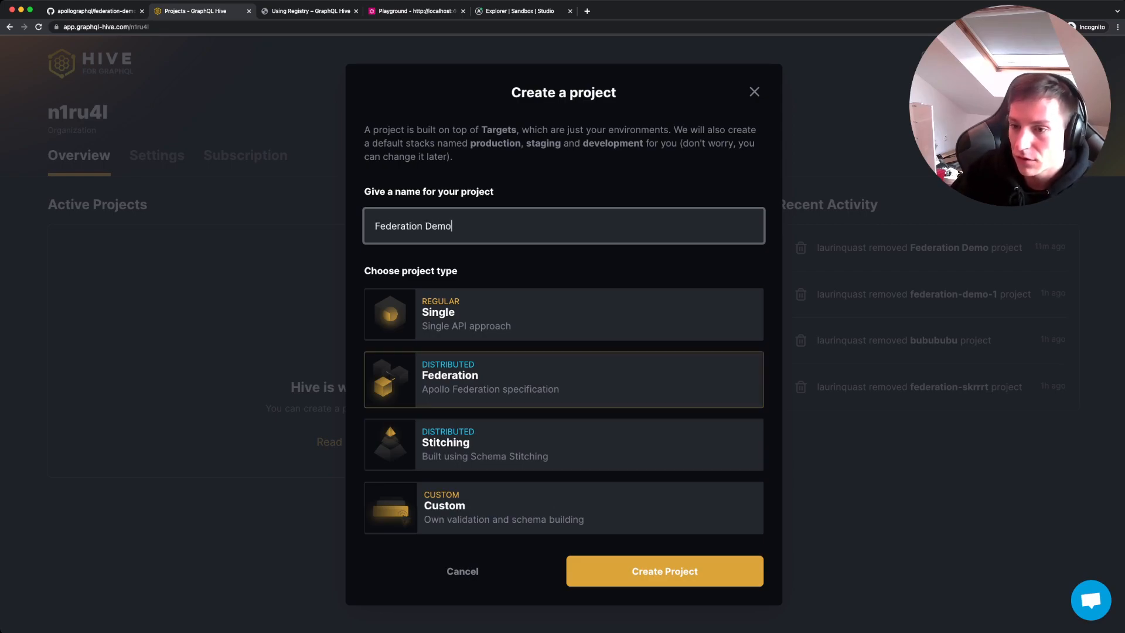
left_click(564, 380)
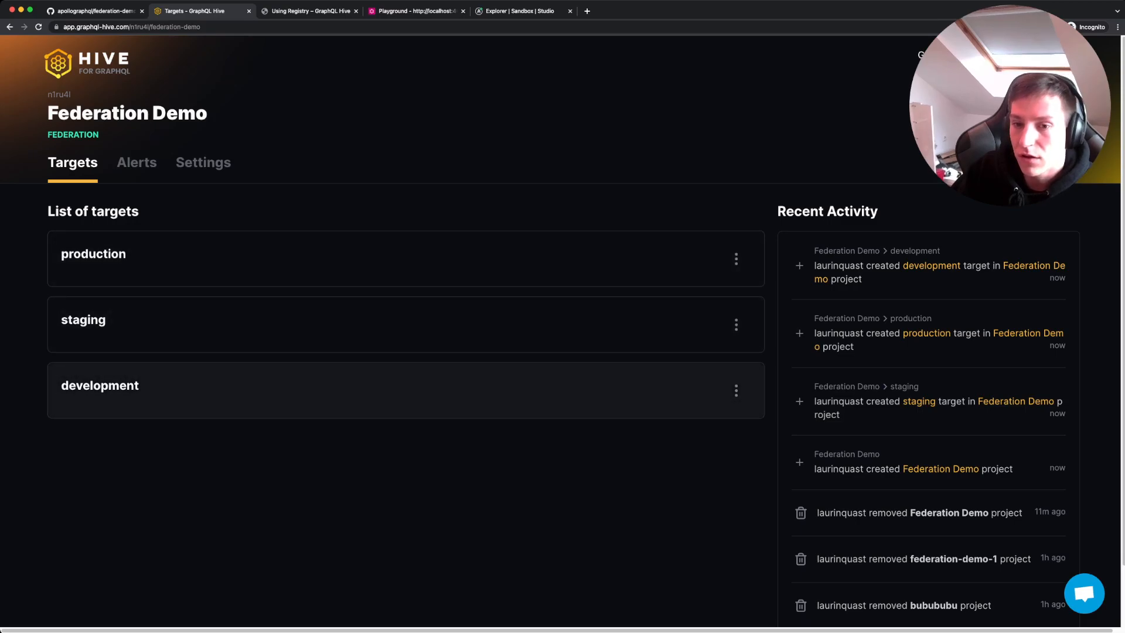
left_click(99, 386)
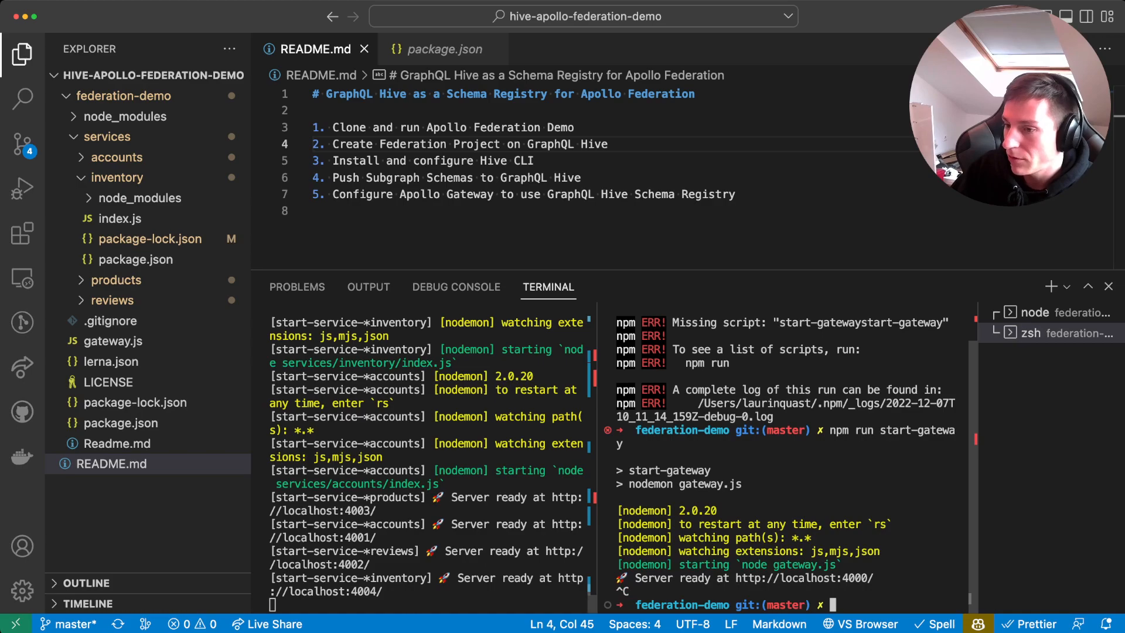
type("clear")
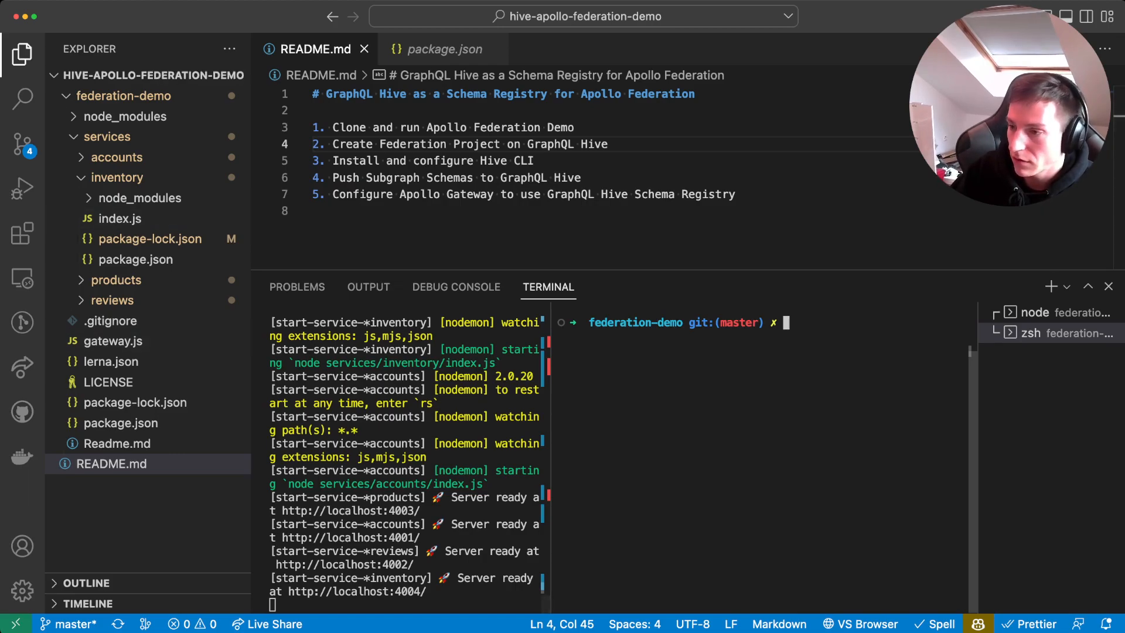
type("npm run start-gateway")
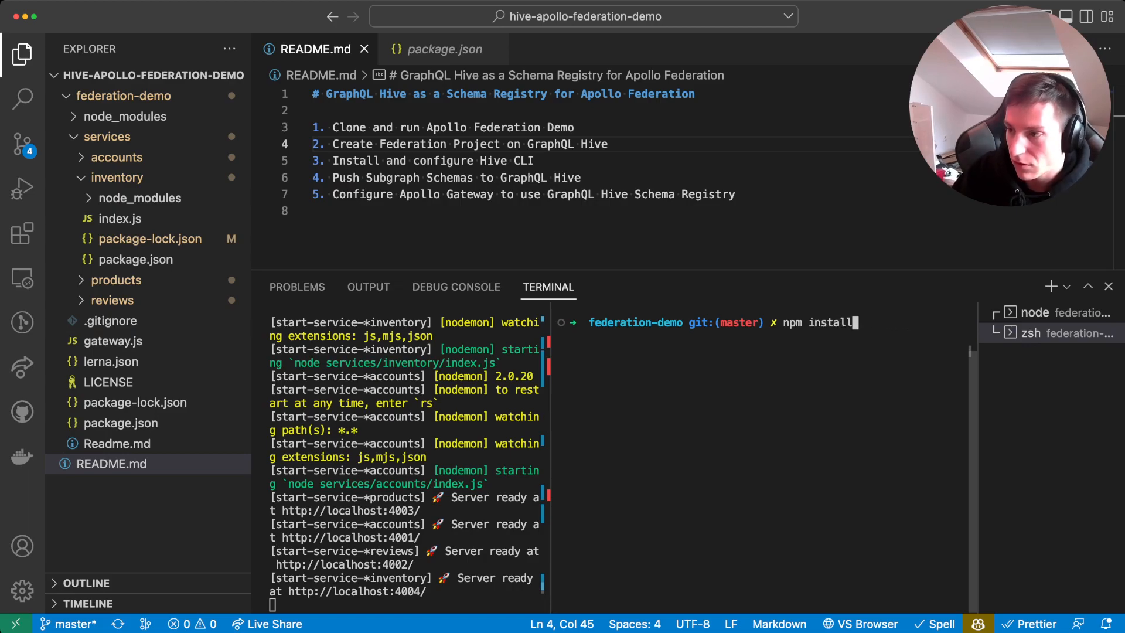
type("@graphql-hive/client")
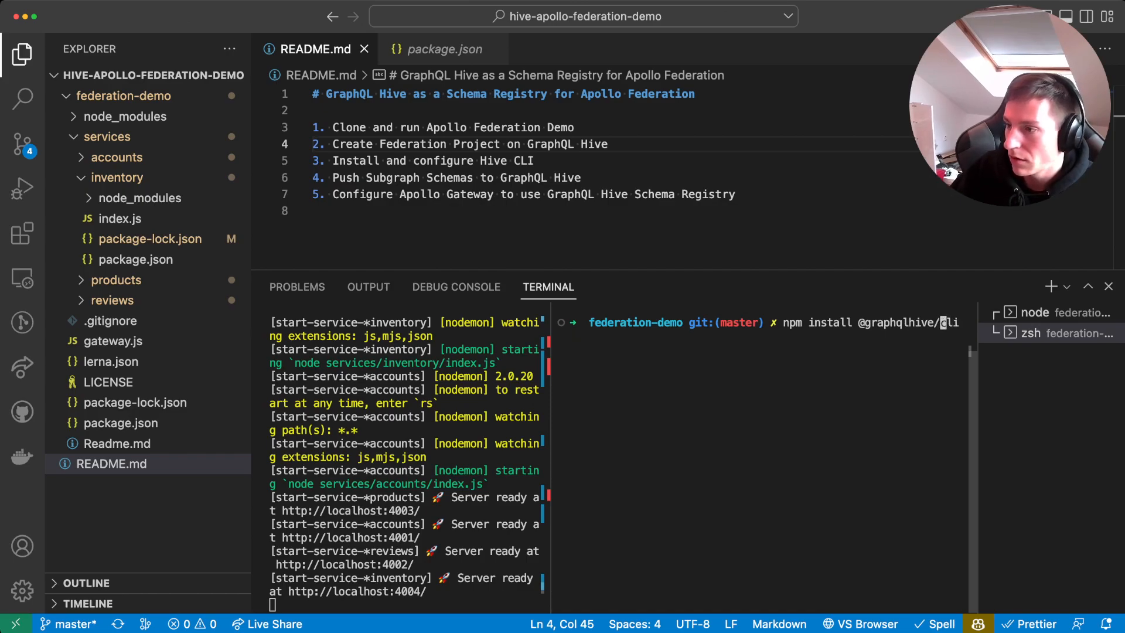
type("-D")
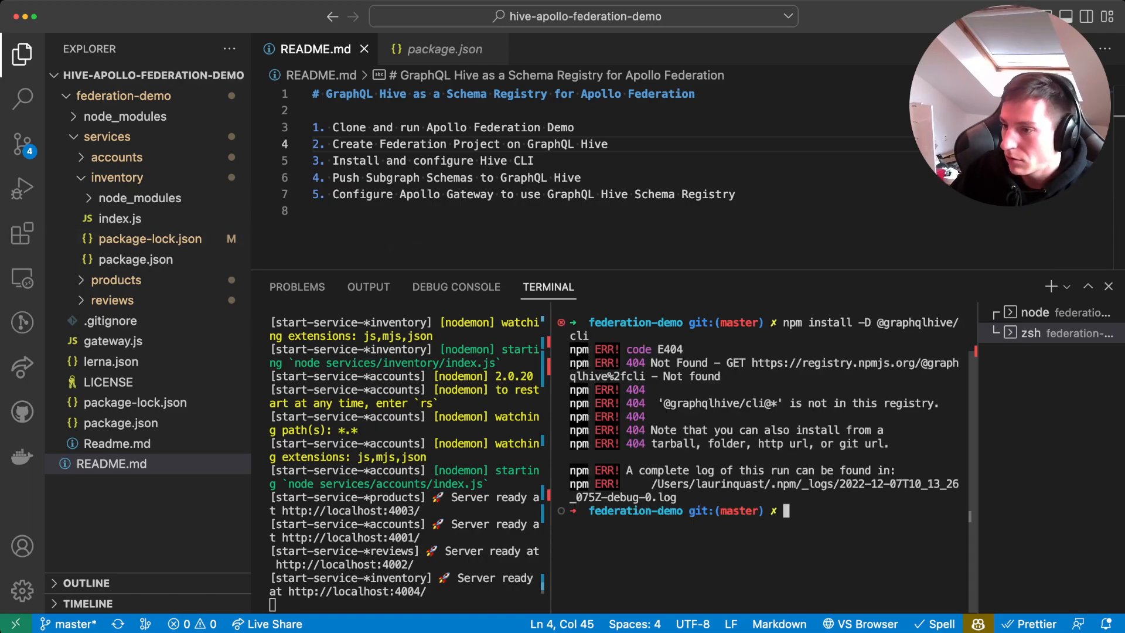
type("npm install -D @graphqlhive/cli")
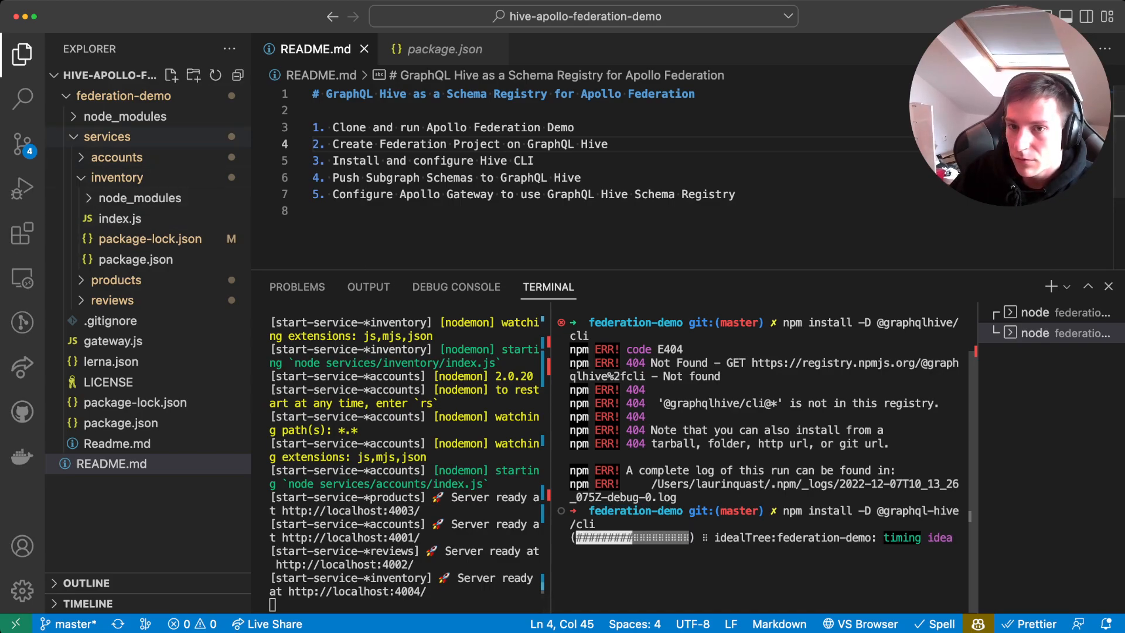
Create hive.json in federation-demo with a "token" placeholder entry.
left_click(107, 136)
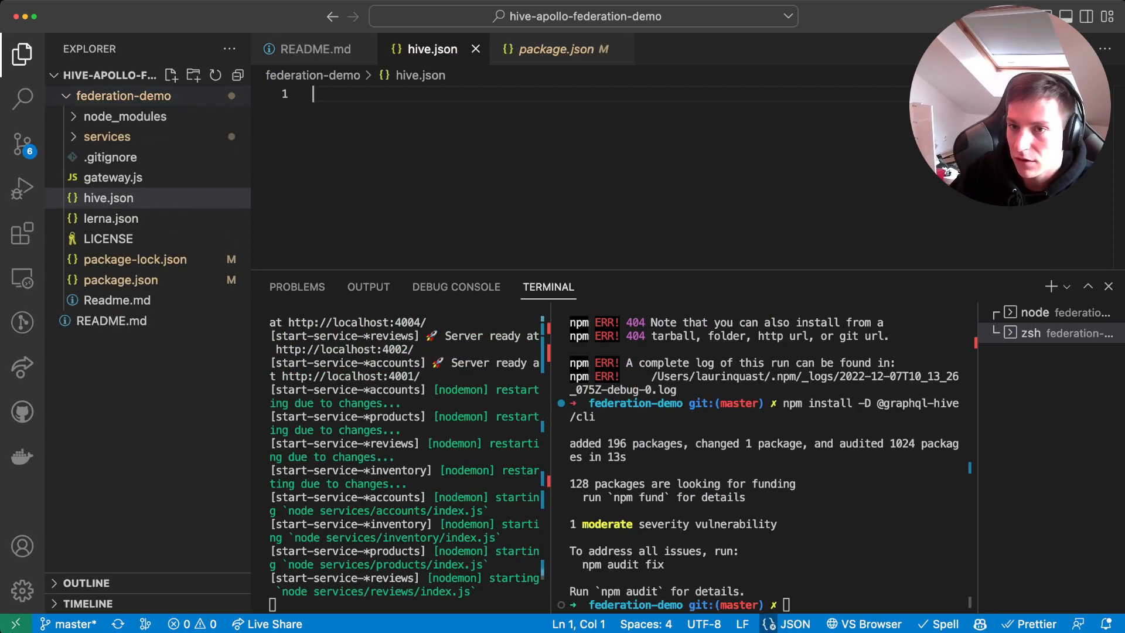
type("{")
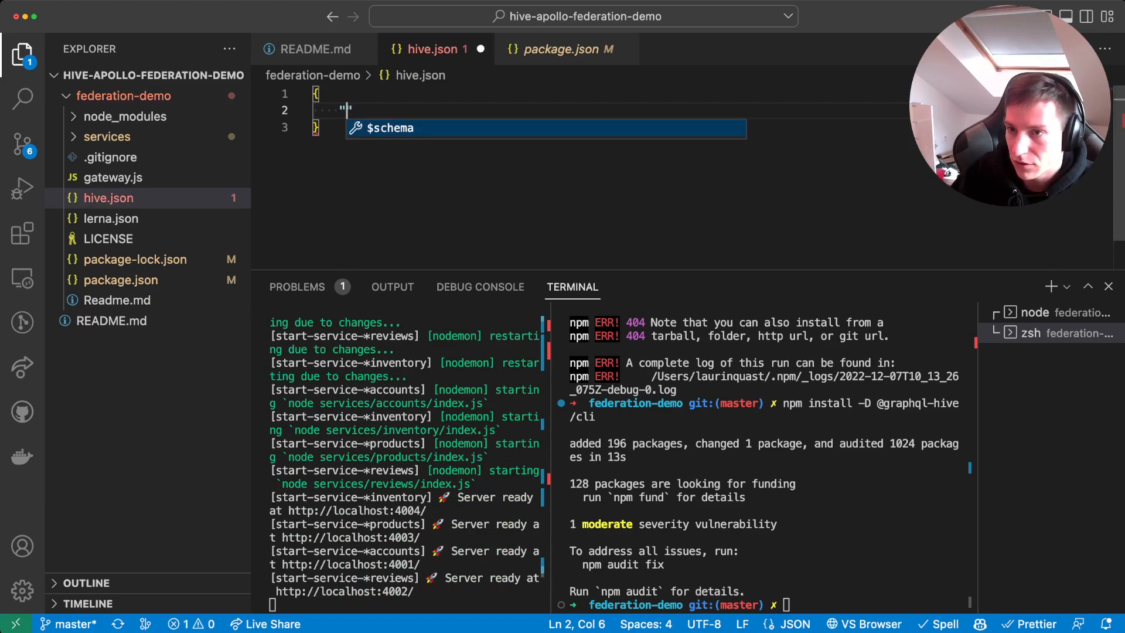
type("\"token\": \"your token\",")
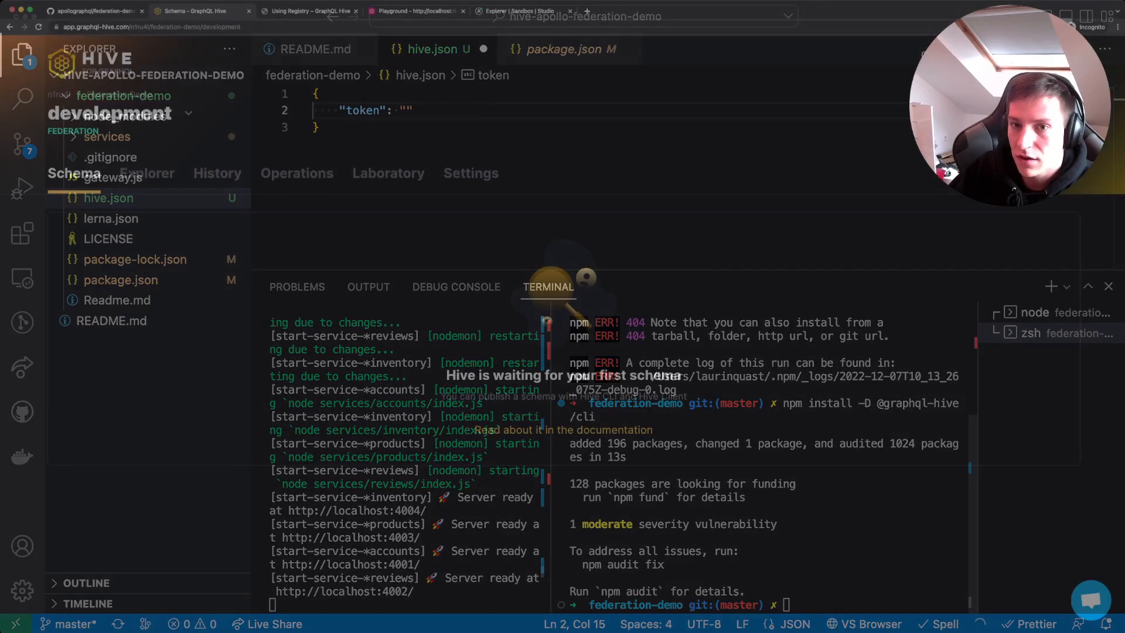
Start a new access token named 'My token' in the development target's settings.
left_click(196, 10)
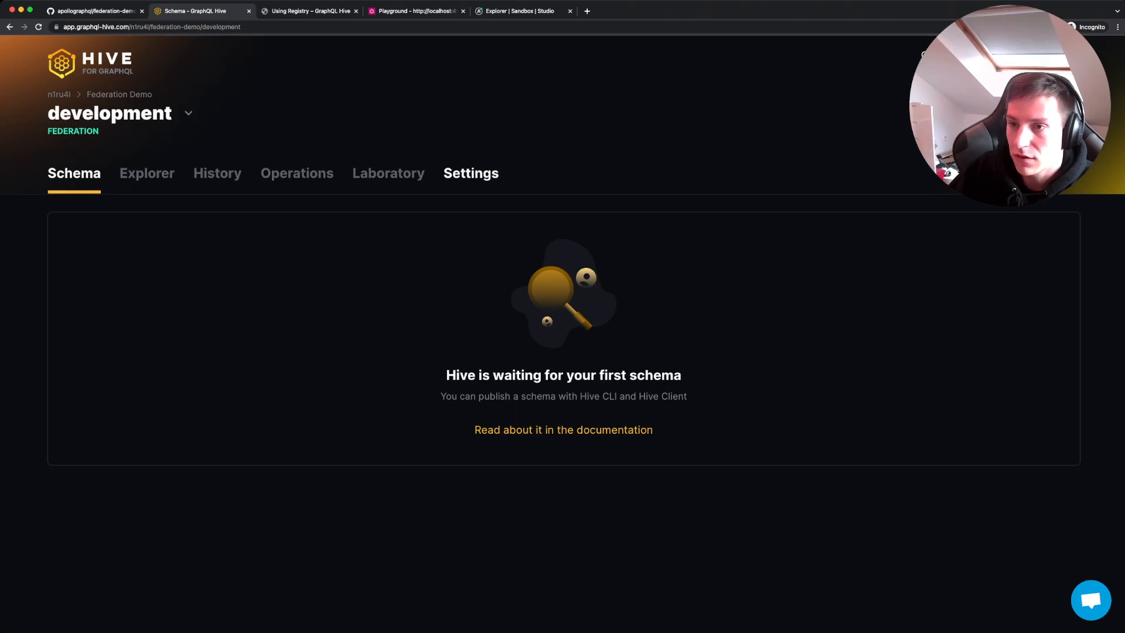
left_click(471, 173)
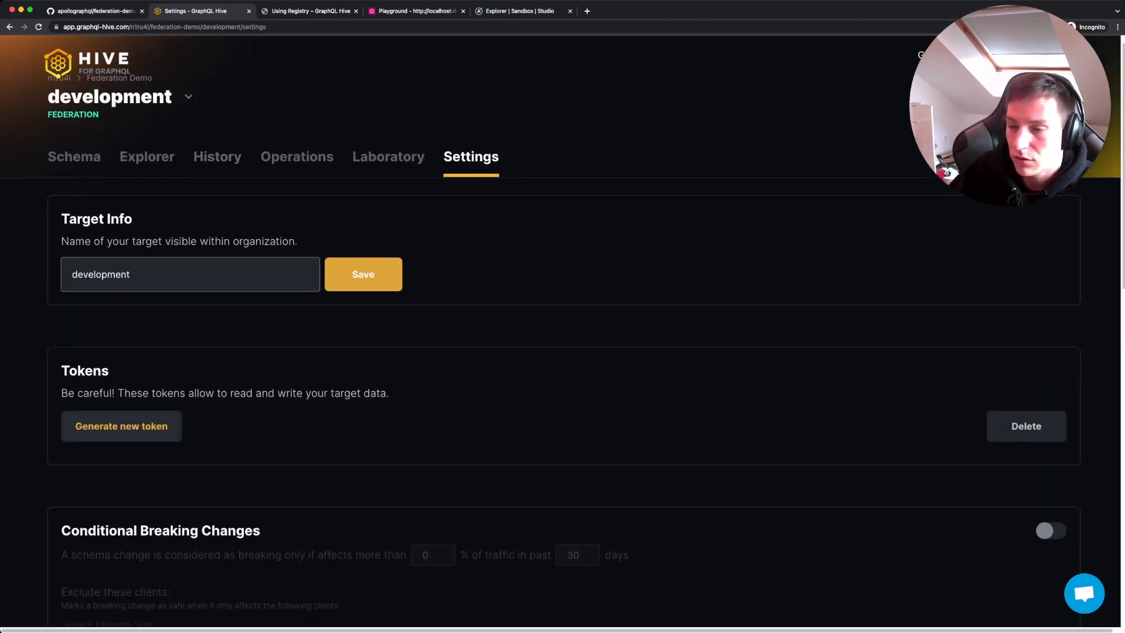
left_click(121, 426)
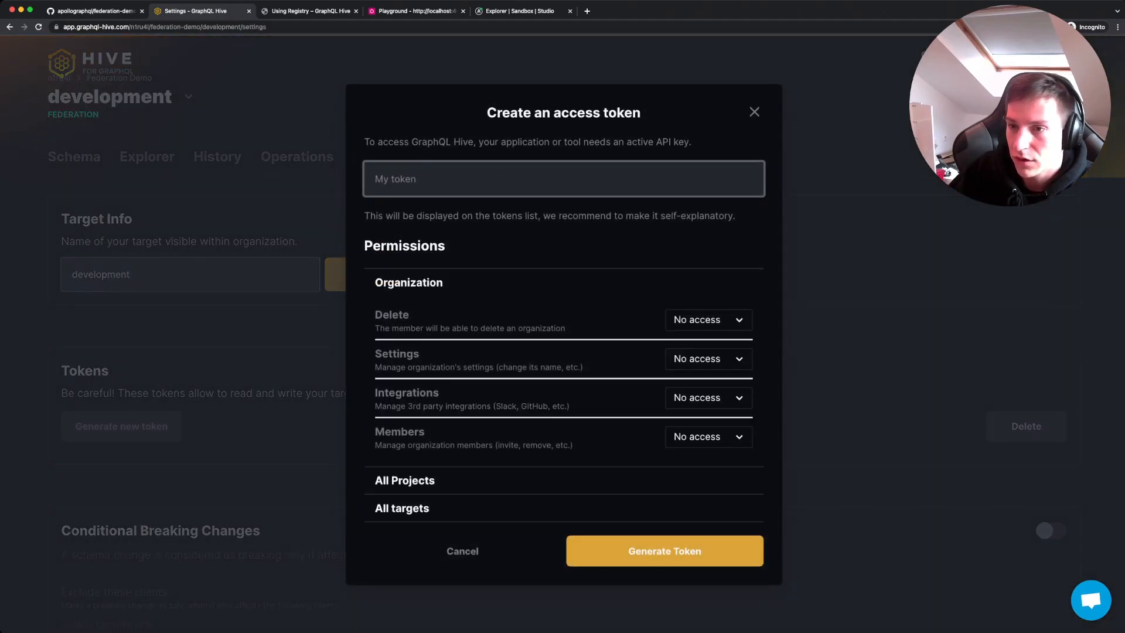
type("My")
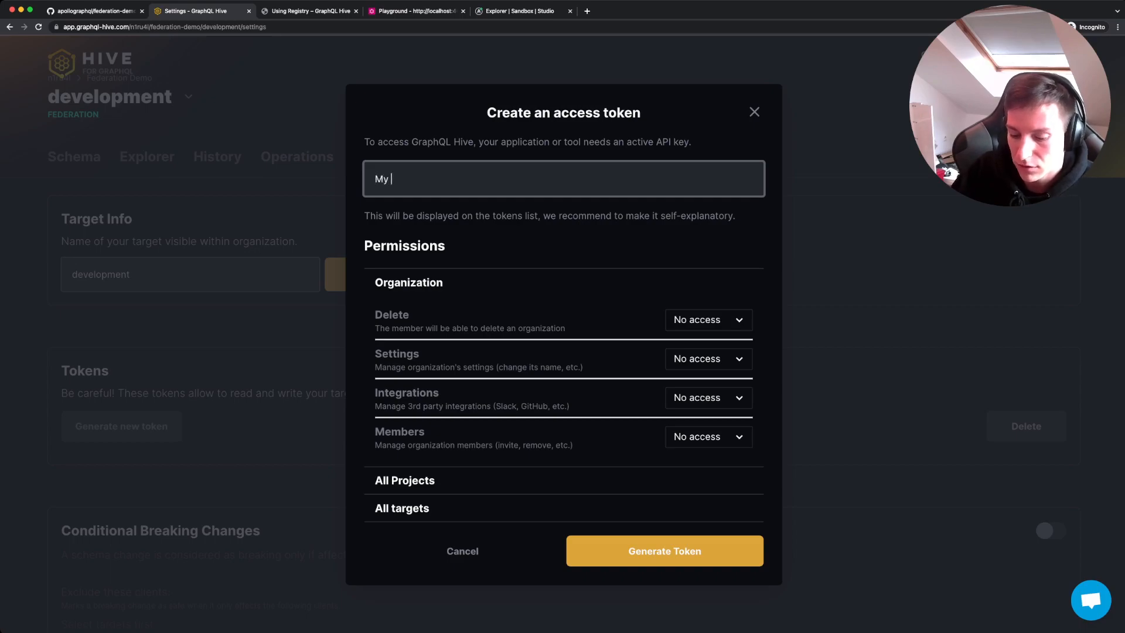
type("token")
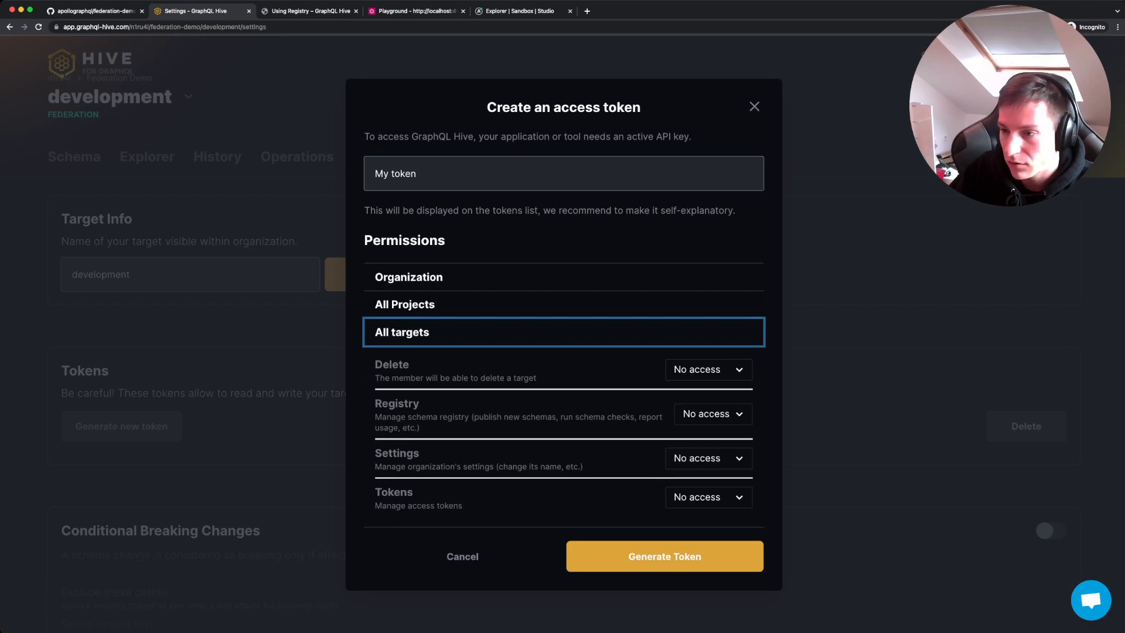
Grant Registry read & write access for all targets and generate the token.
left_click(712, 414)
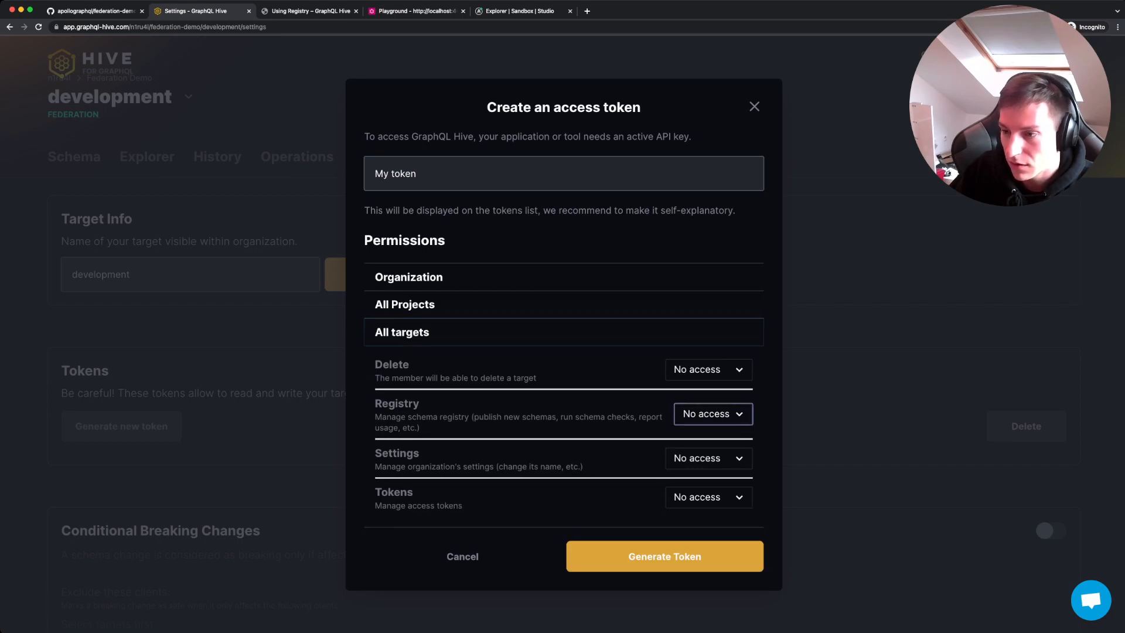
left_click(711, 414)
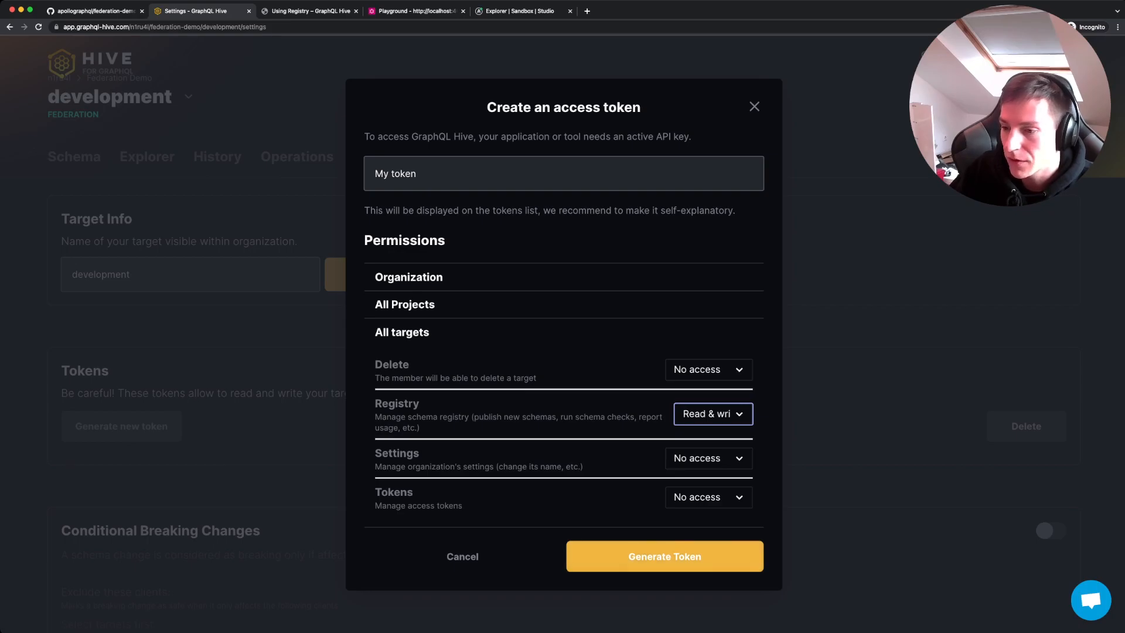
left_click(663, 555)
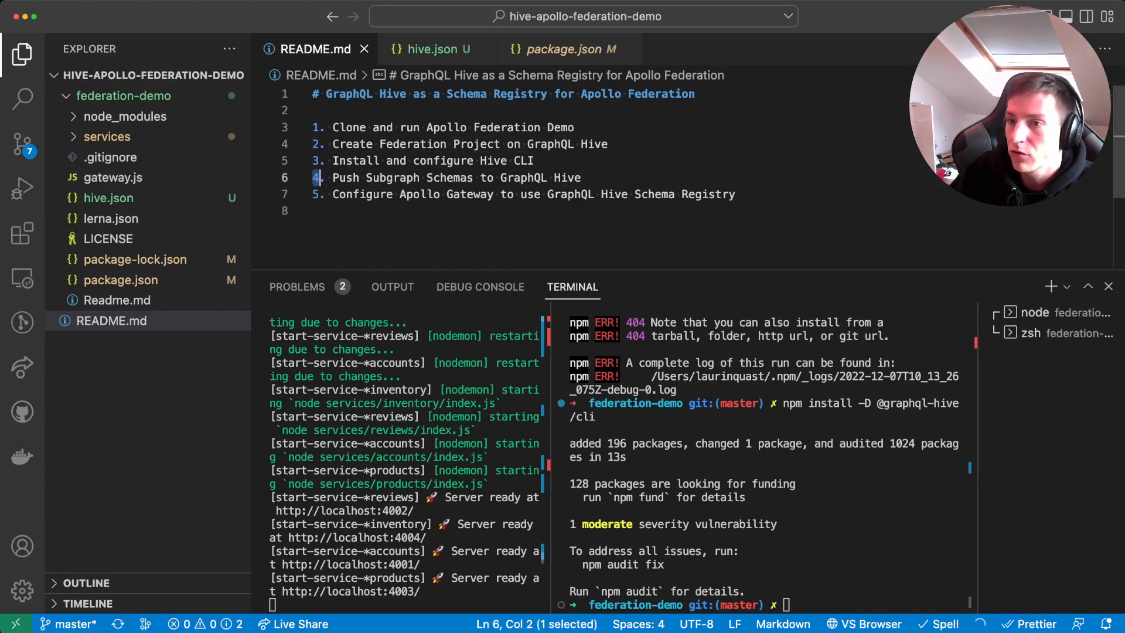
Select the README's subgraph-push step and reach the accounts service's index.js.
triple_click(456, 177)
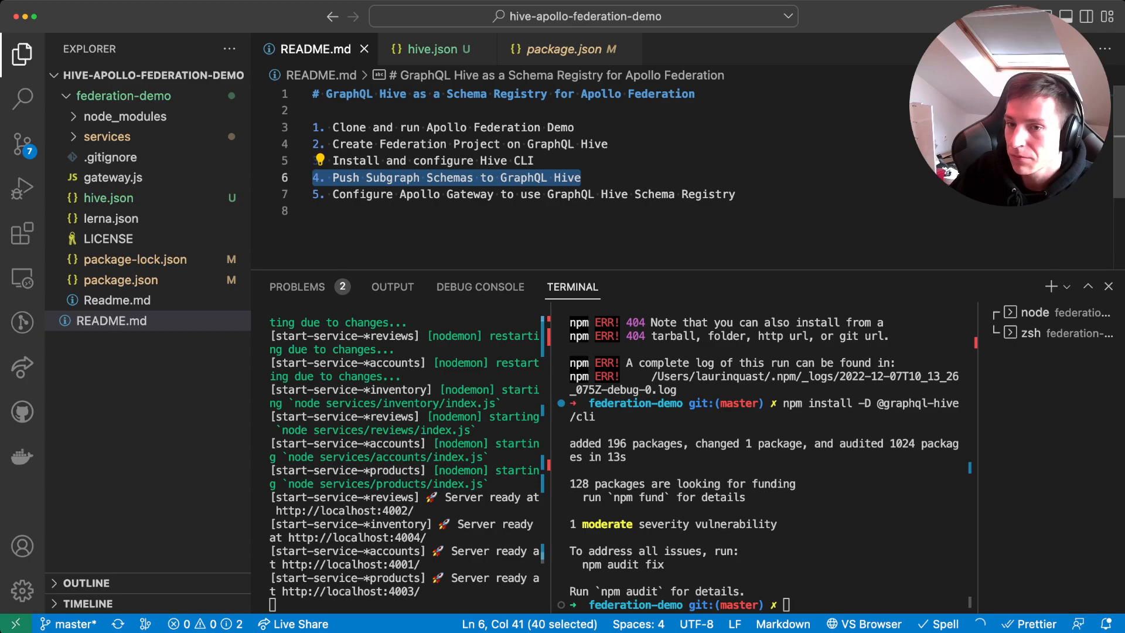
left_click(107, 136)
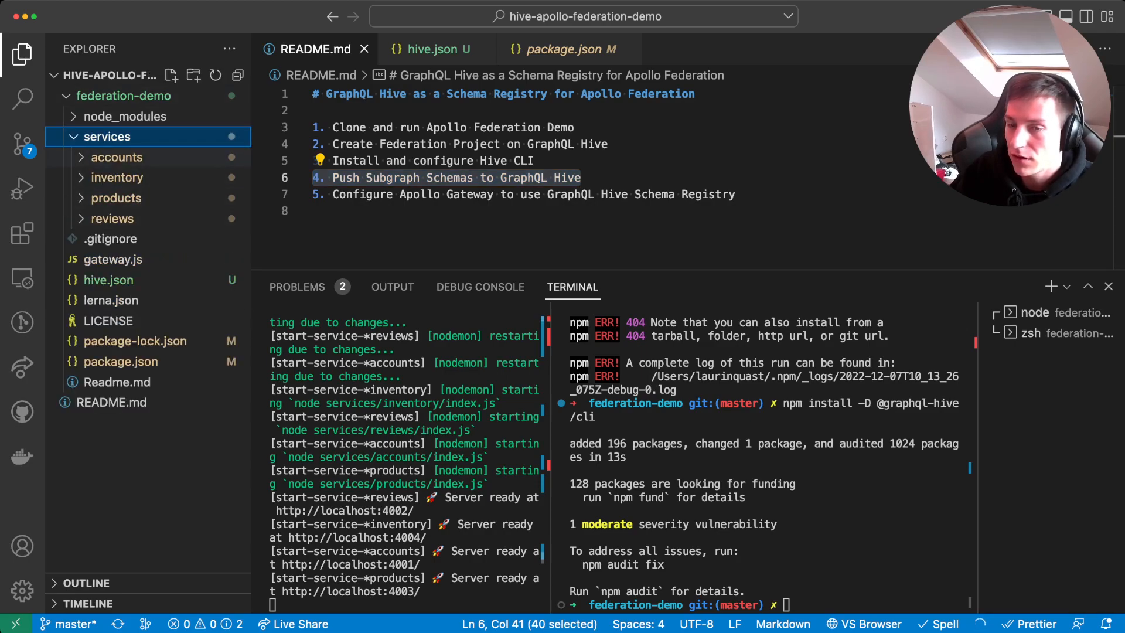
left_click(116, 157)
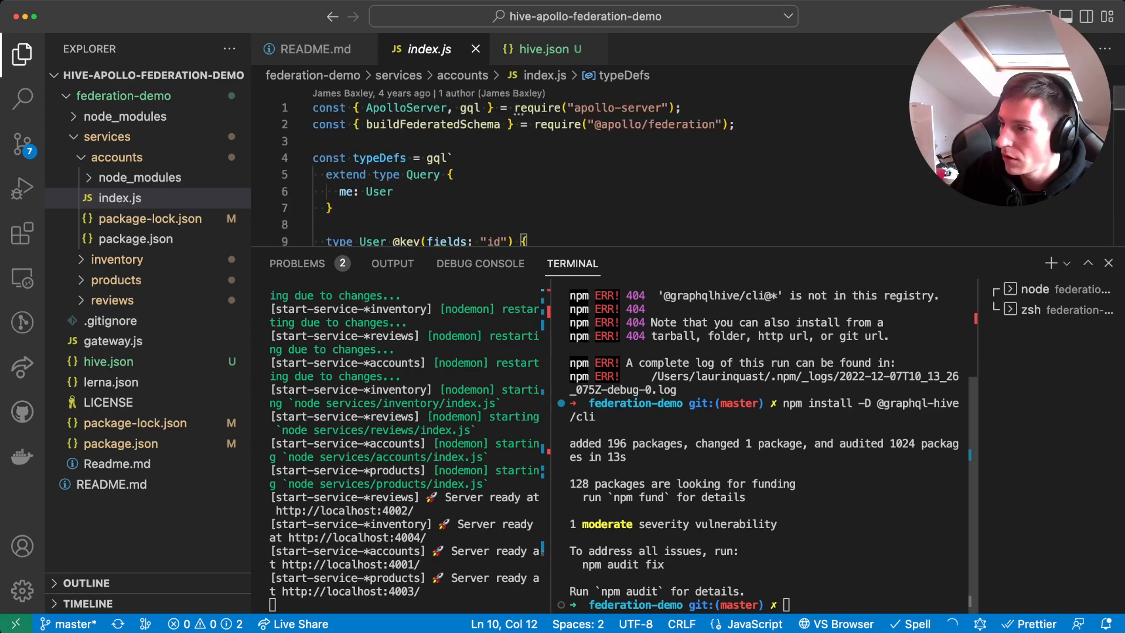
Clear the terminal, enter federation-demo, and draft the Hive CLI install and schema:publish commands in a scratch file.
type("clear")
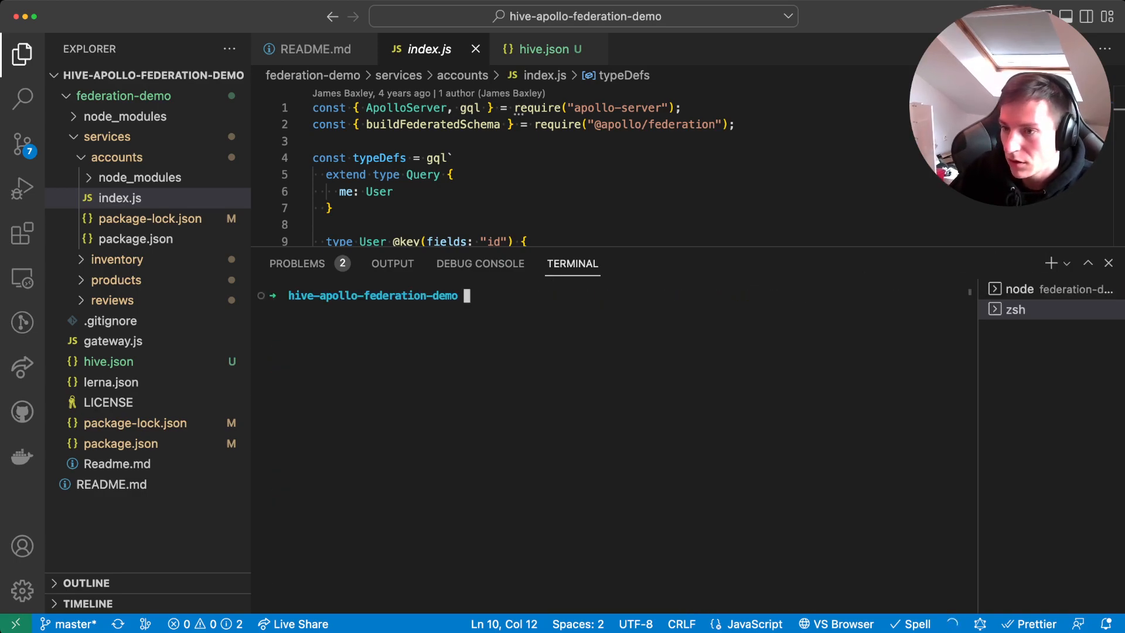
type("cd federation-demo")
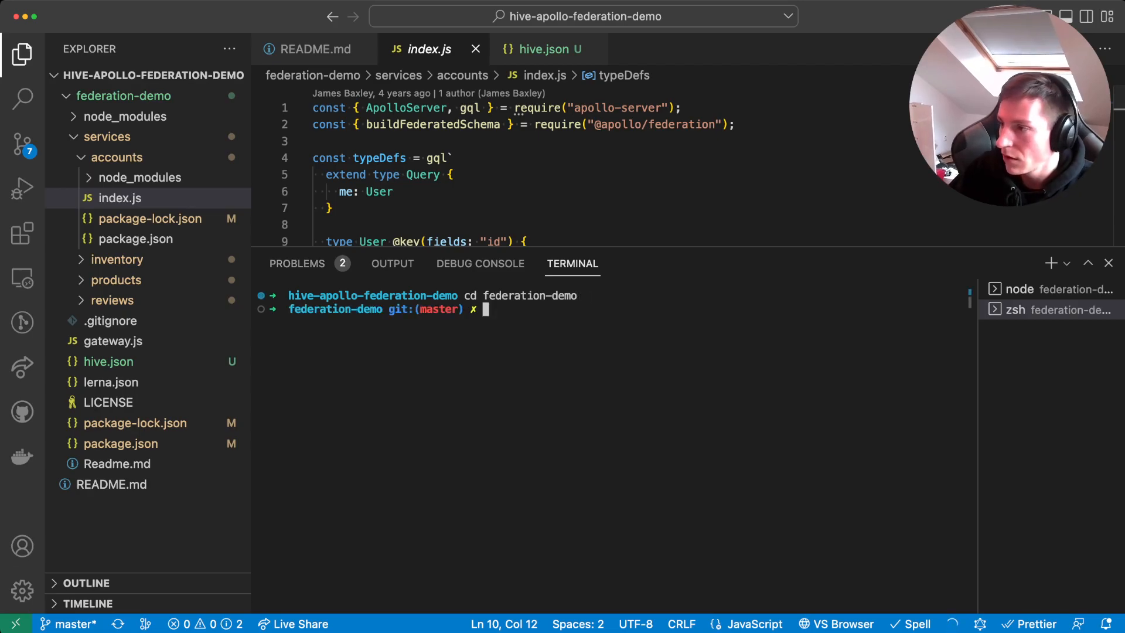
left_click(116, 156)
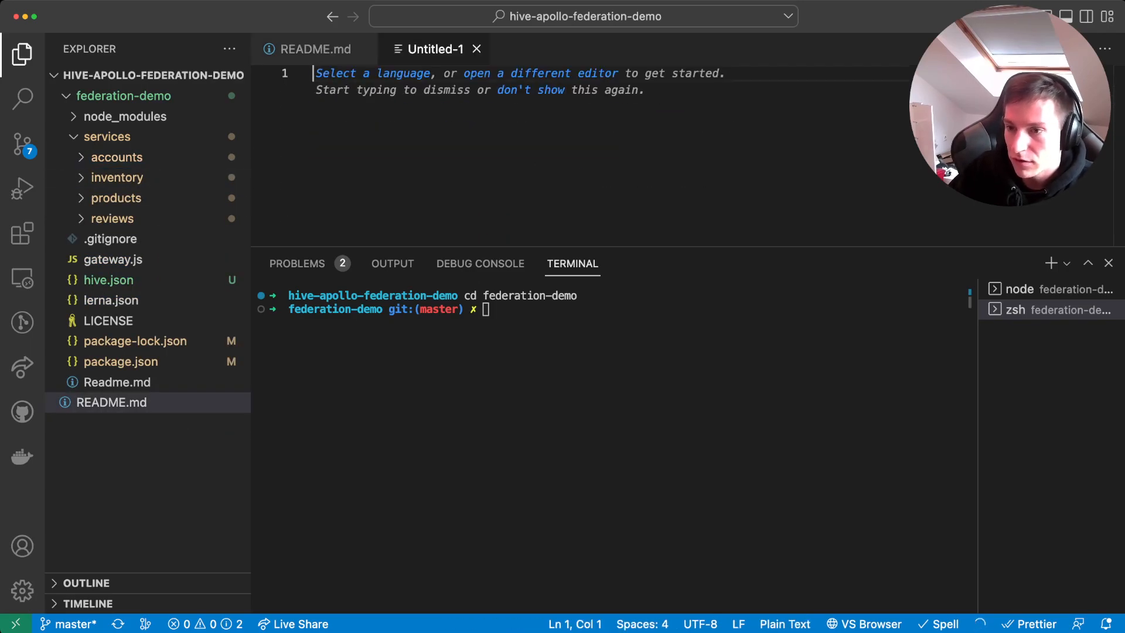
type("npm install -D @graphql-hive/cli")
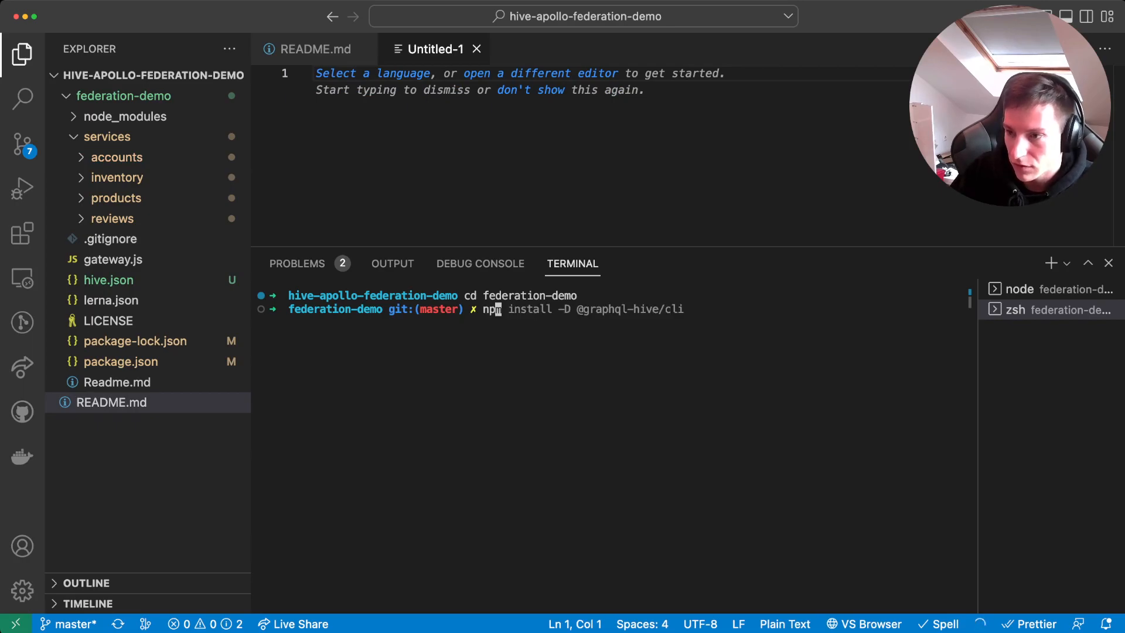
type("npx hive schema:publish services/reviews/index.js --service reviews --url http://localhost:4002/graphql")
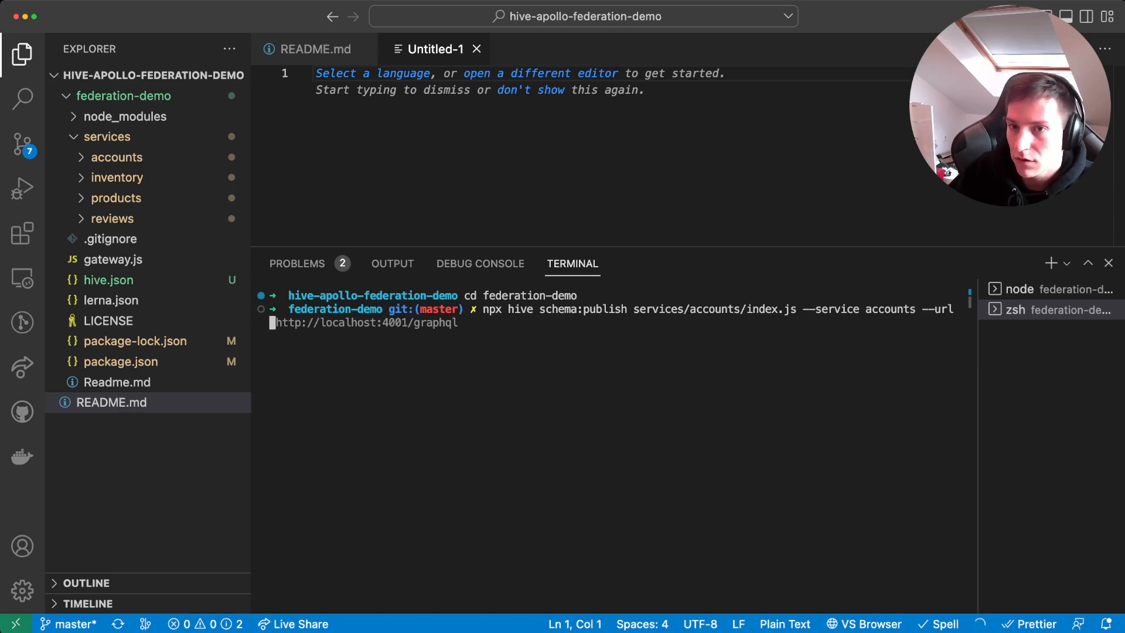
Check the accounts service's index.js for its port 4001 and copy it for the publish URL.
left_click(116, 157)
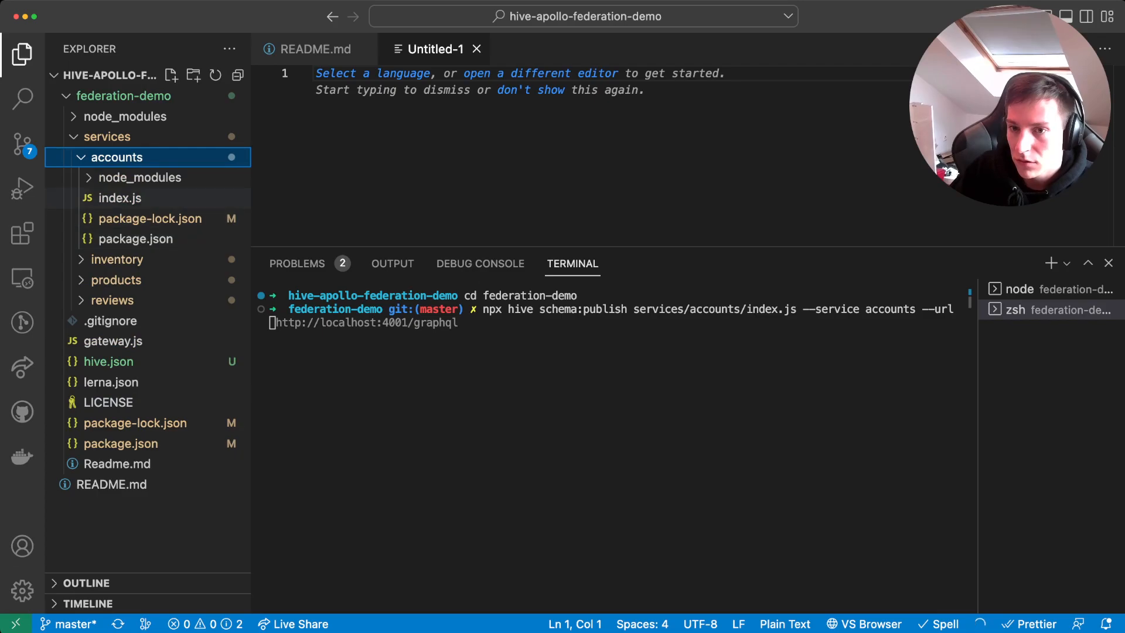
left_click(120, 198)
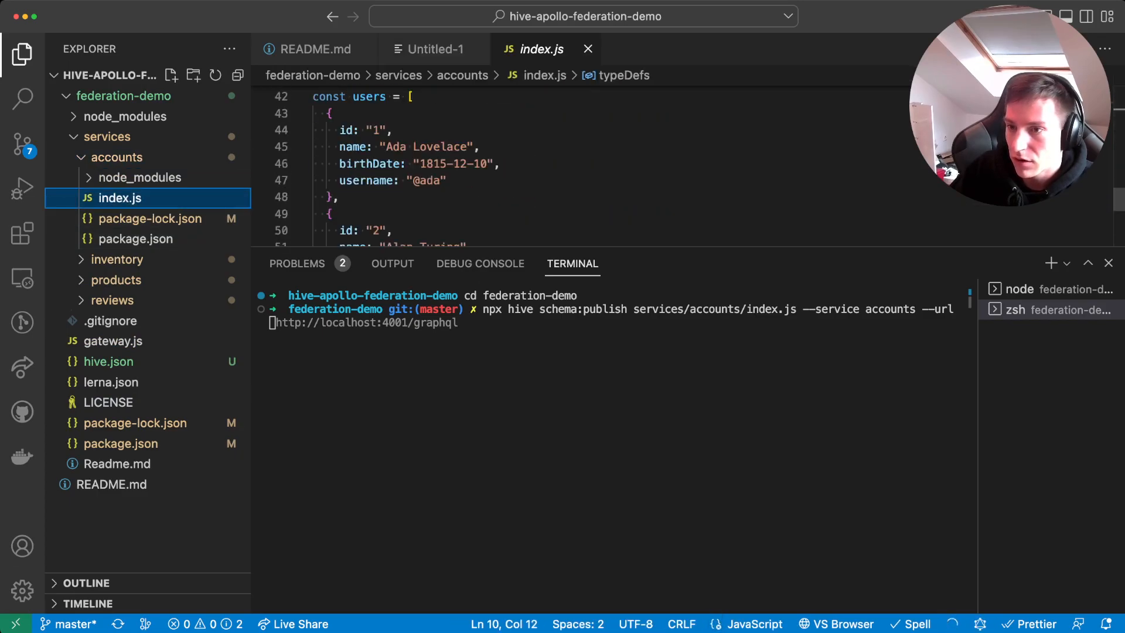
left_click(391, 263)
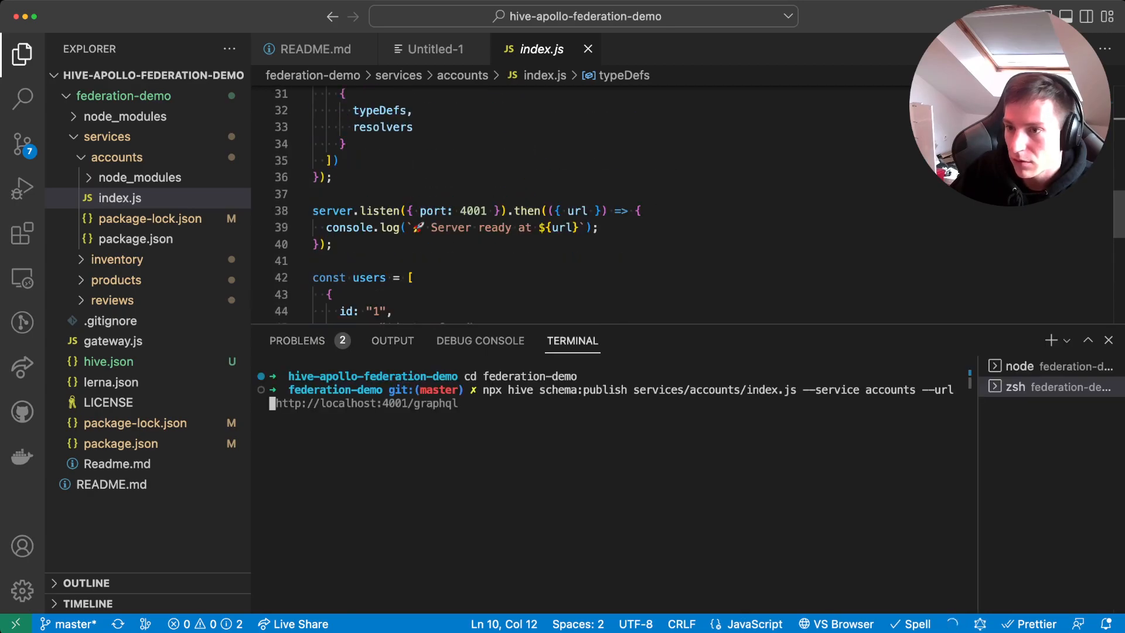
double_click(473, 210)
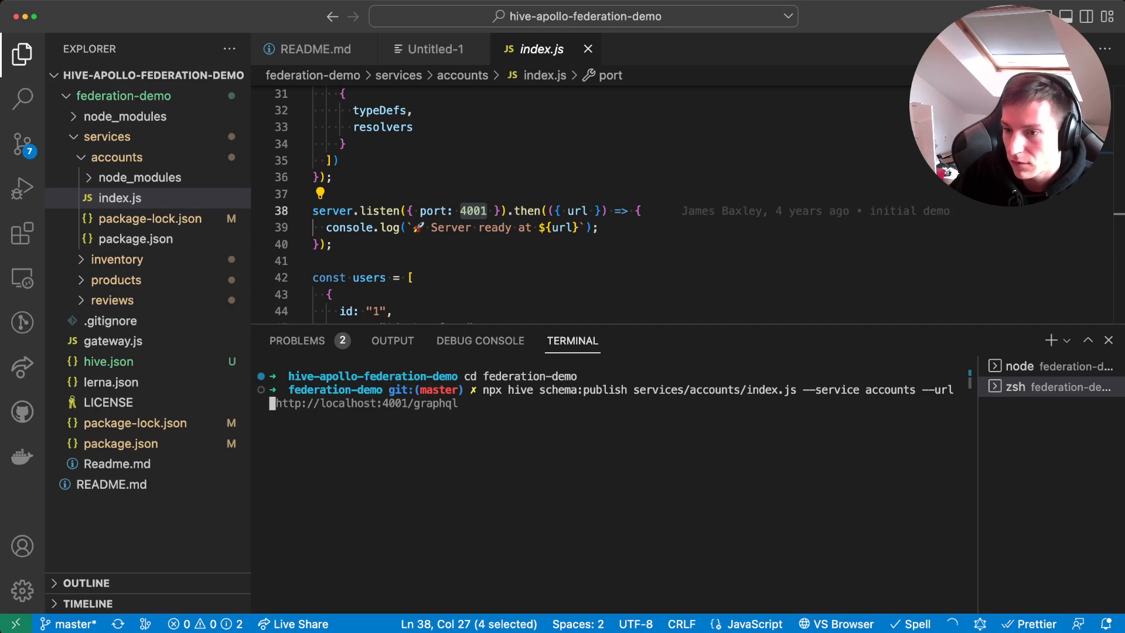
key("enter")
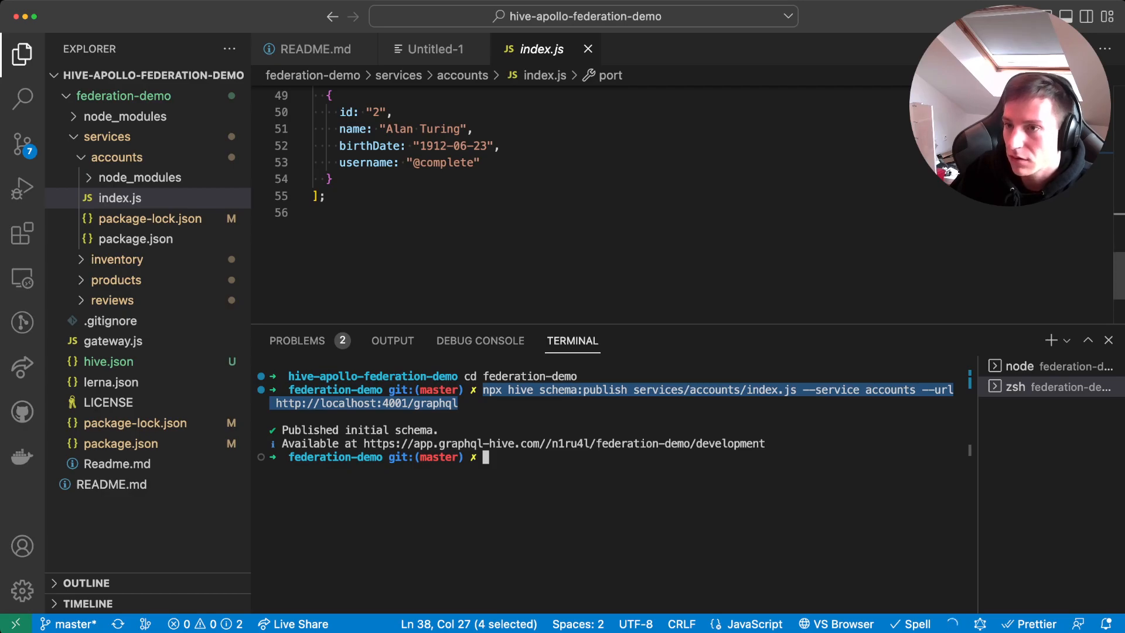
Check the reviews service's port in reviews/index.js, then return to the scratch file to run the reviews publish command.
left_click(432, 49)
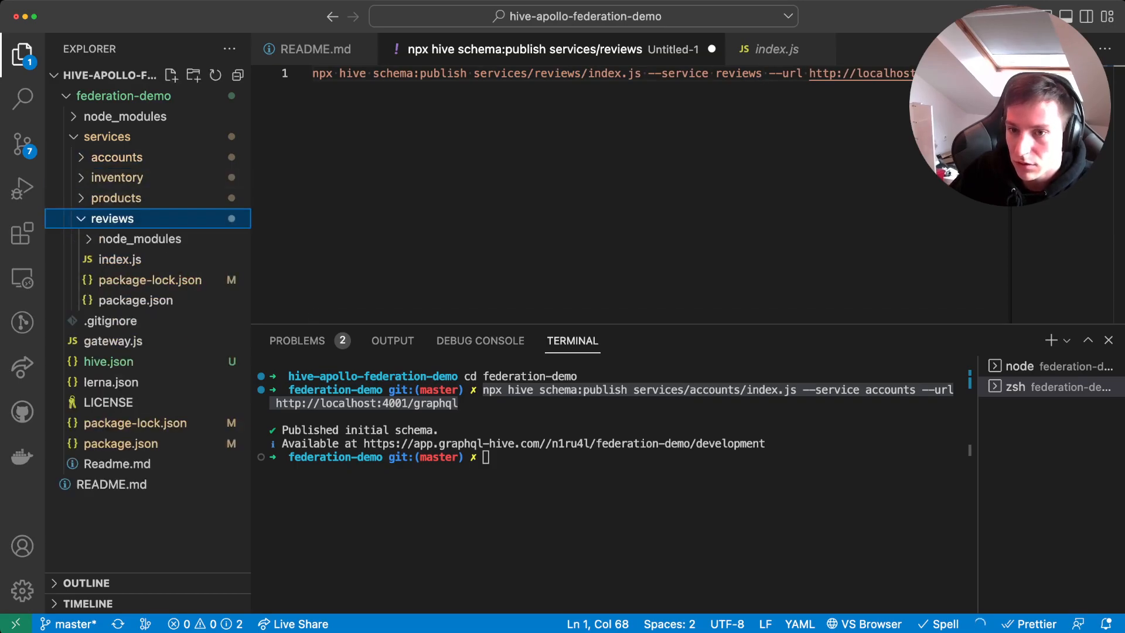
left_click(120, 259)
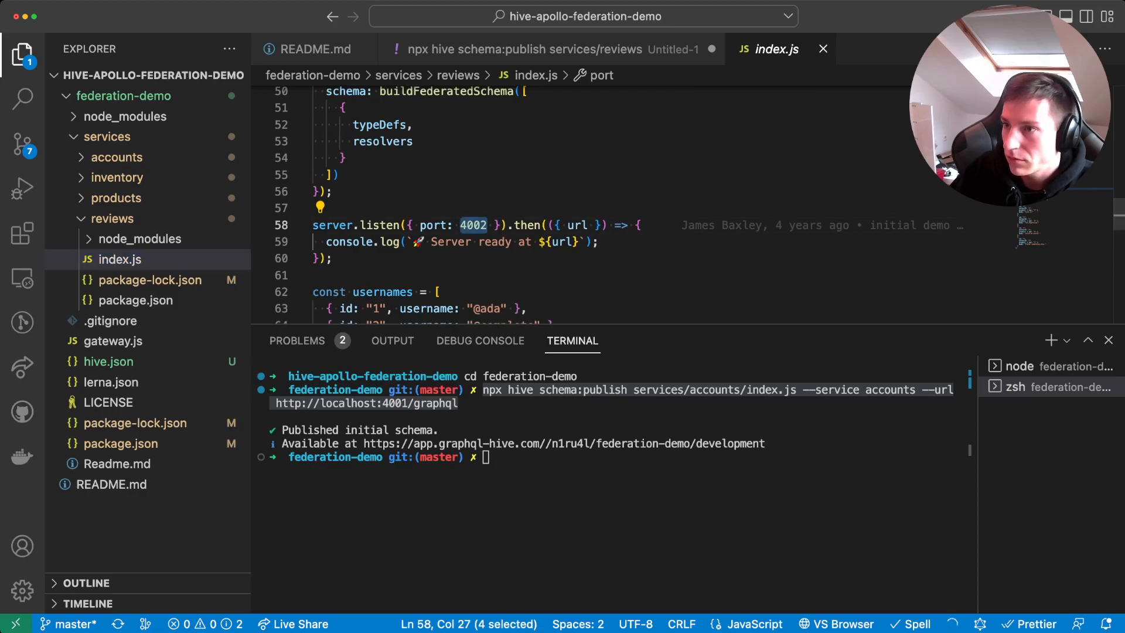
left_click(524, 49)
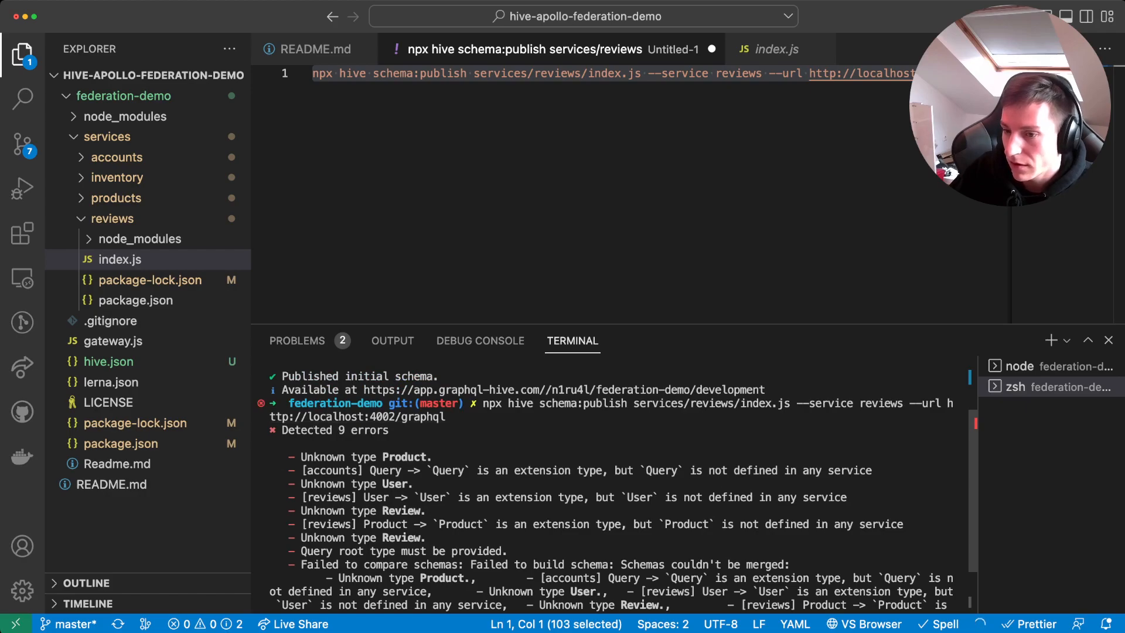
Inspect the reviews and products services' type definitions, then return to the scratch file of publish commands.
scroll("down", 3)
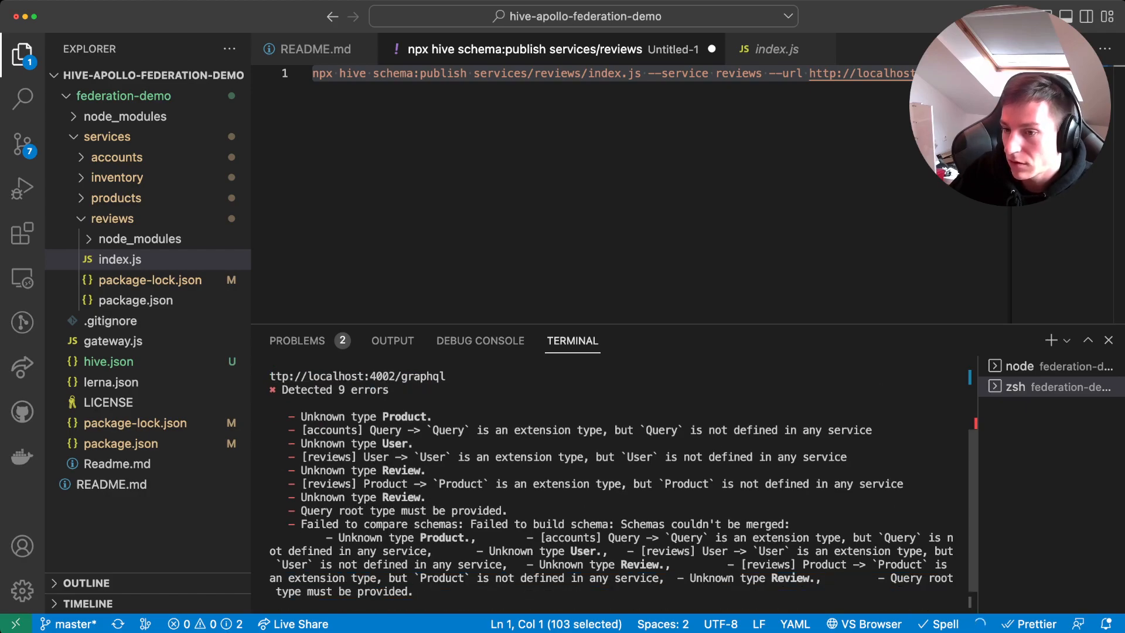
left_click(120, 259)
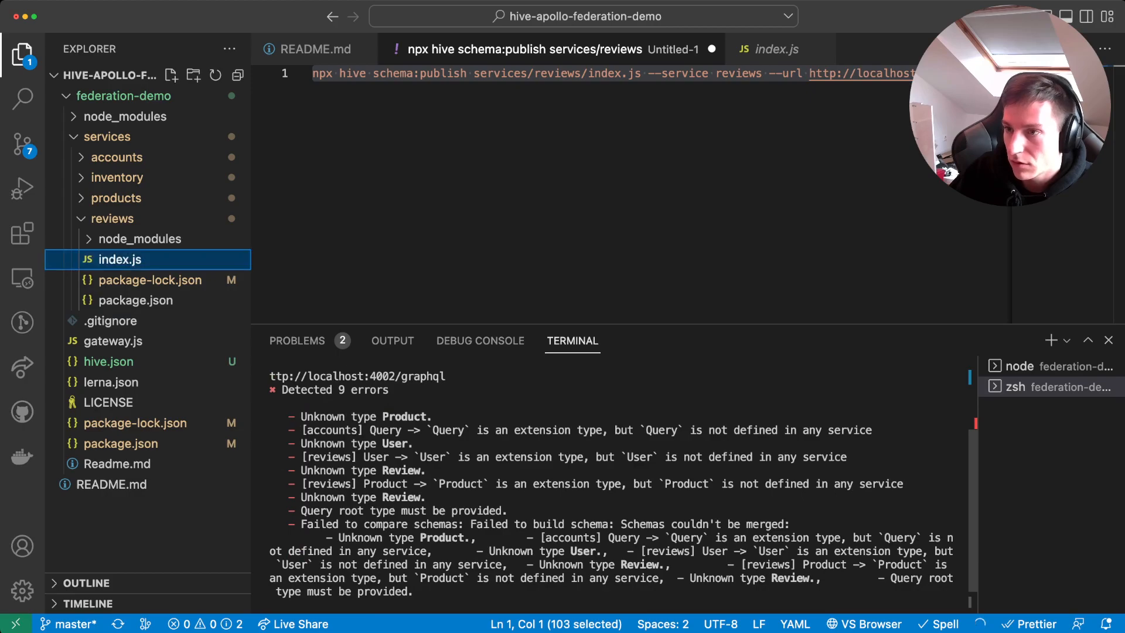
left_click(777, 49)
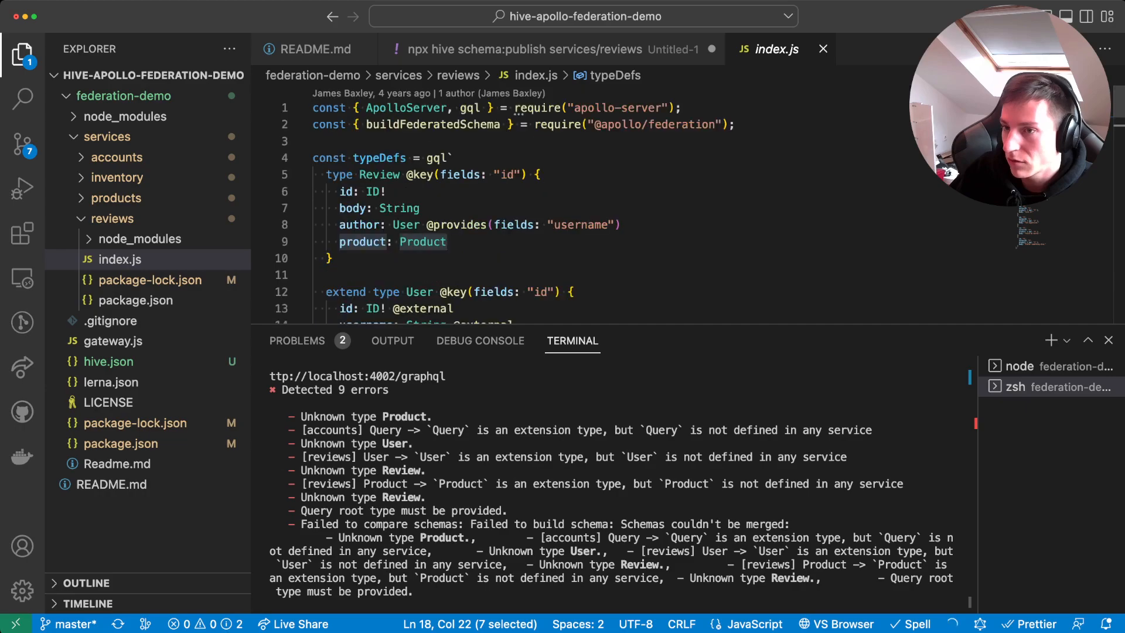
scroll("down", 3)
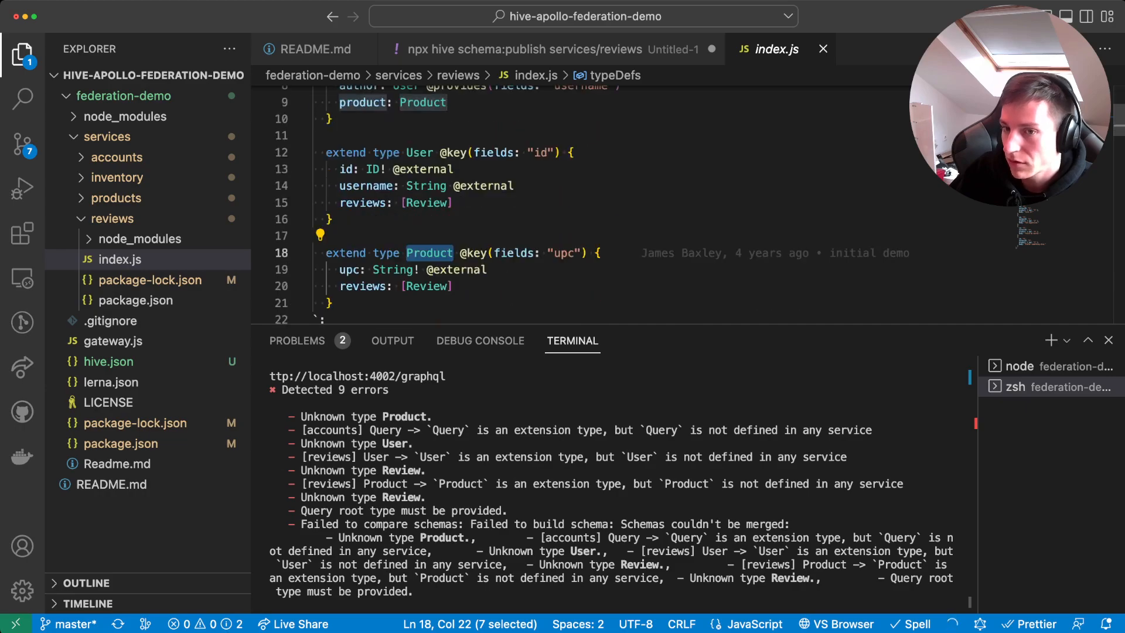
left_click(116, 198)
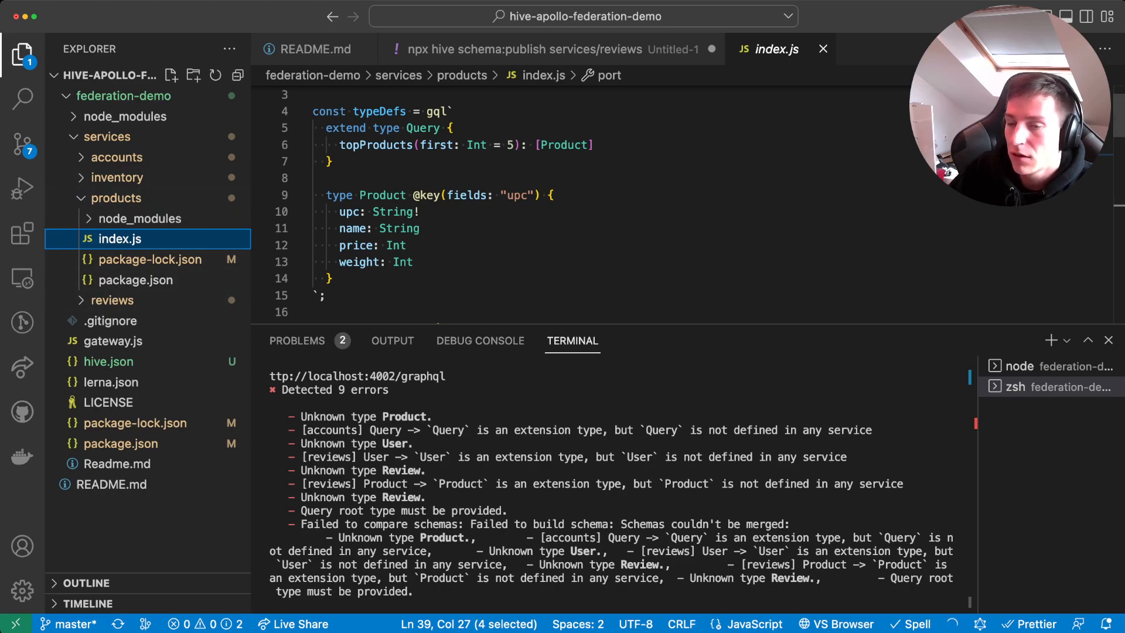
left_click(524, 49)
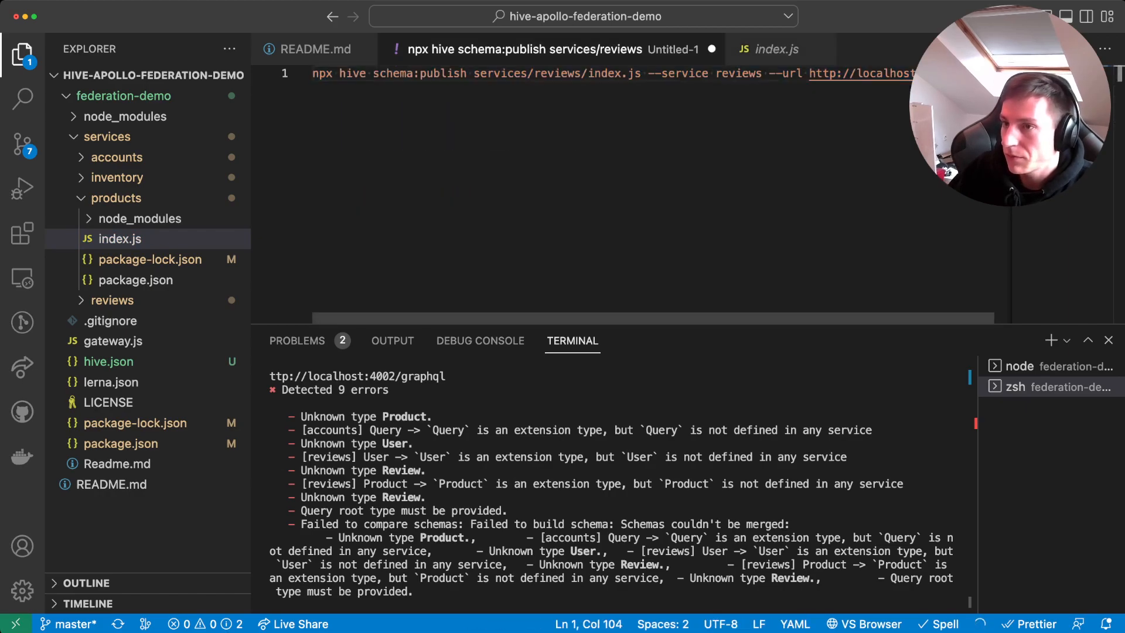
Replace reviews with products in the copied command's path and service name for port 4003.
double_click(551, 90)
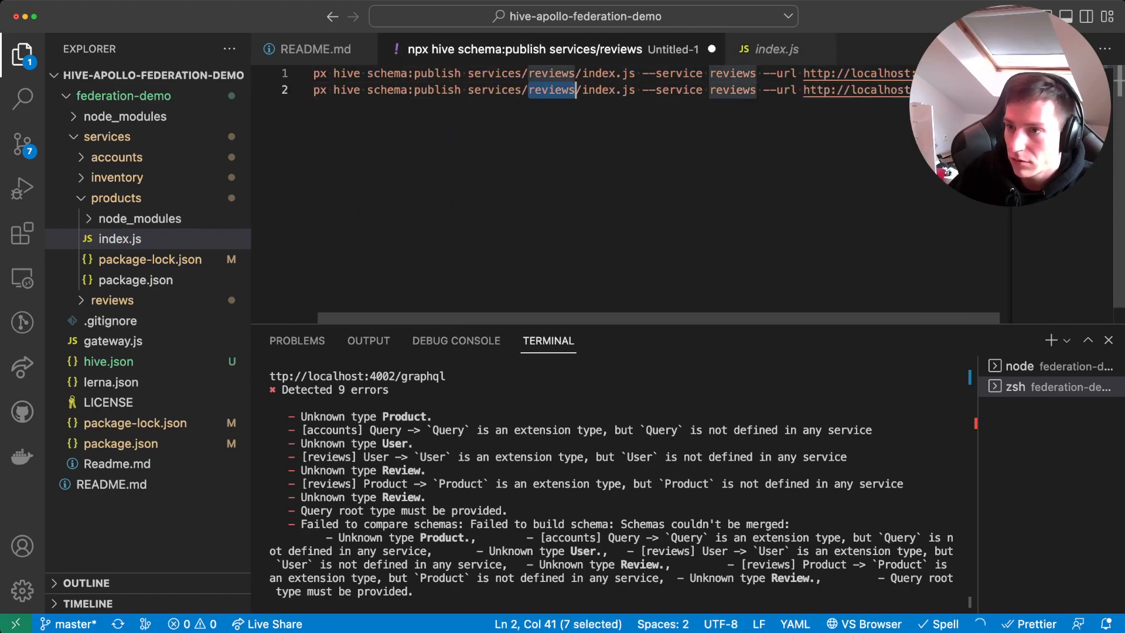
type("products")
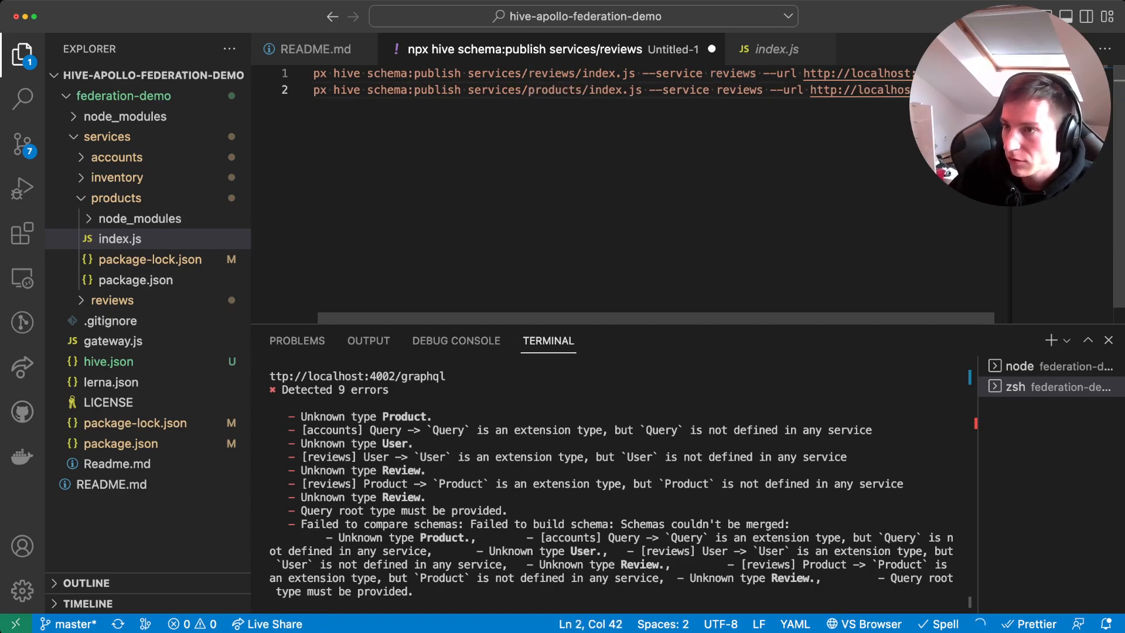
type("products")
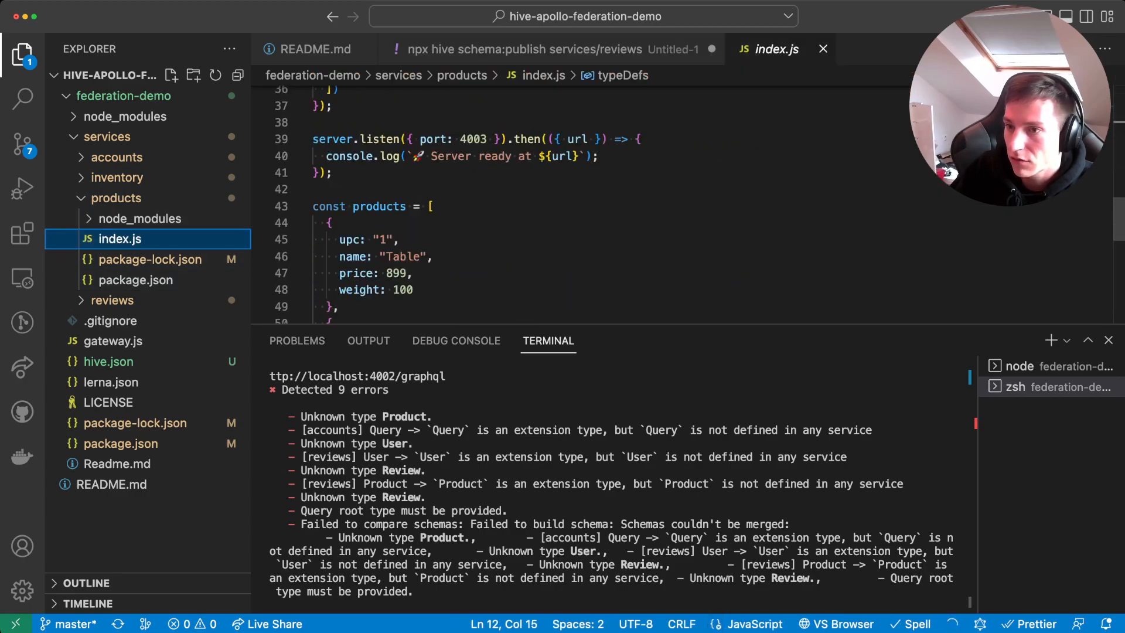
left_click(524, 49)
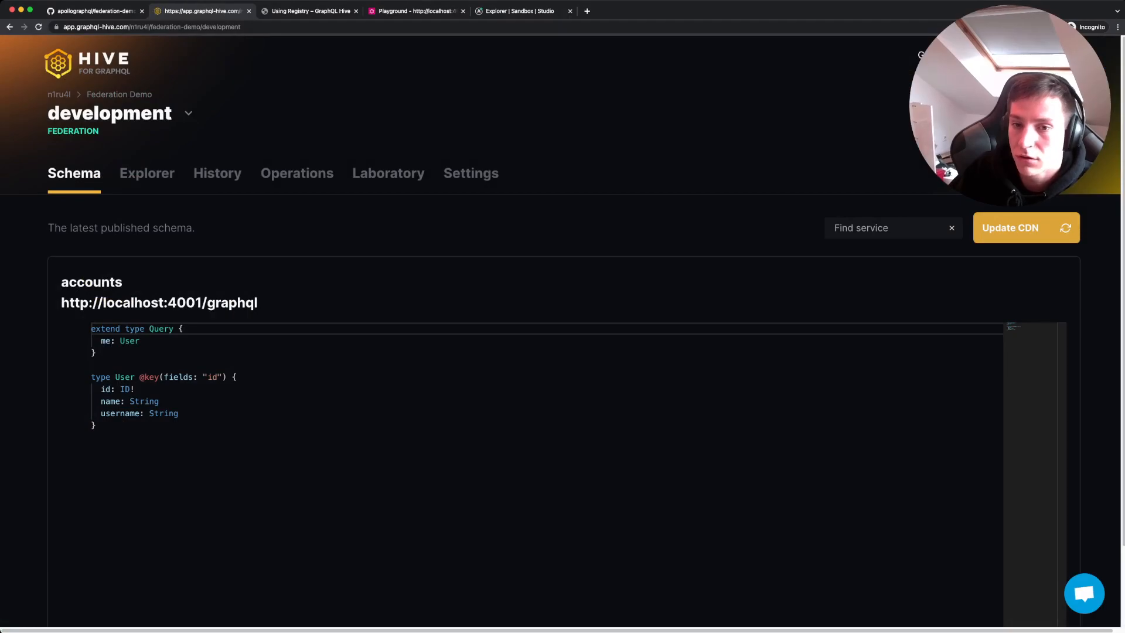
Review the Hive Schema tab before publishing the products and reviews schemas from the terminal.
scroll("down", 3)
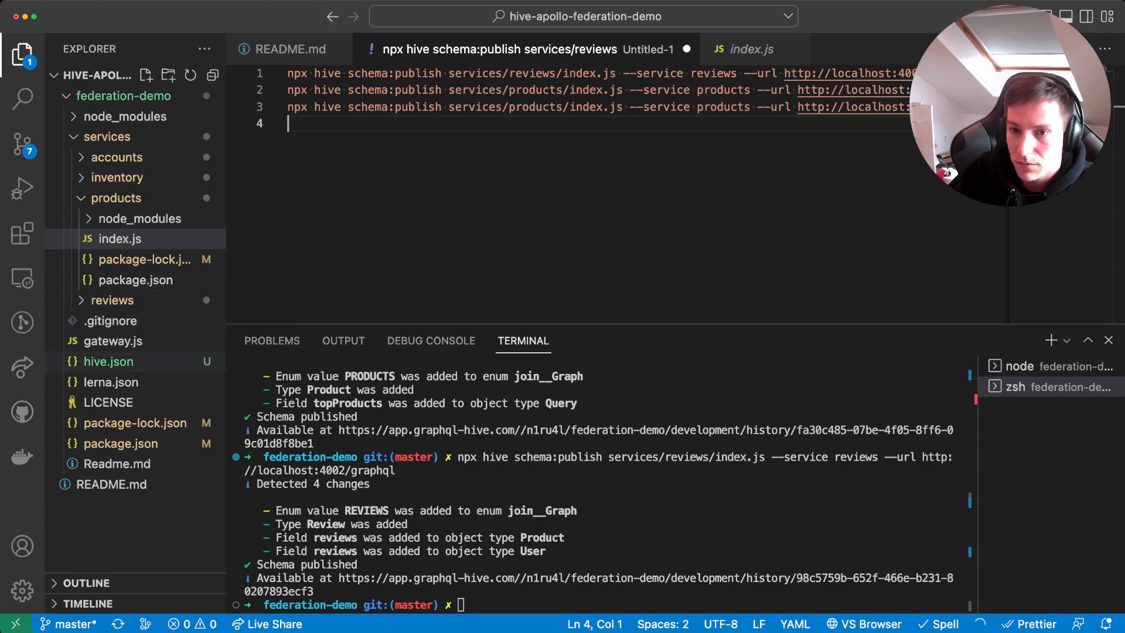
Inspect services/inventory/index.js, which extends Product with inStock and shippingEstimate on port 4004.
left_click(116, 177)
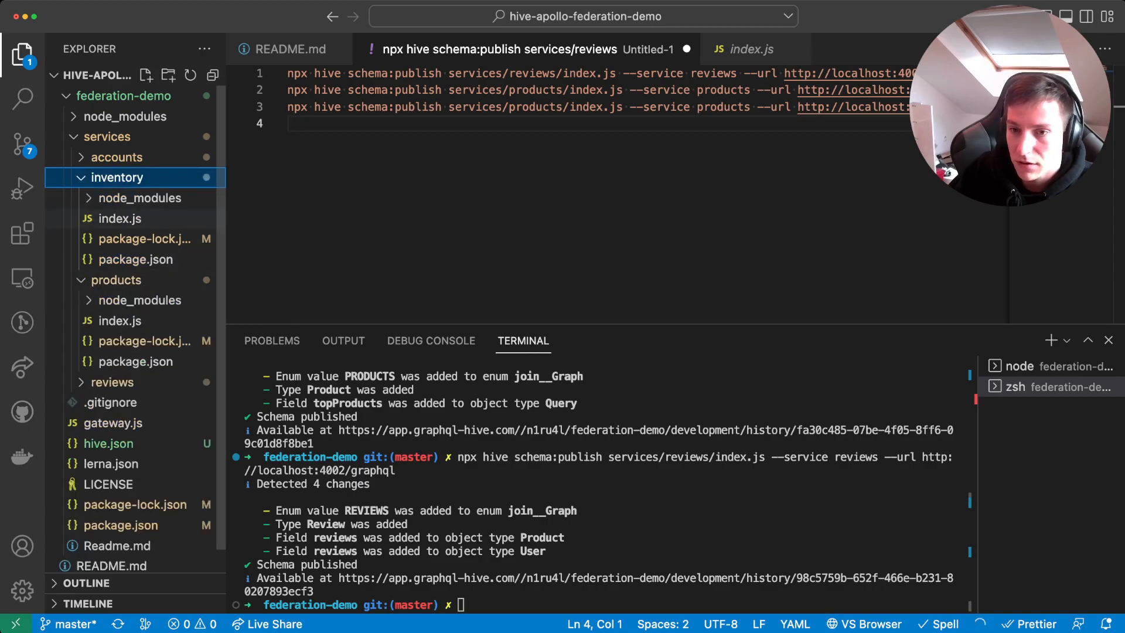
left_click(119, 219)
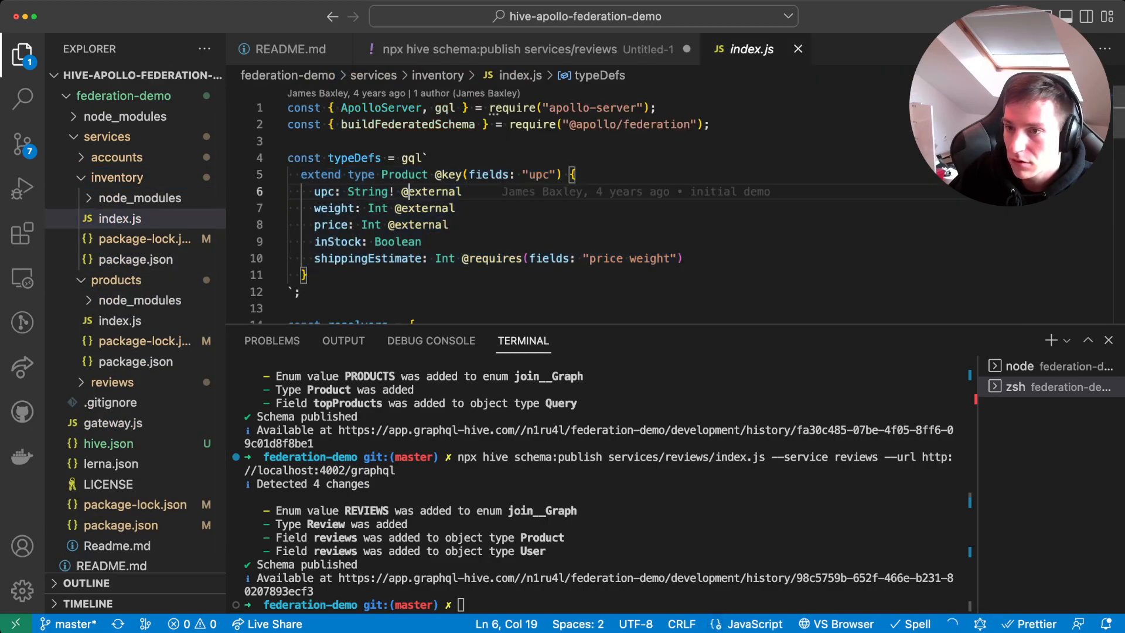
scroll("down", 3)
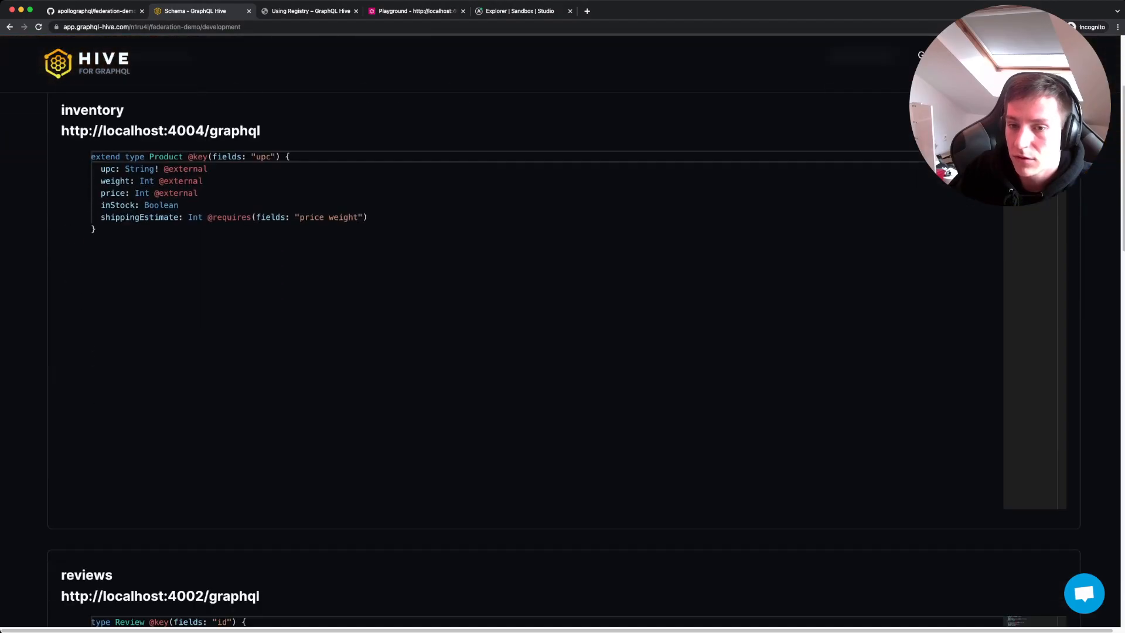
scroll("down", 3)
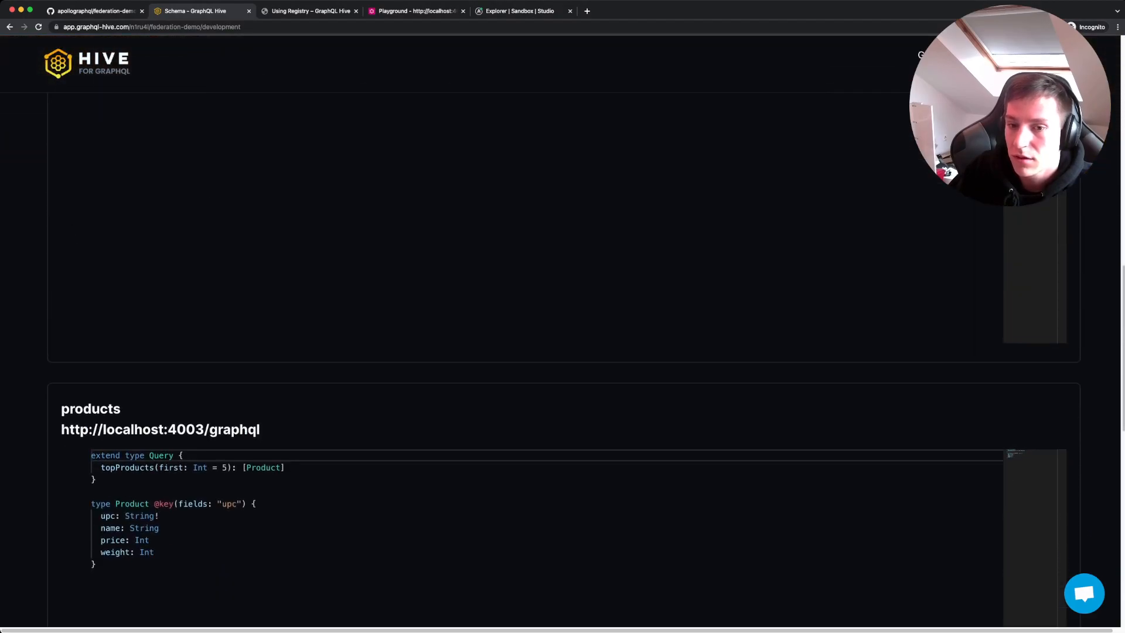
scroll("down", 3)
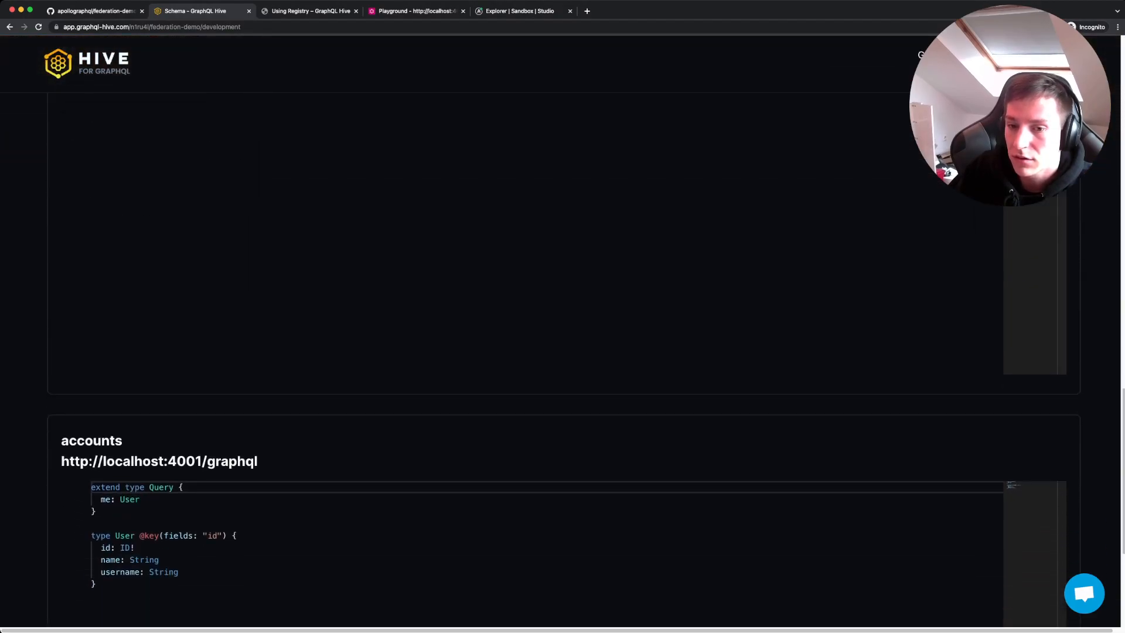
scroll("down", 3)
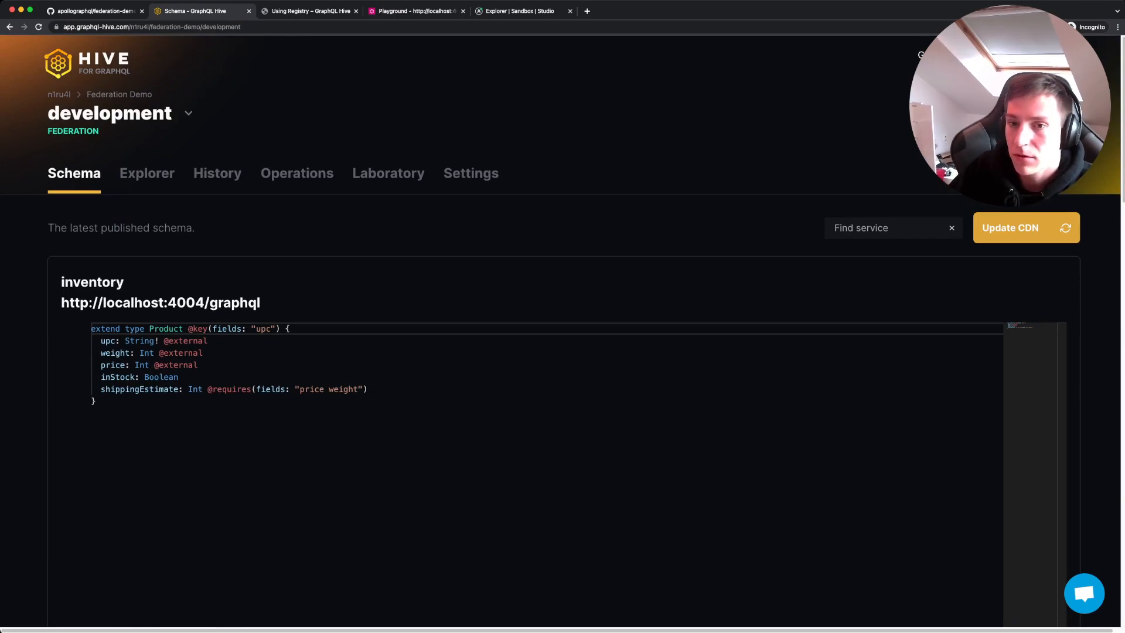
left_click(146, 174)
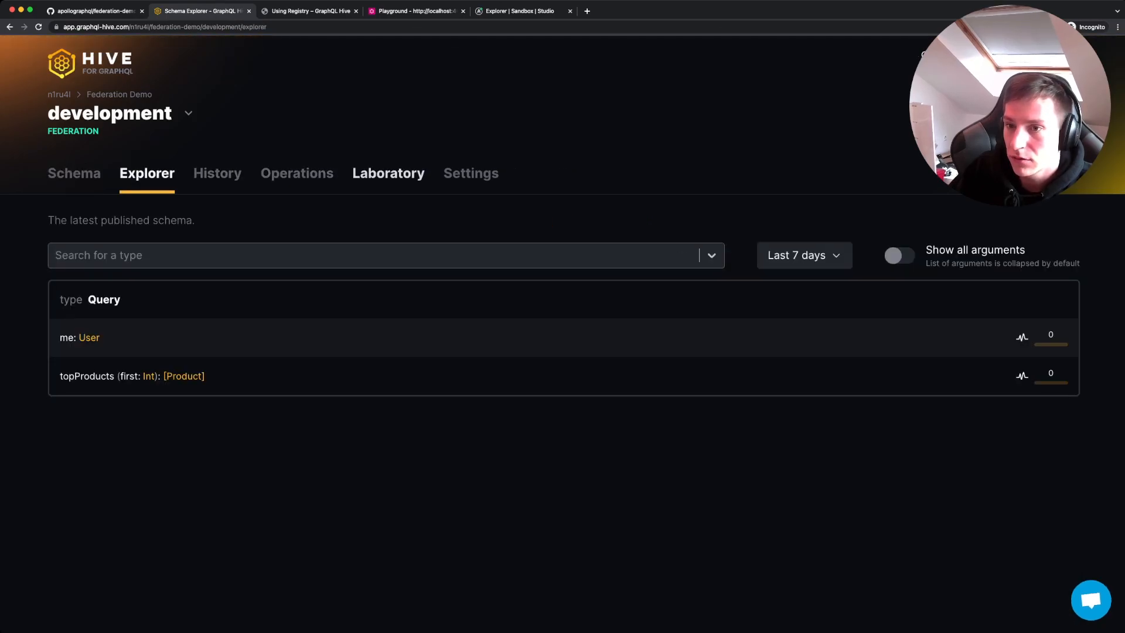
left_click(388, 173)
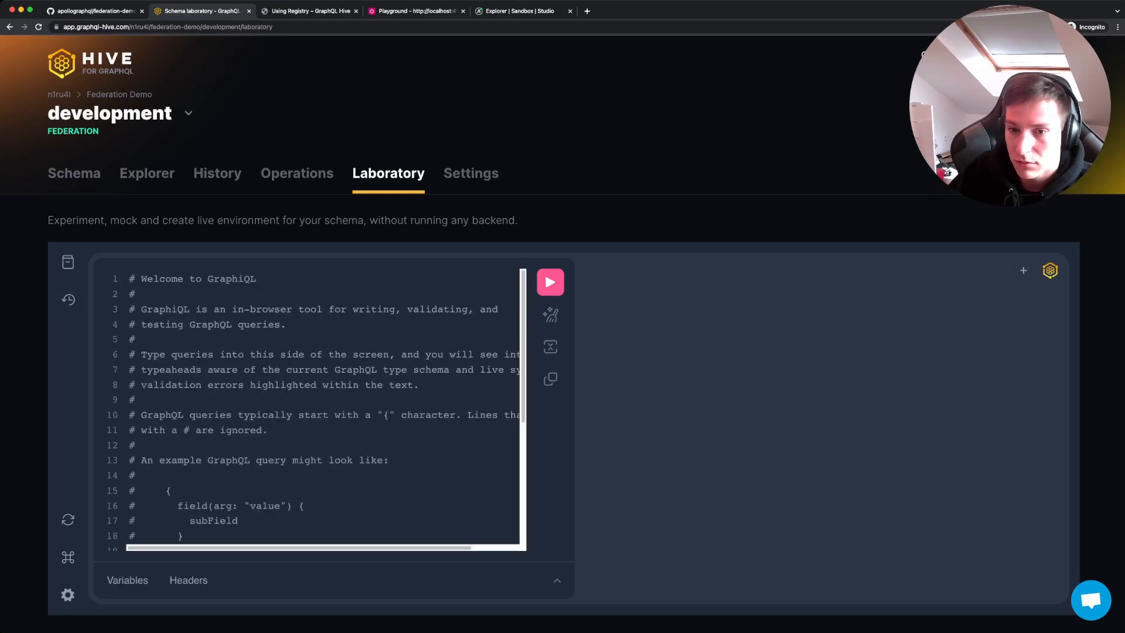
left_click(68, 262)
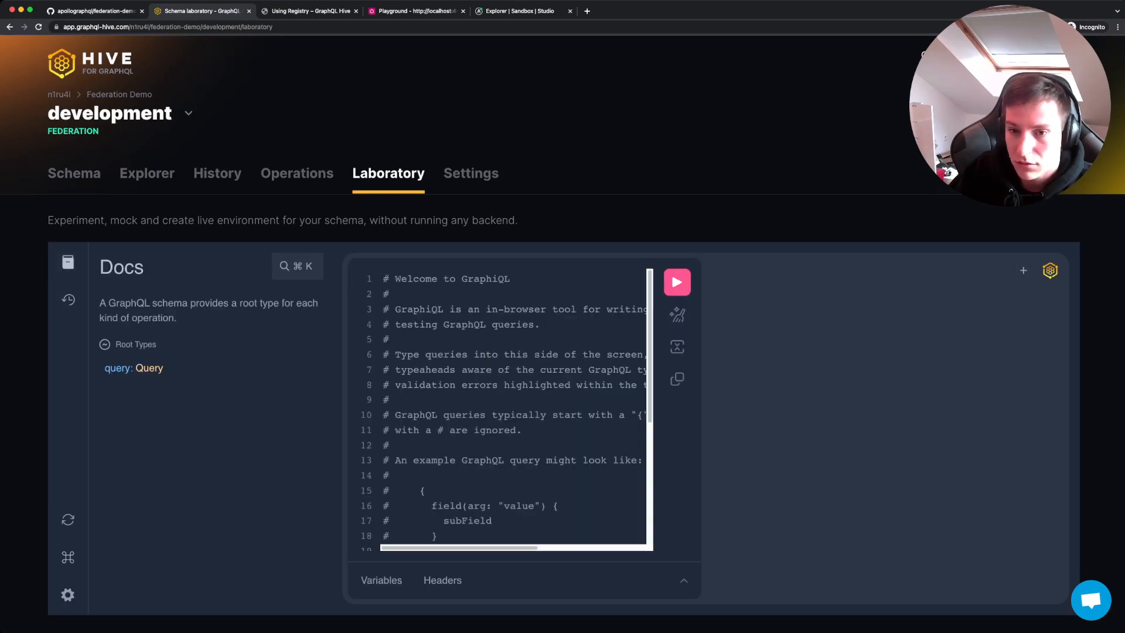
left_click(133, 368)
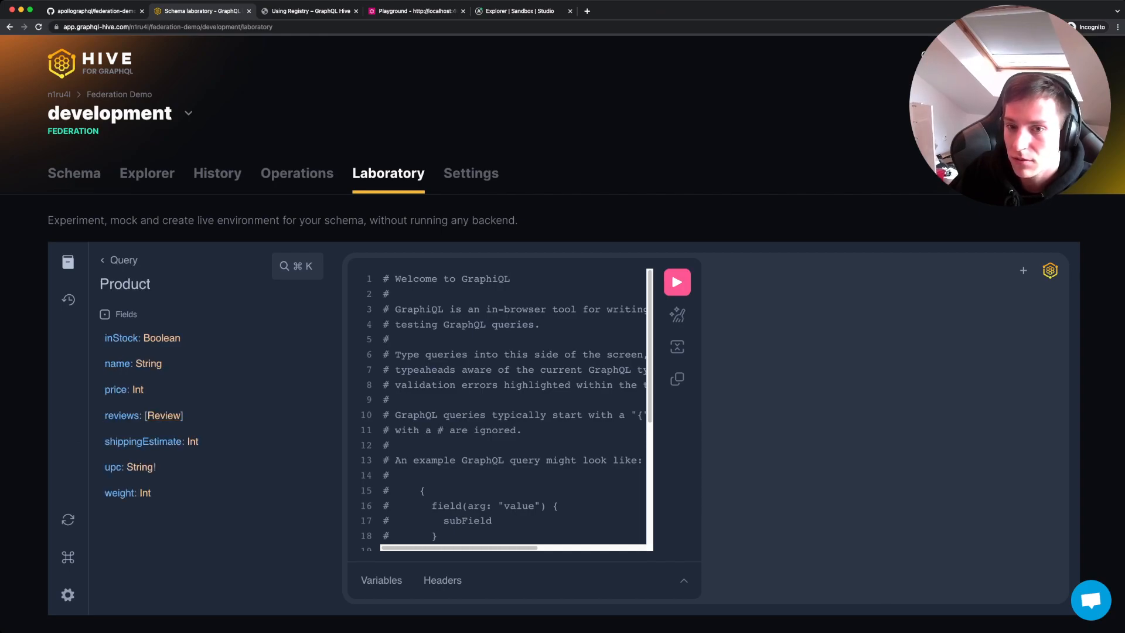
left_click(73, 174)
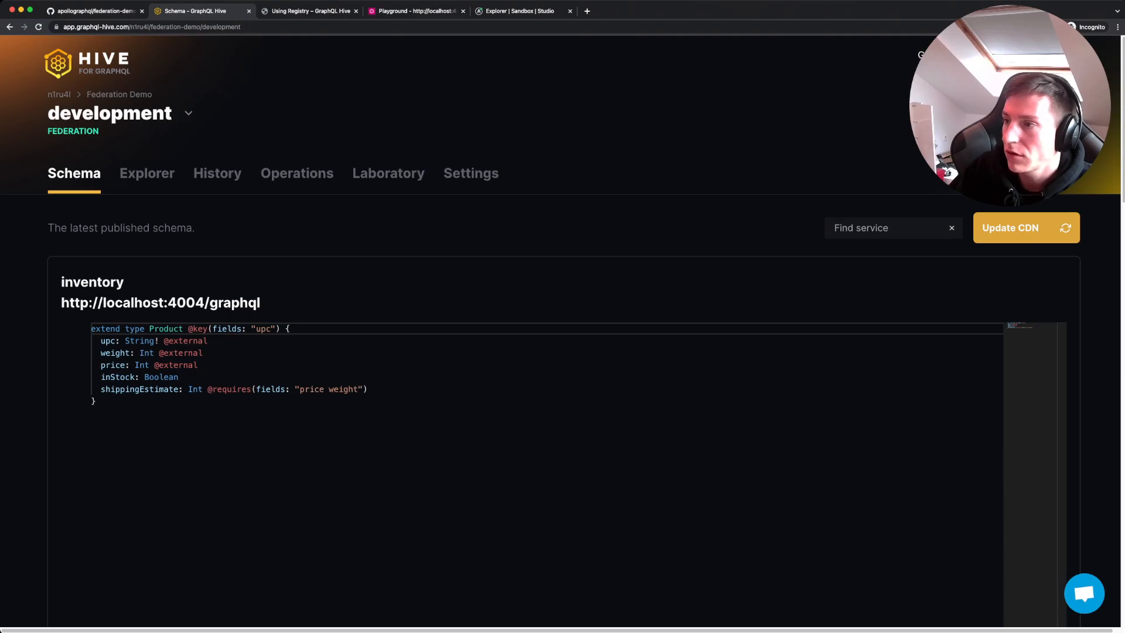
Reveal the Connect to Hive dialog and copy the supergraph CDN endpoint and X-Hive-CDN-Key.
left_click(1009, 228)
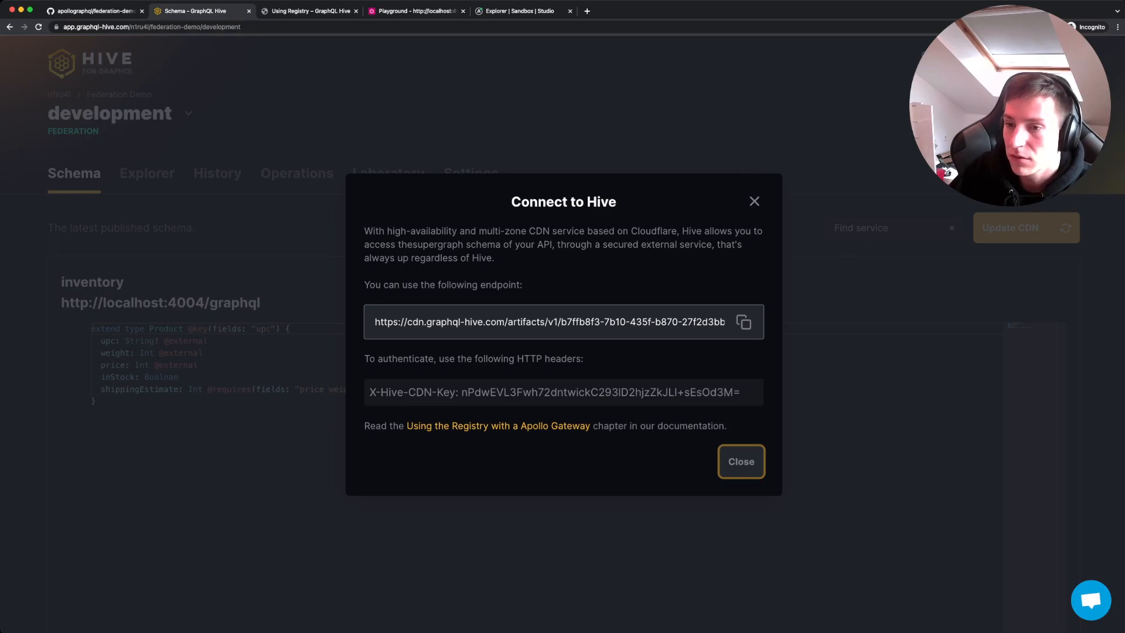
left_click(745, 321)
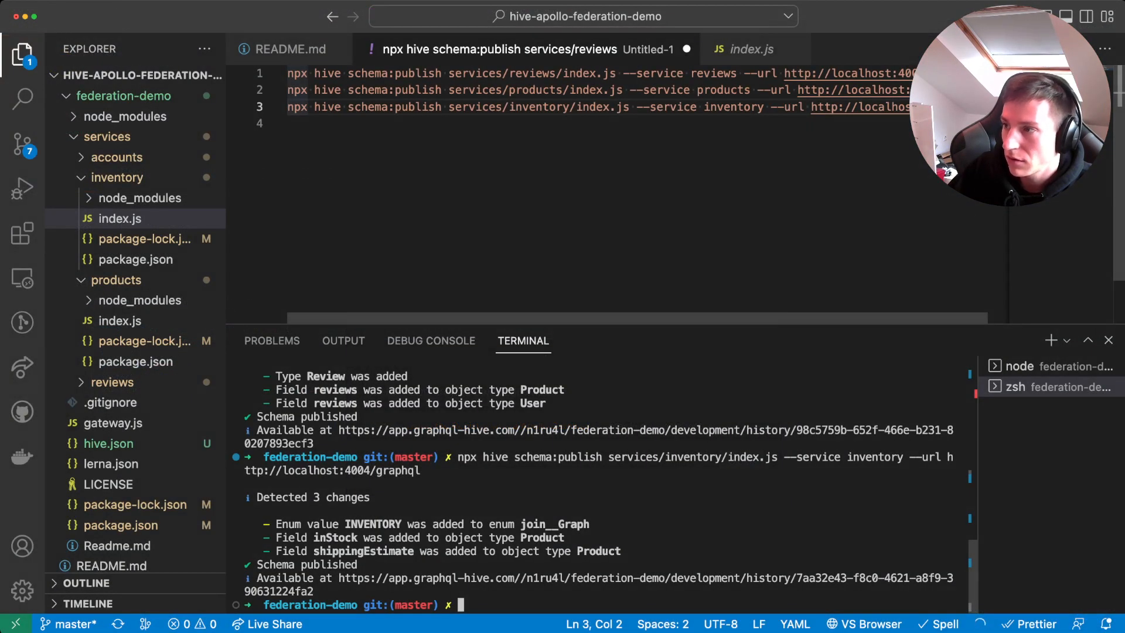
Paste the CDN details into the scratch file and build a curl request with the X-Hive-CDN-Key header to the /supergraph URL.
key("Enter")
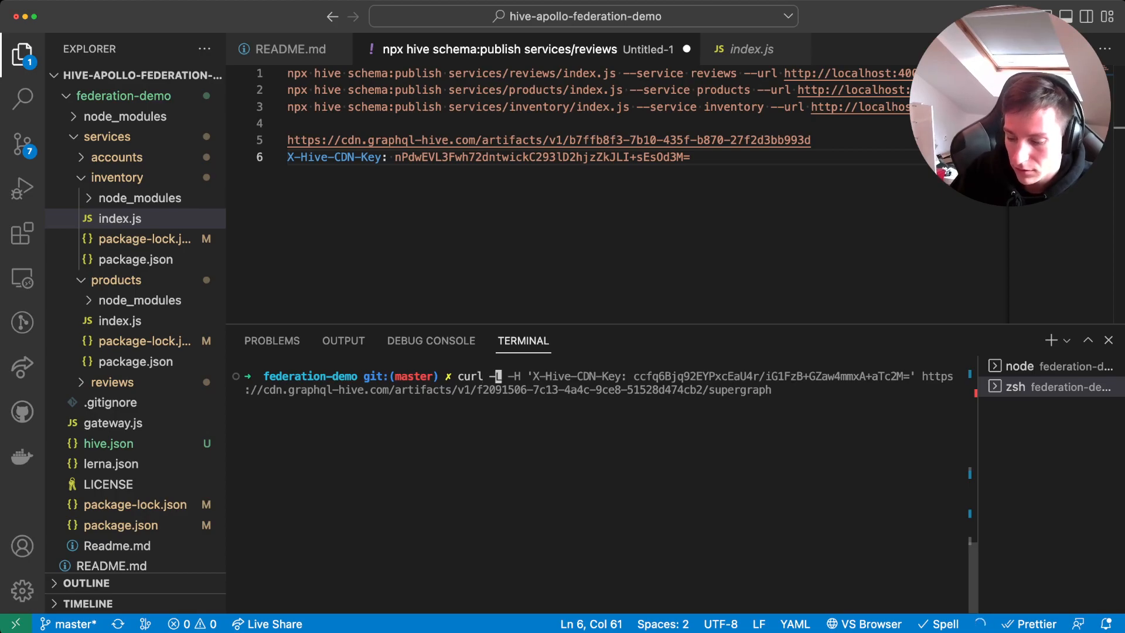
type("L")
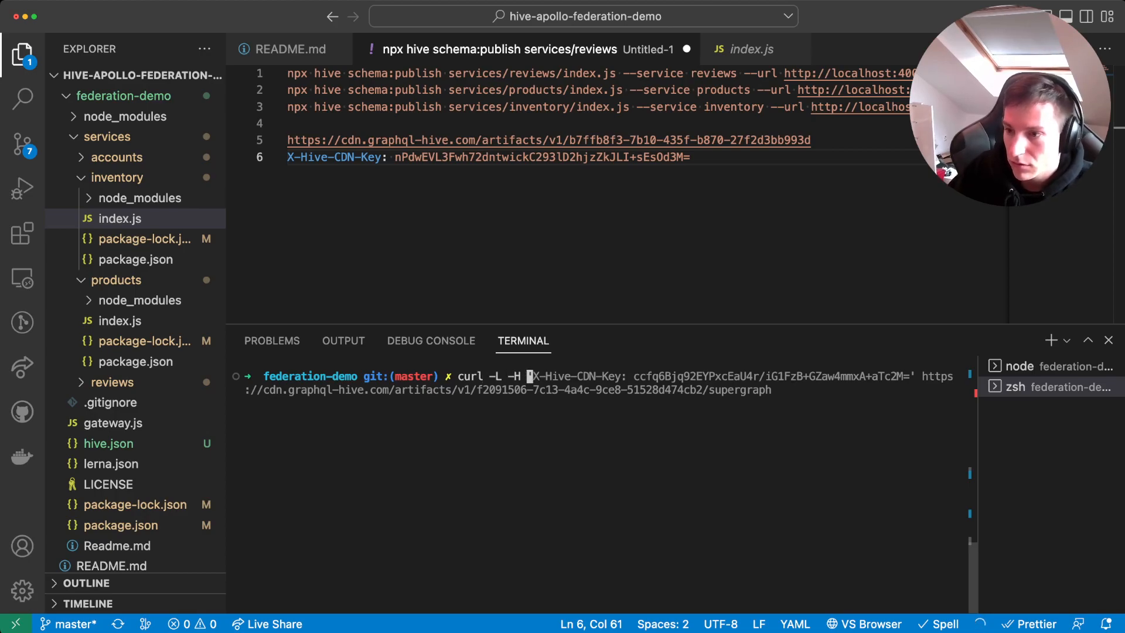
triple_click(487, 156)
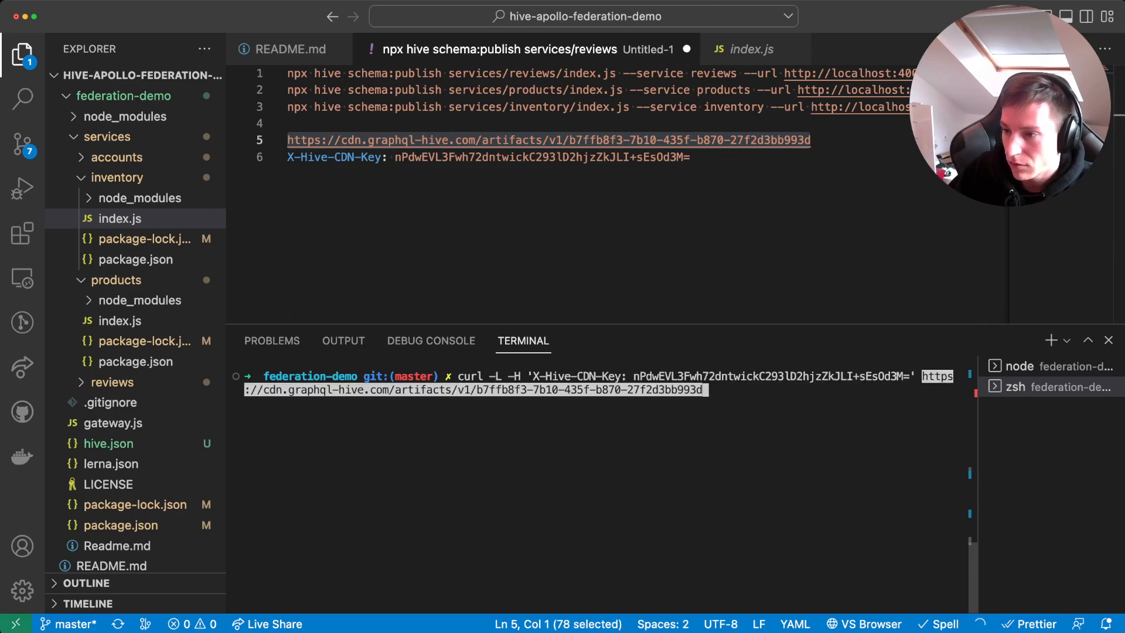
type("sd")
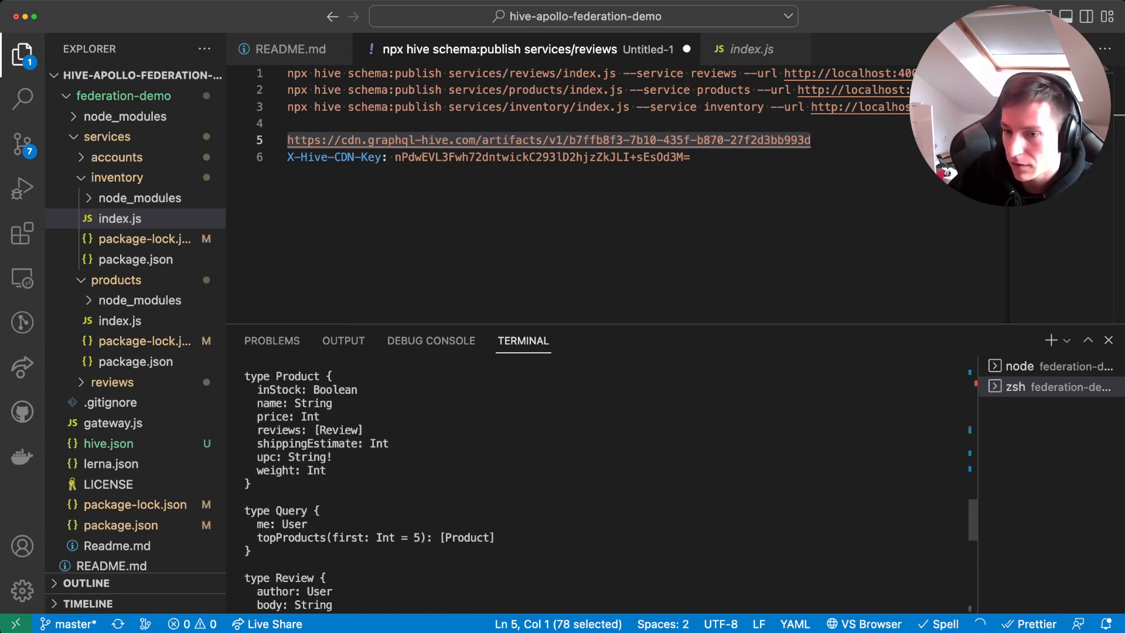
key("Enter")
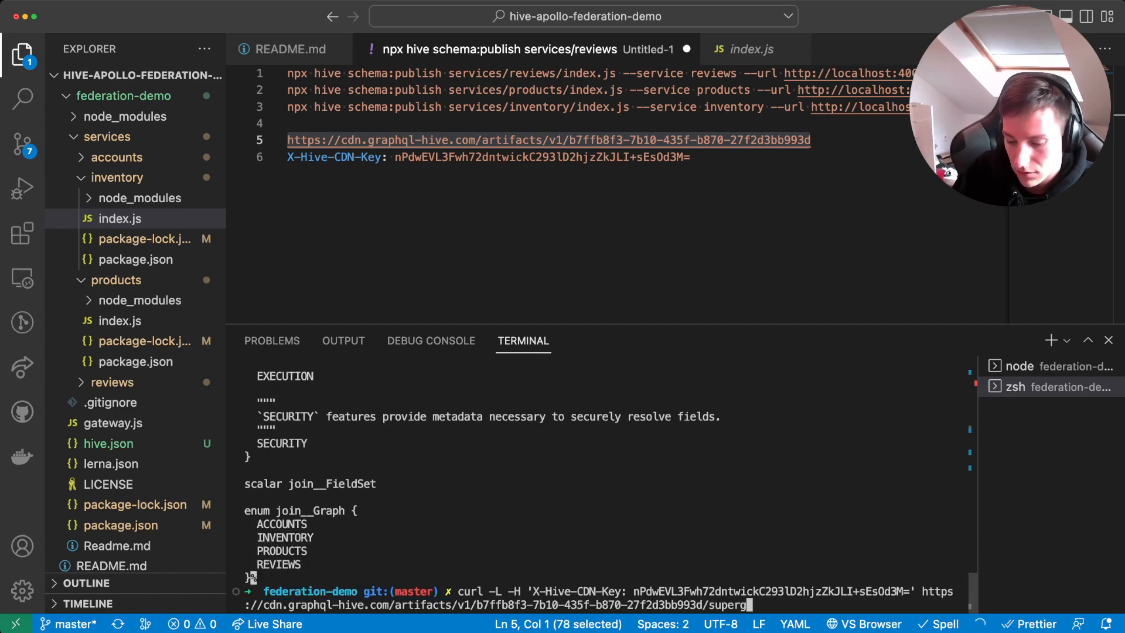
Run the curl request, inspect the supergraph listing all four subgraphs, and review the README's tutorial steps.
key("Enter")
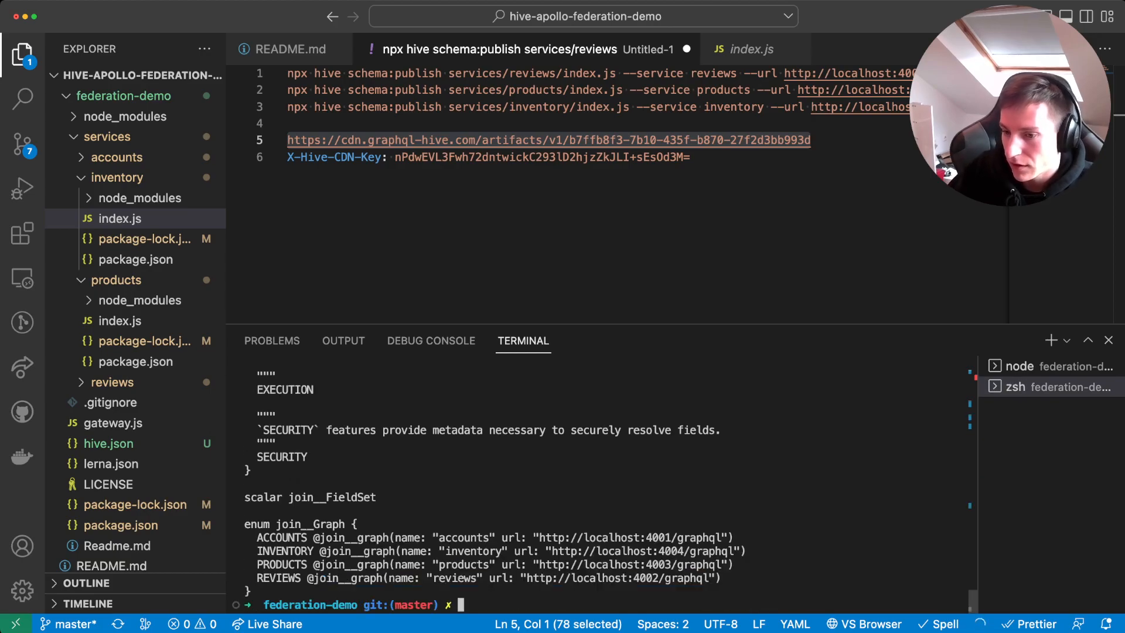
scroll("down", 3)
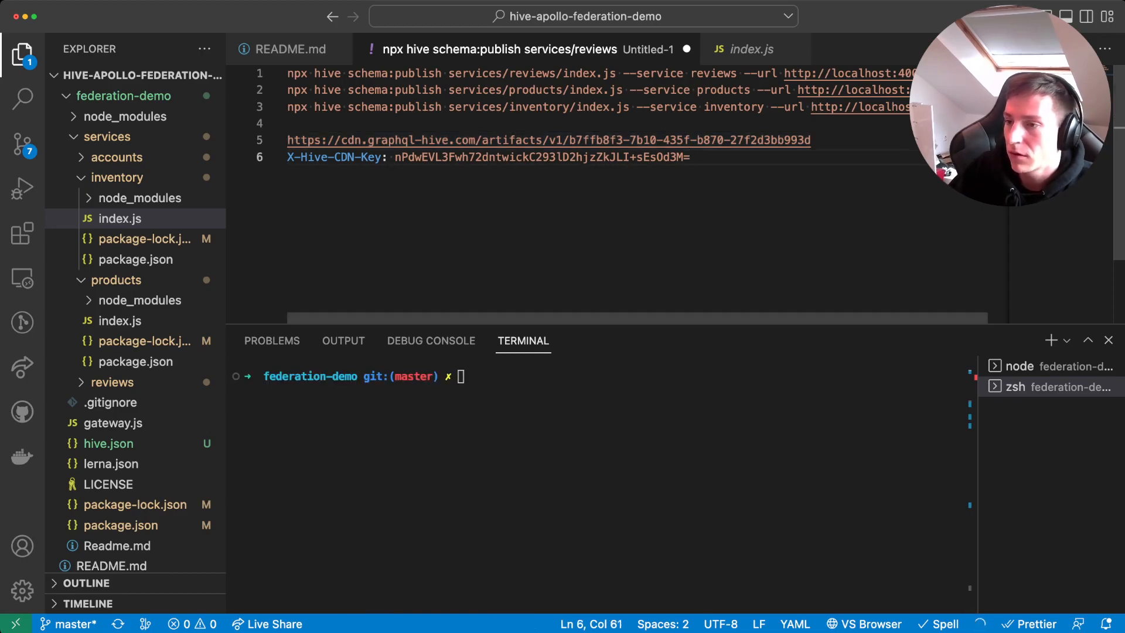
left_click(290, 49)
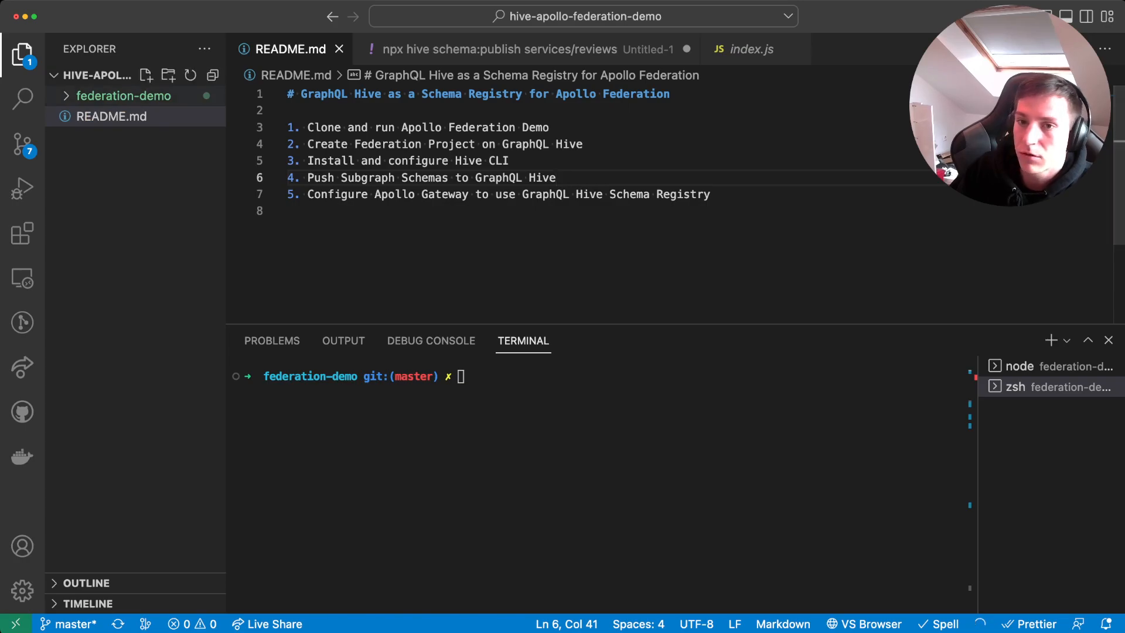
Locate gateway.js in federation-demo and select its IntrospectAndCompose subgraph list for removal.
left_click(123, 95)
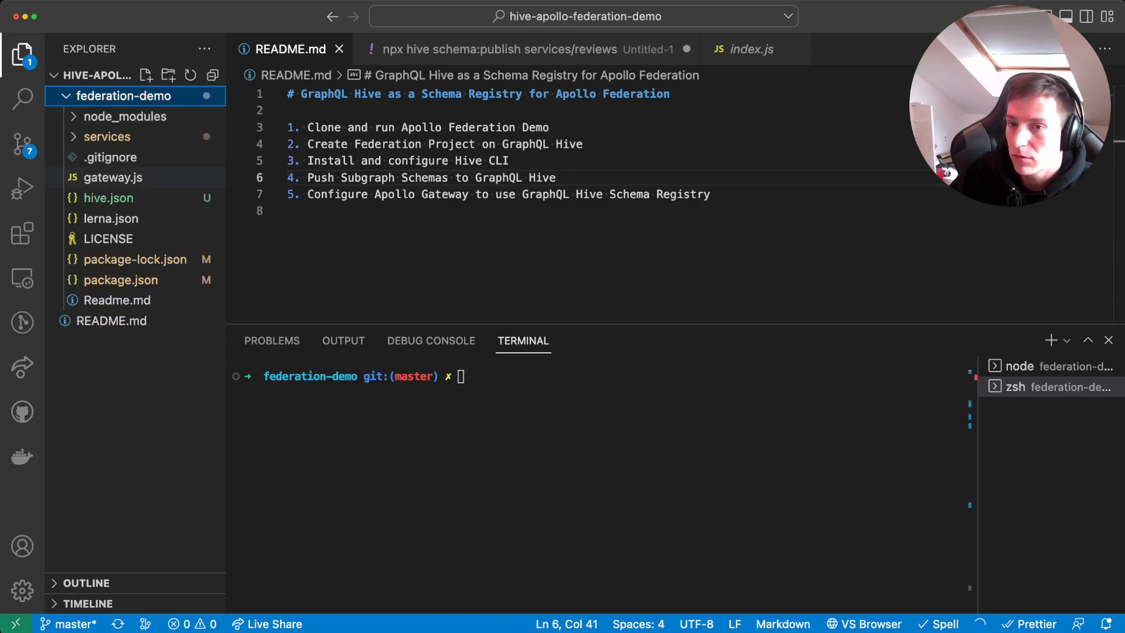
left_click(112, 177)
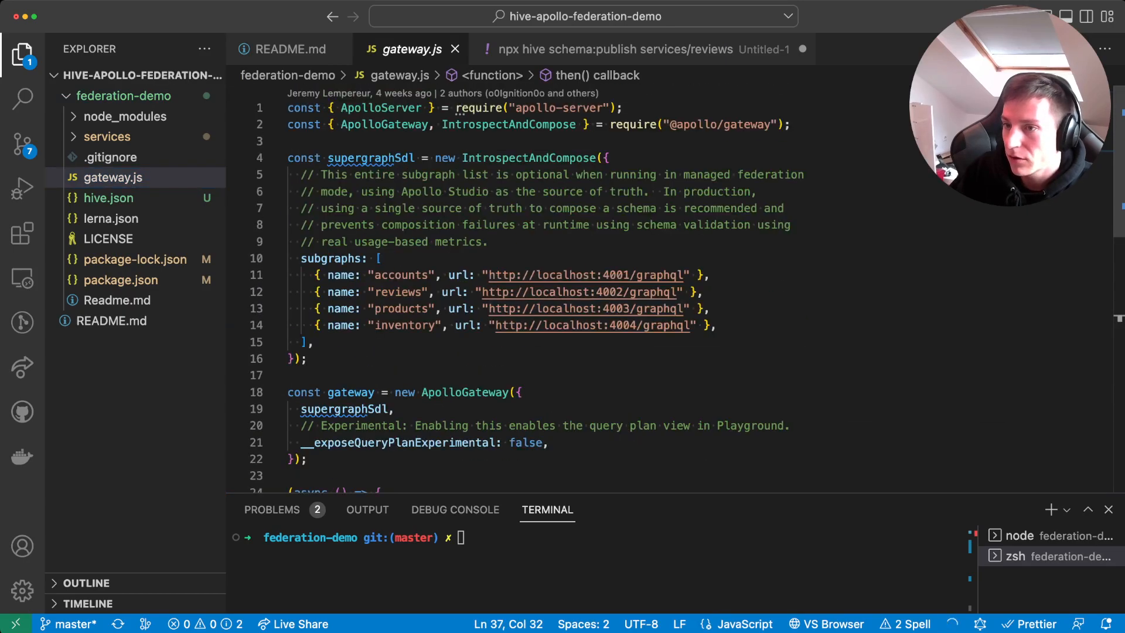
double_click(528, 158)
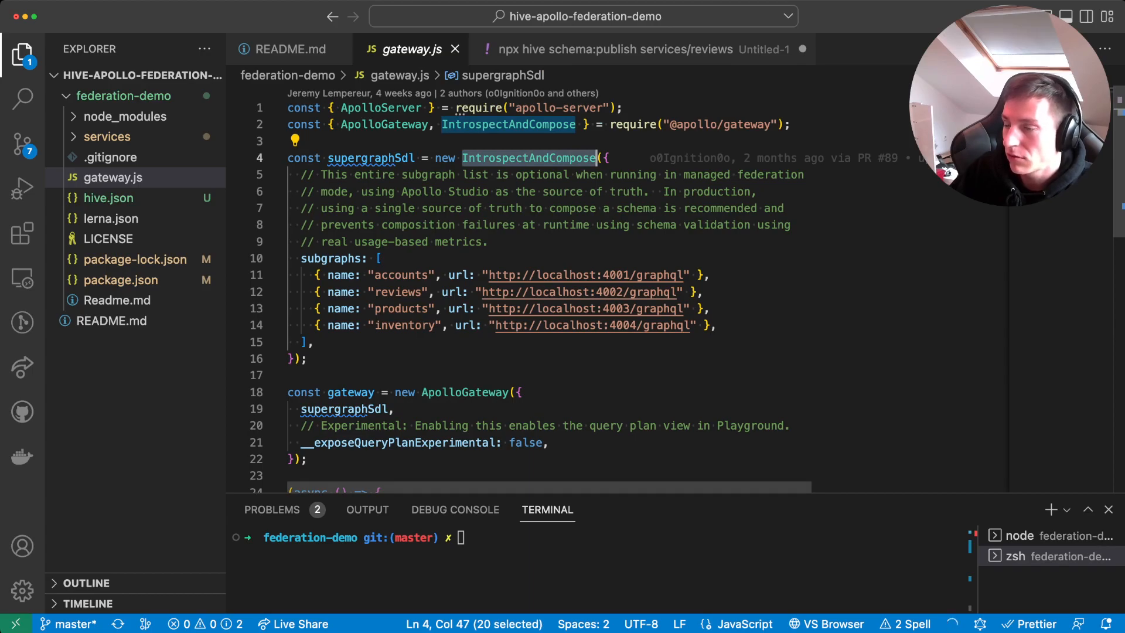
left_click(535, 124)
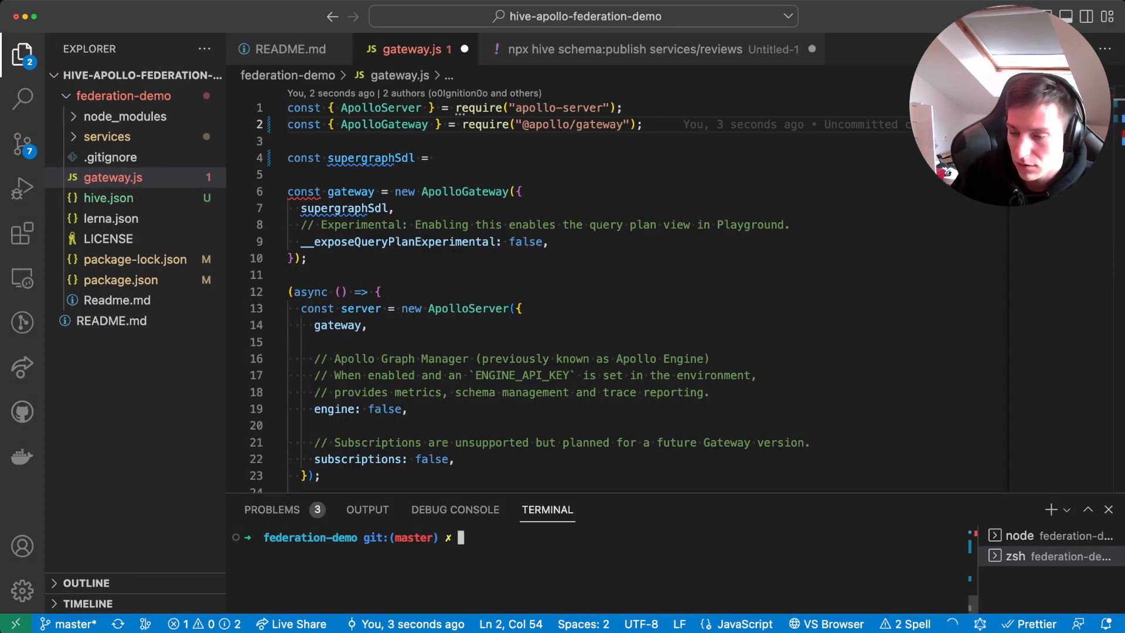
type("npm install -D @graphql-hive/cli")
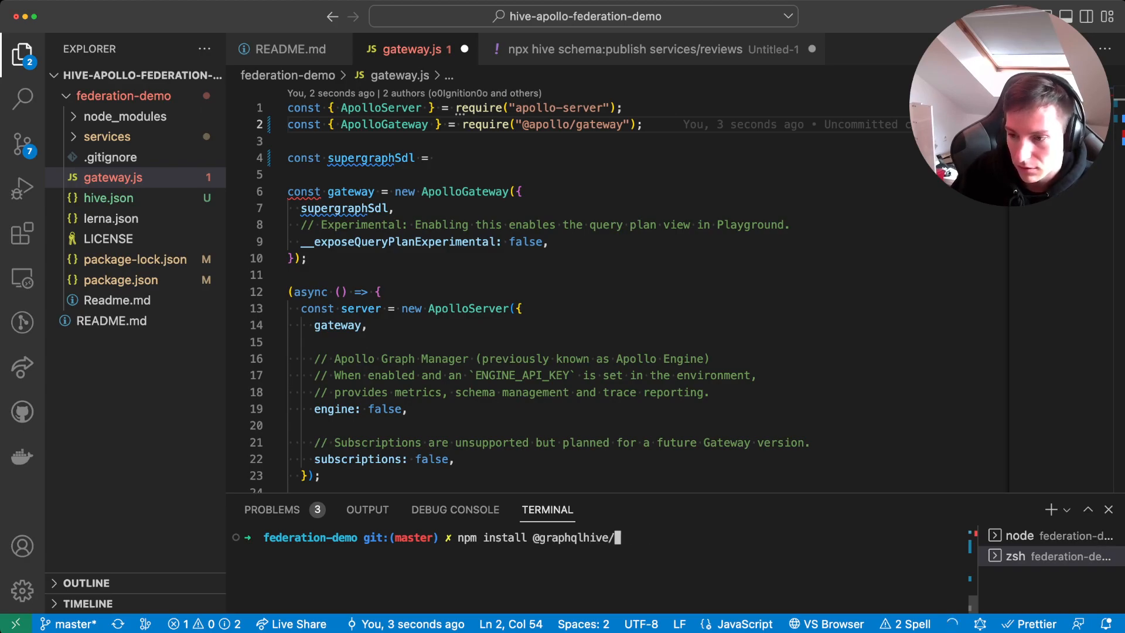
type("client\");")
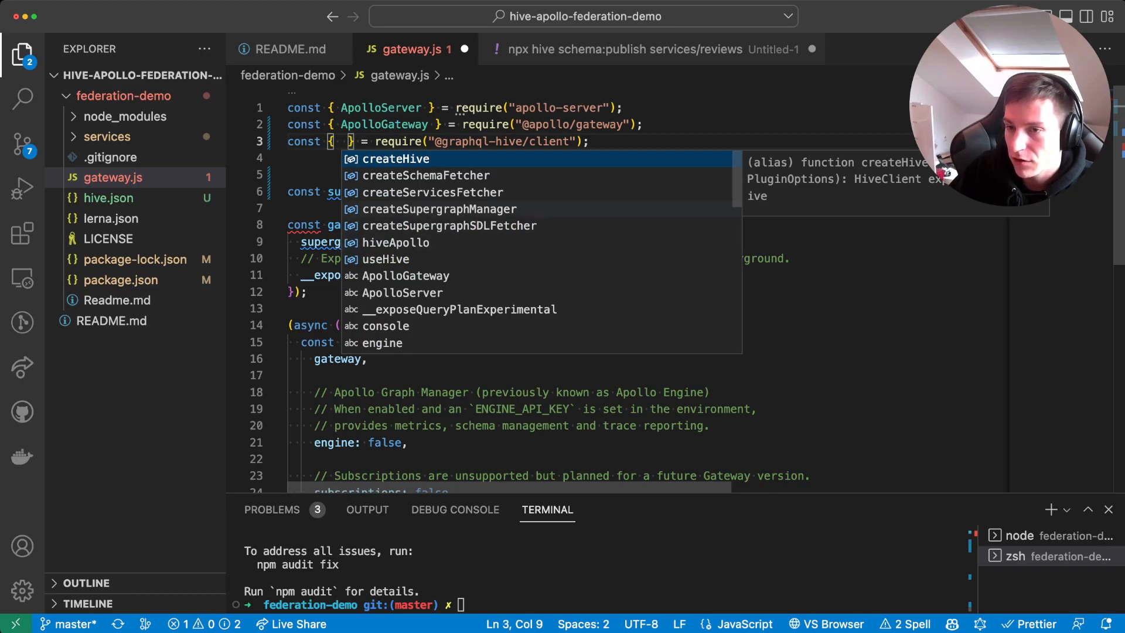
left_click(439, 208)
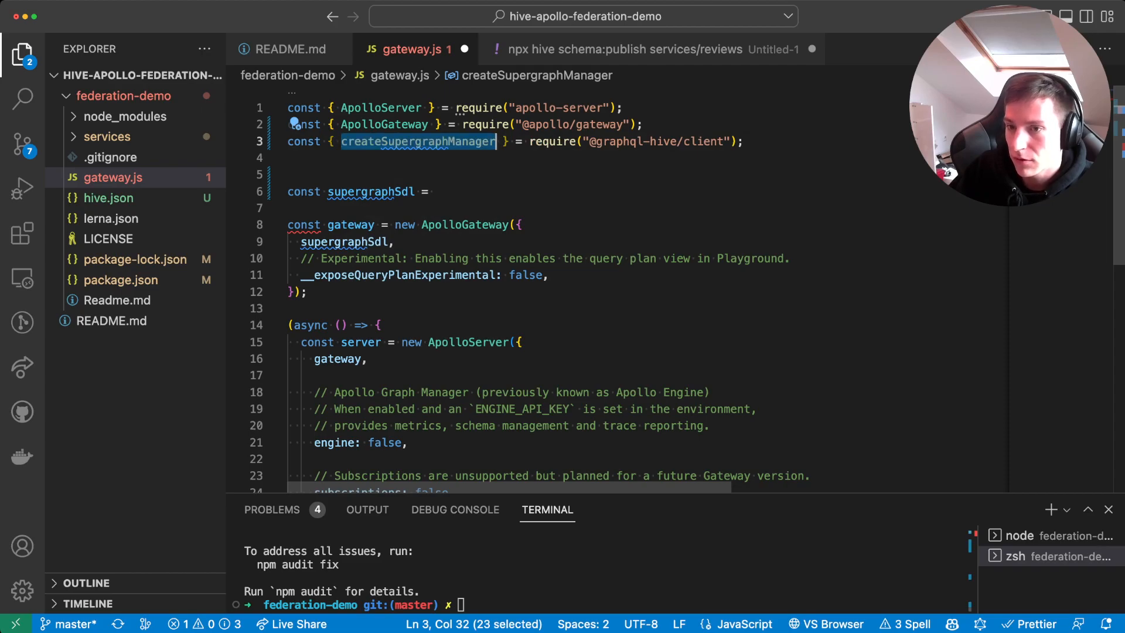
type("createSupergraphManager")
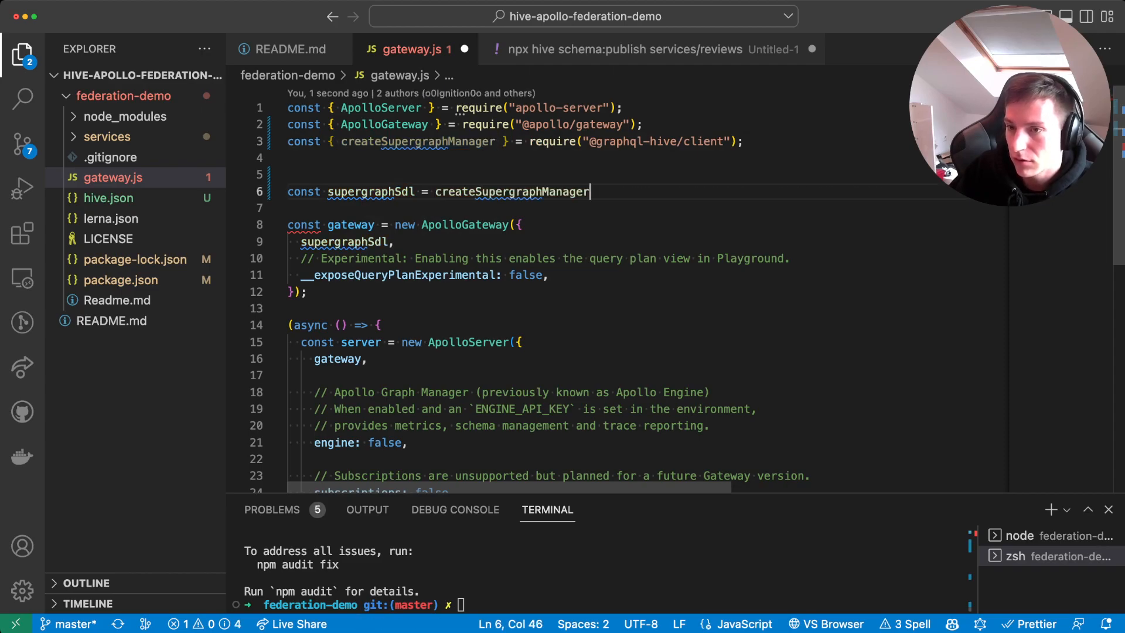
Add endpoint and key properties to createSupergraphManager, pasting the Hive CDN artifact URL as endpoint.
type("({")
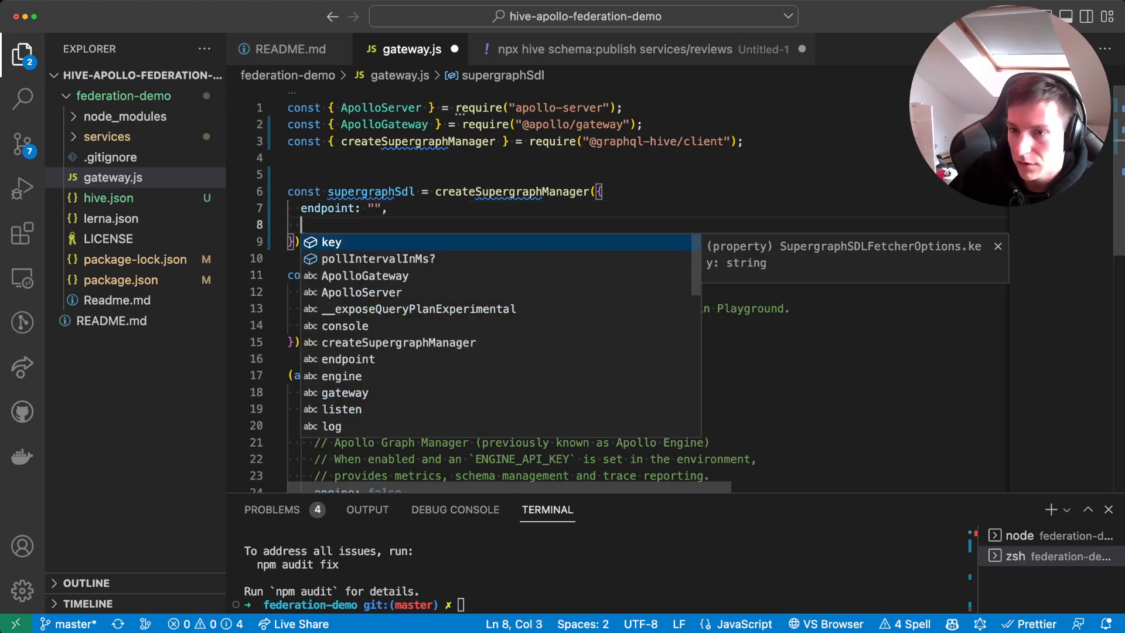
type("key: \"\"")
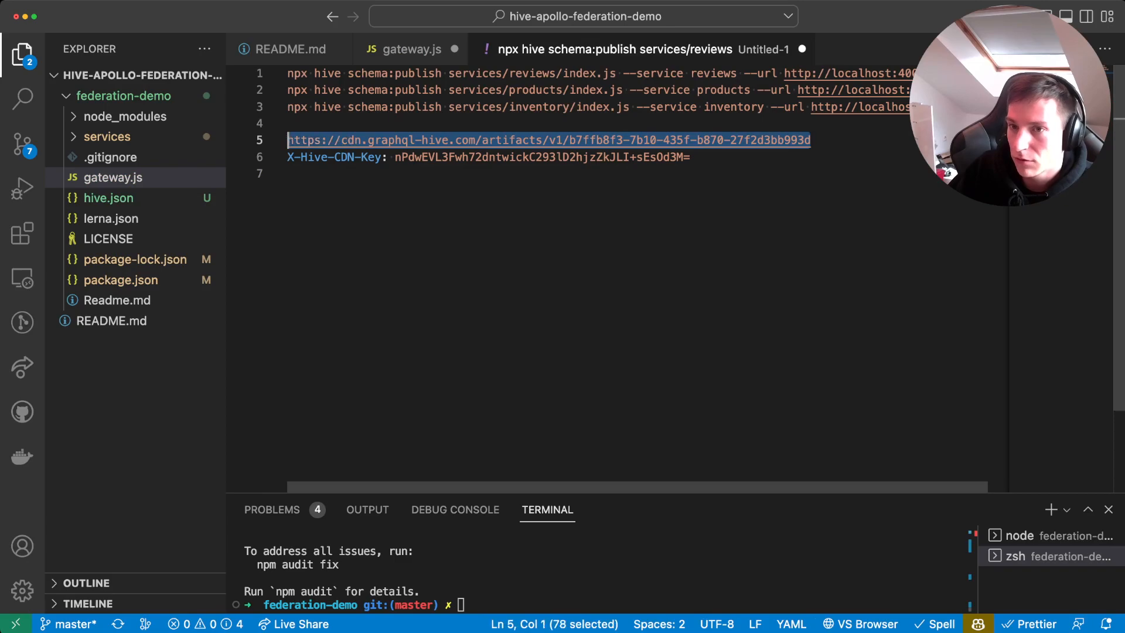
left_click(407, 49)
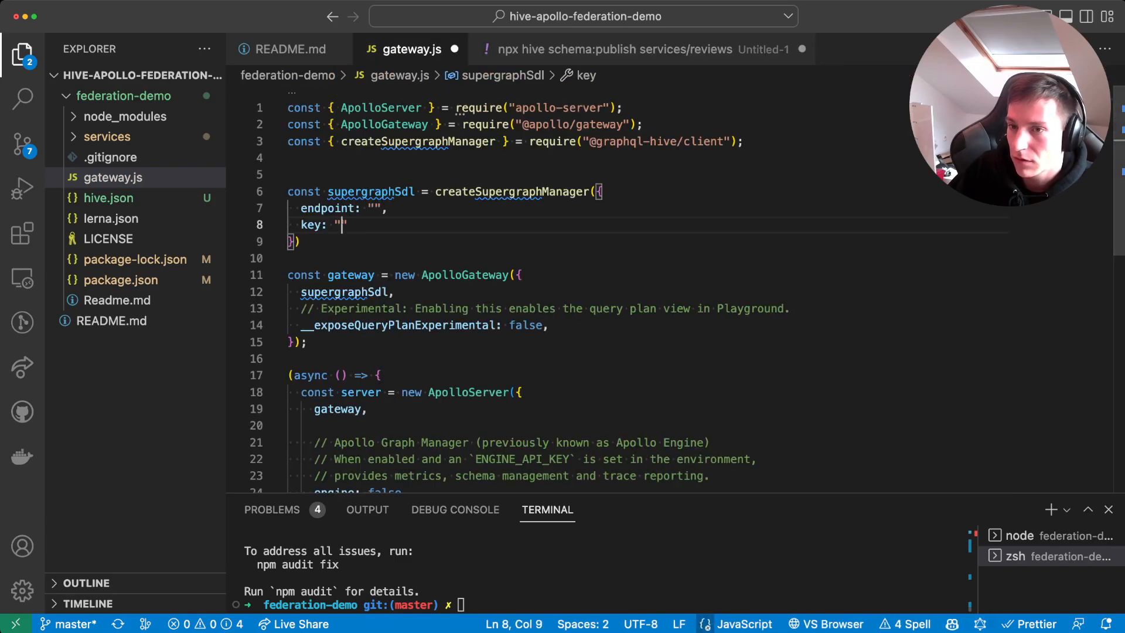
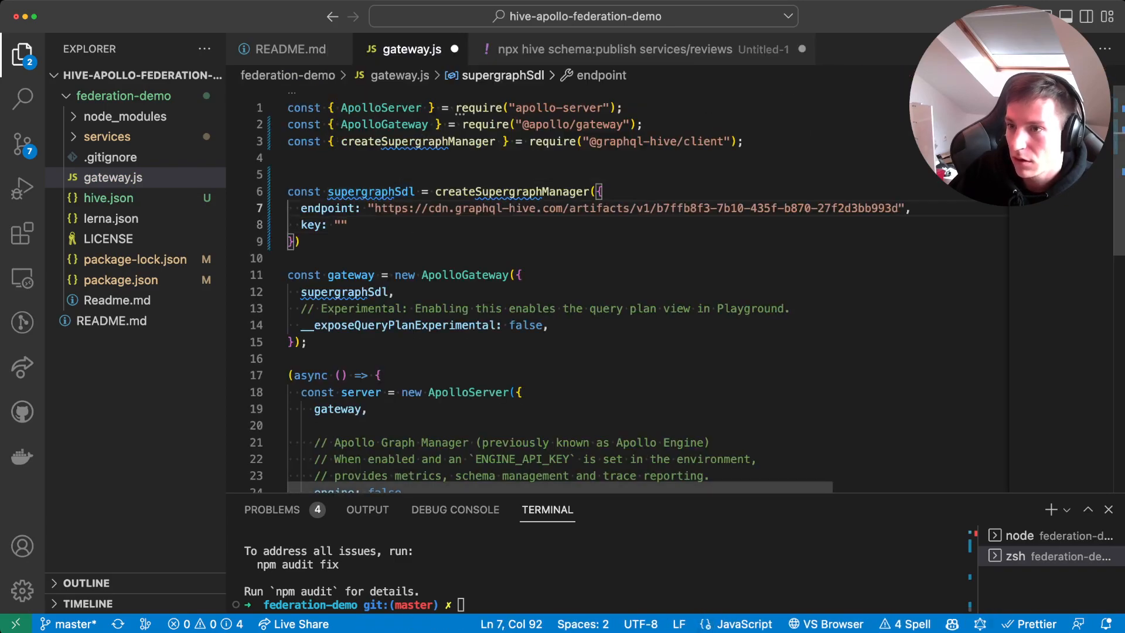
Paste the X-Hive-CDN-Key value from the notes as key and save gateway.js.
left_click(613, 49)
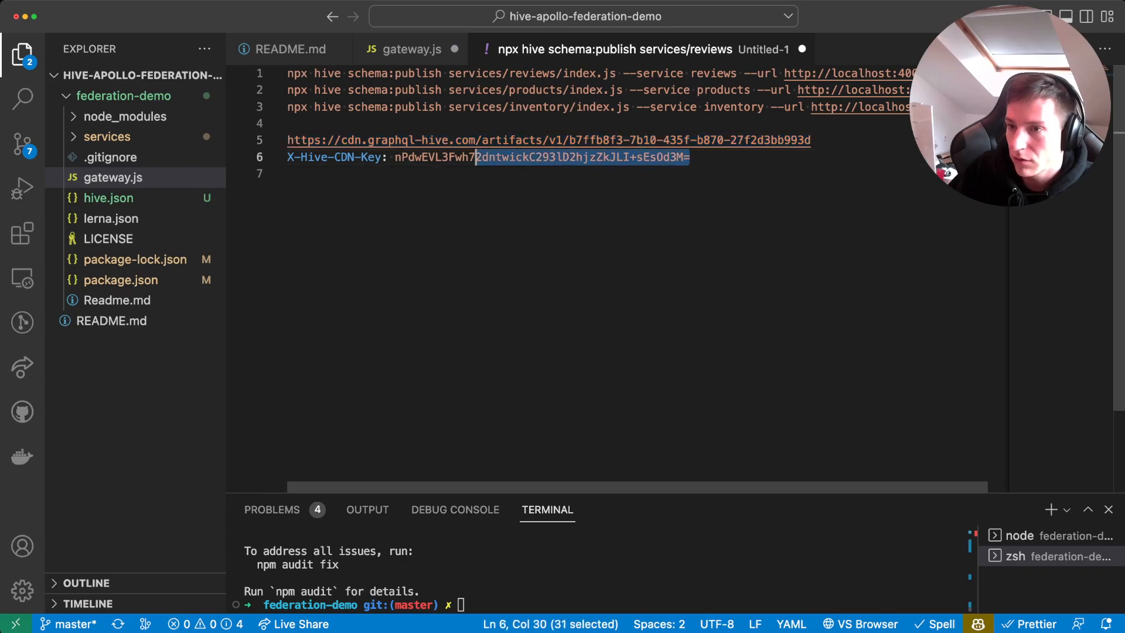
left_click(413, 49)
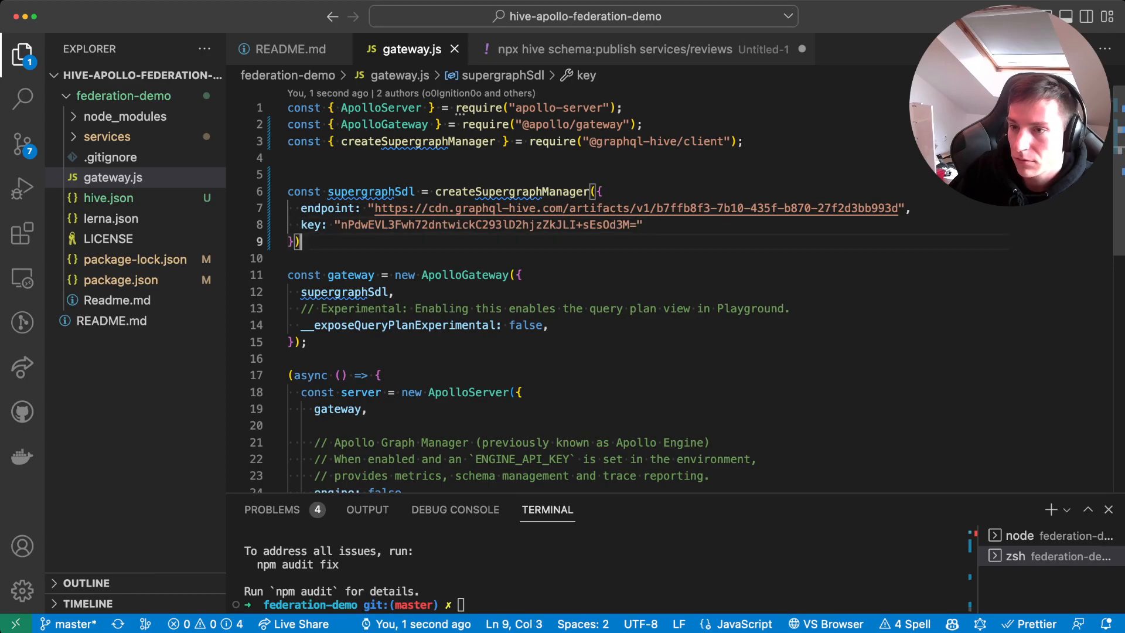
double_click(371, 191)
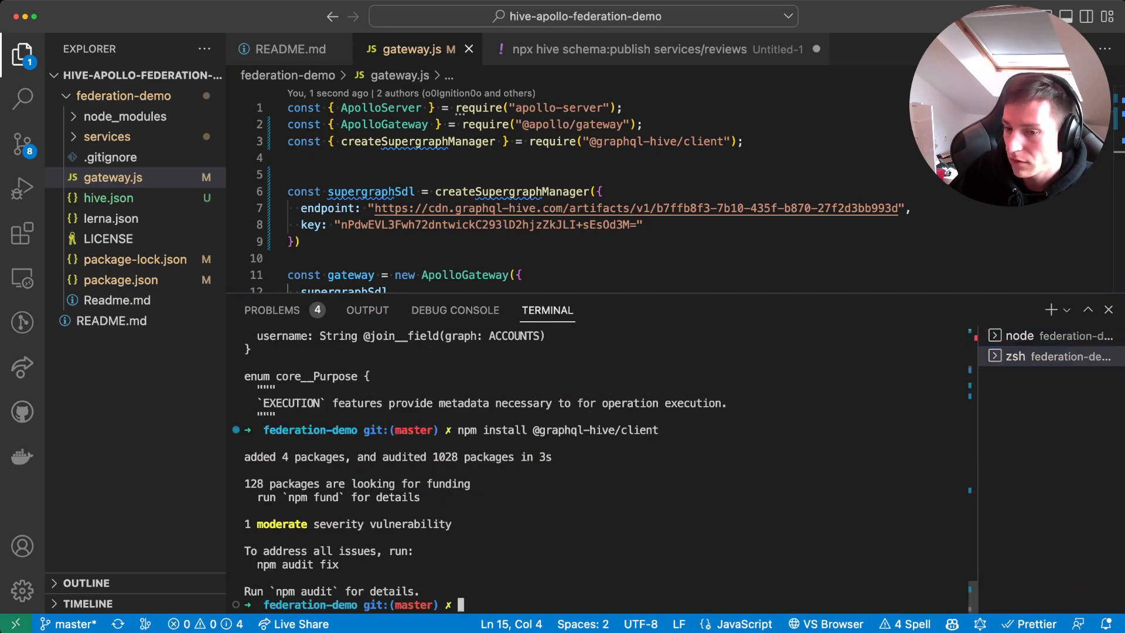
Clear the terminal, check package.json scripts, and run npm run start-gateway.
type("clear")
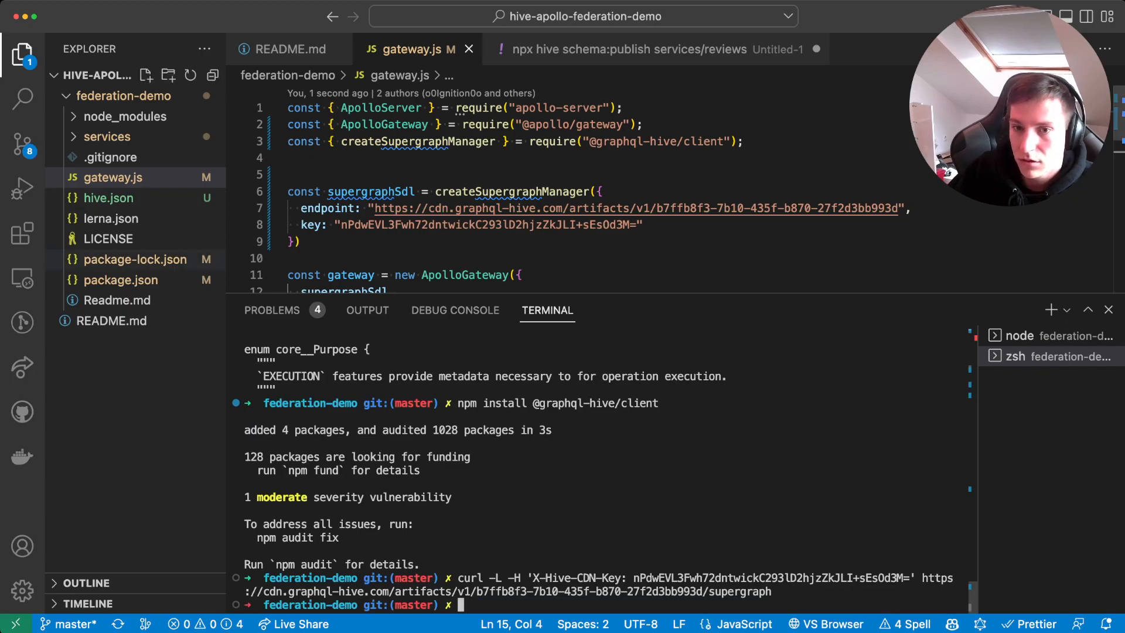
left_click(120, 280)
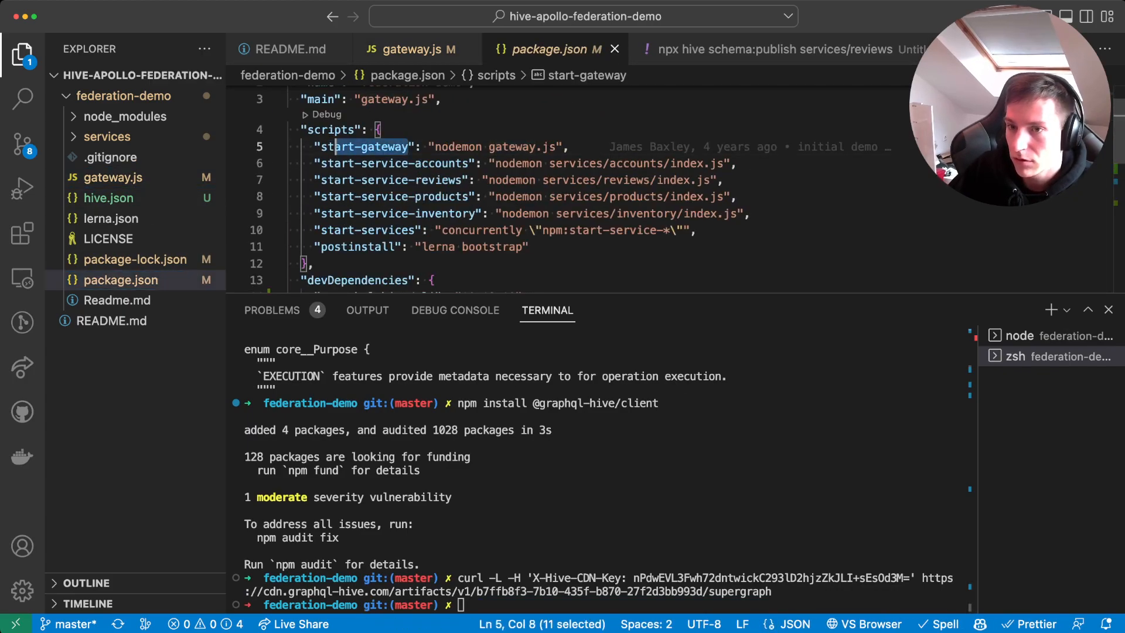
type("npm run start-gateway")
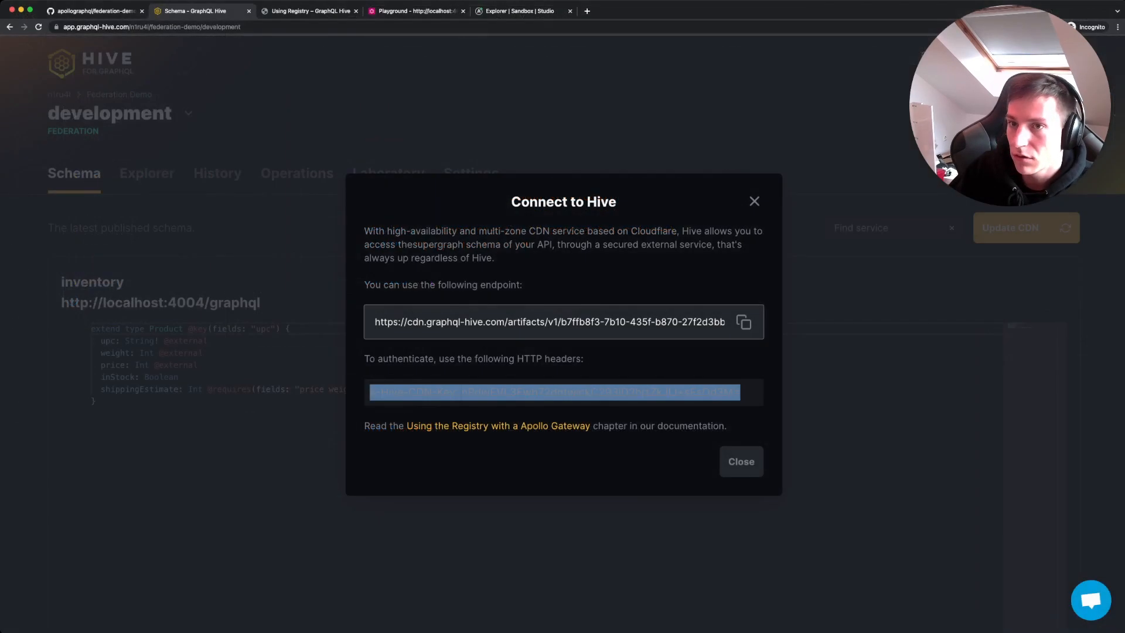
Run the topProducts query in Apollo Sandbox against localhost:4000, returning products with review authors.
left_click(740, 461)
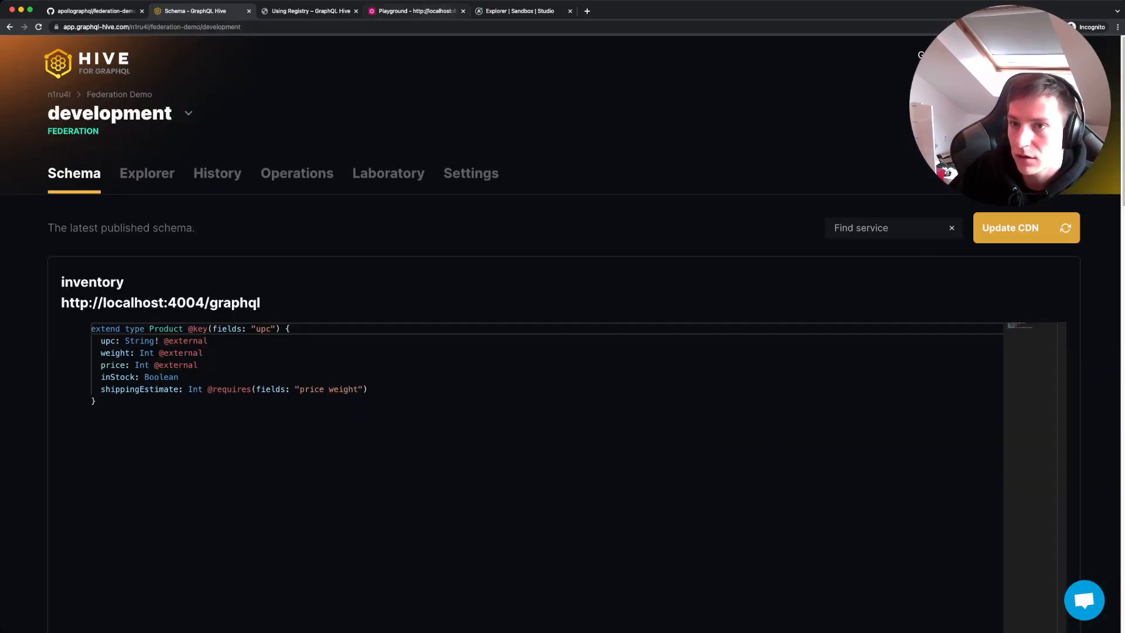
left_click(523, 11)
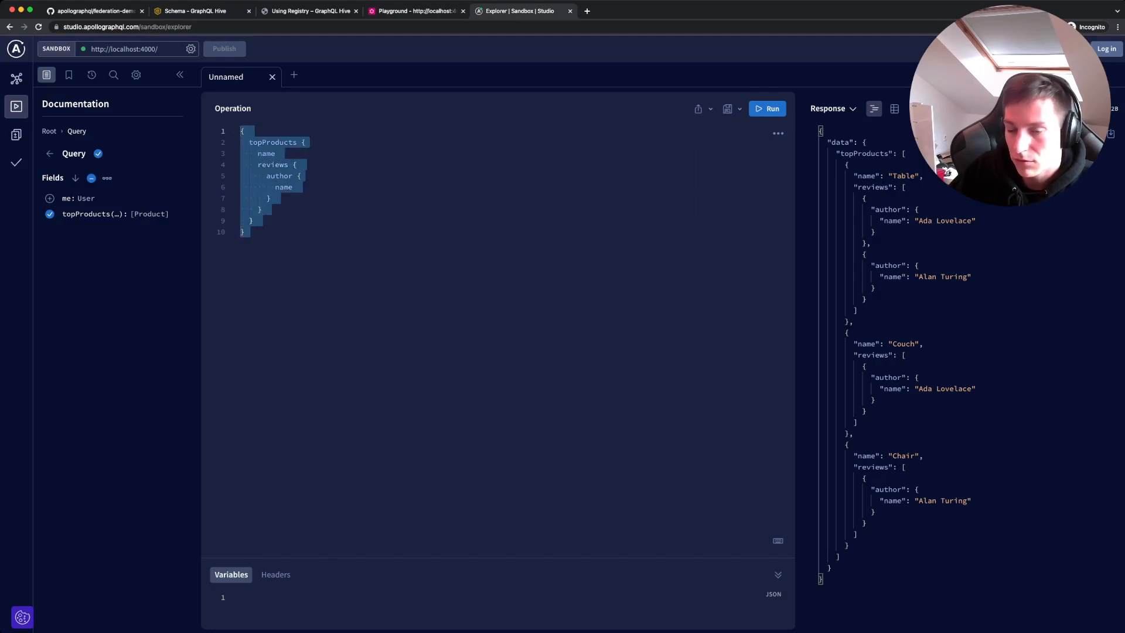
left_click(38, 27)
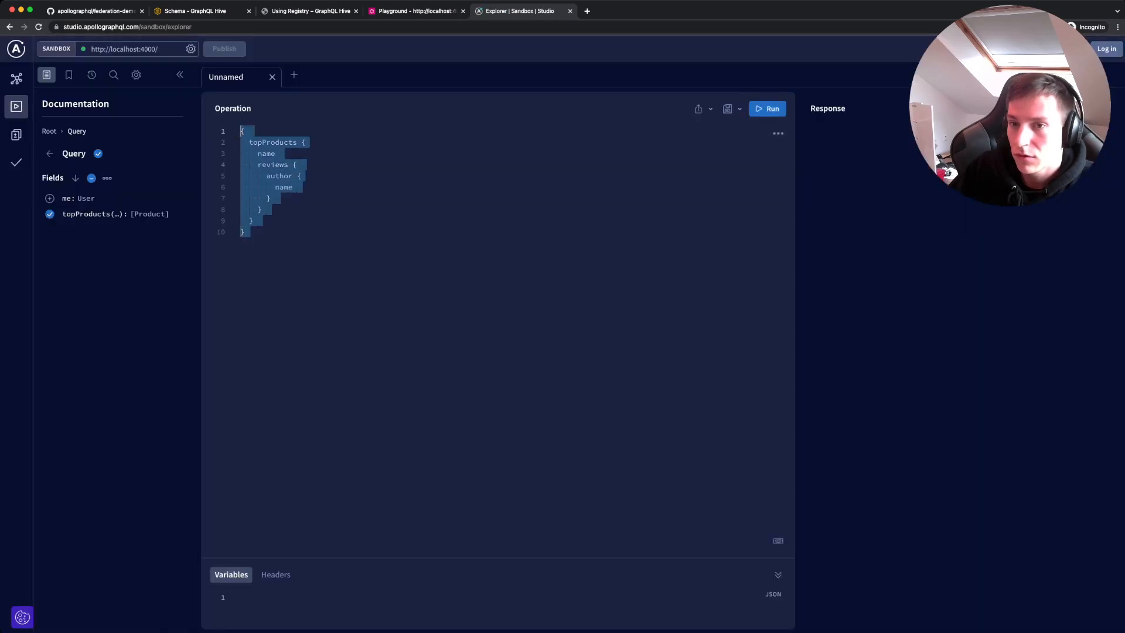
left_click(766, 108)
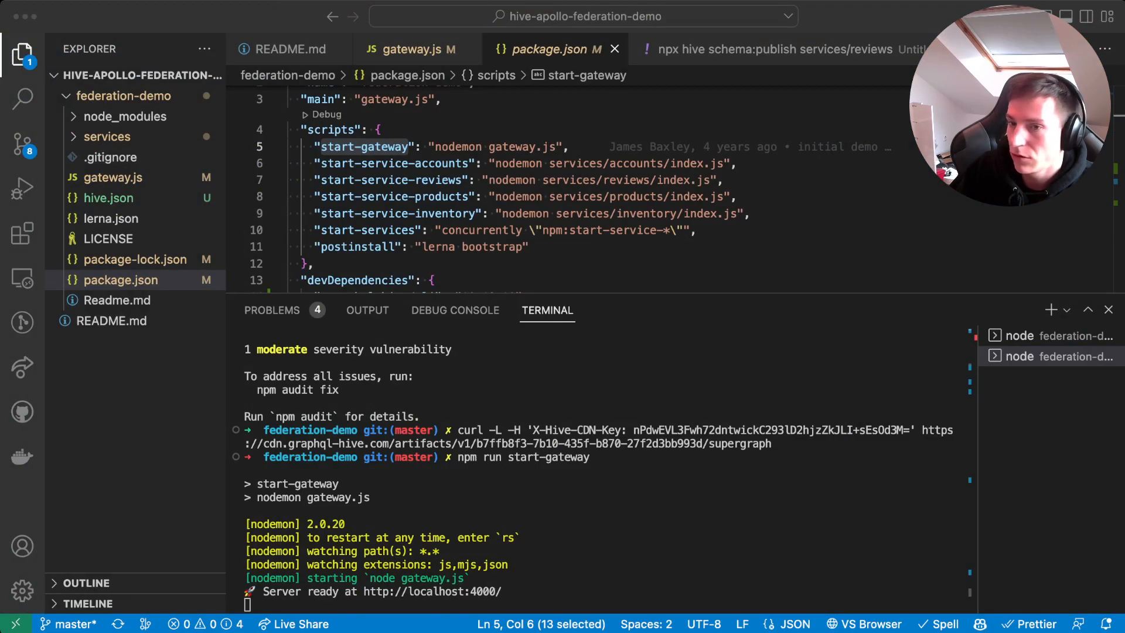
left_click(409, 49)
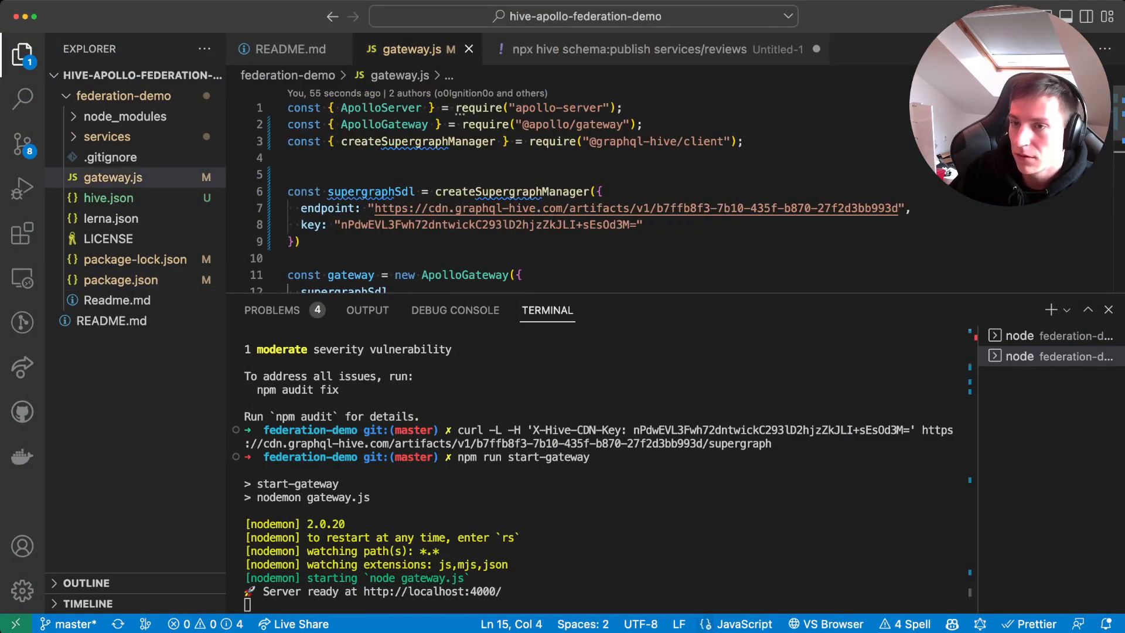